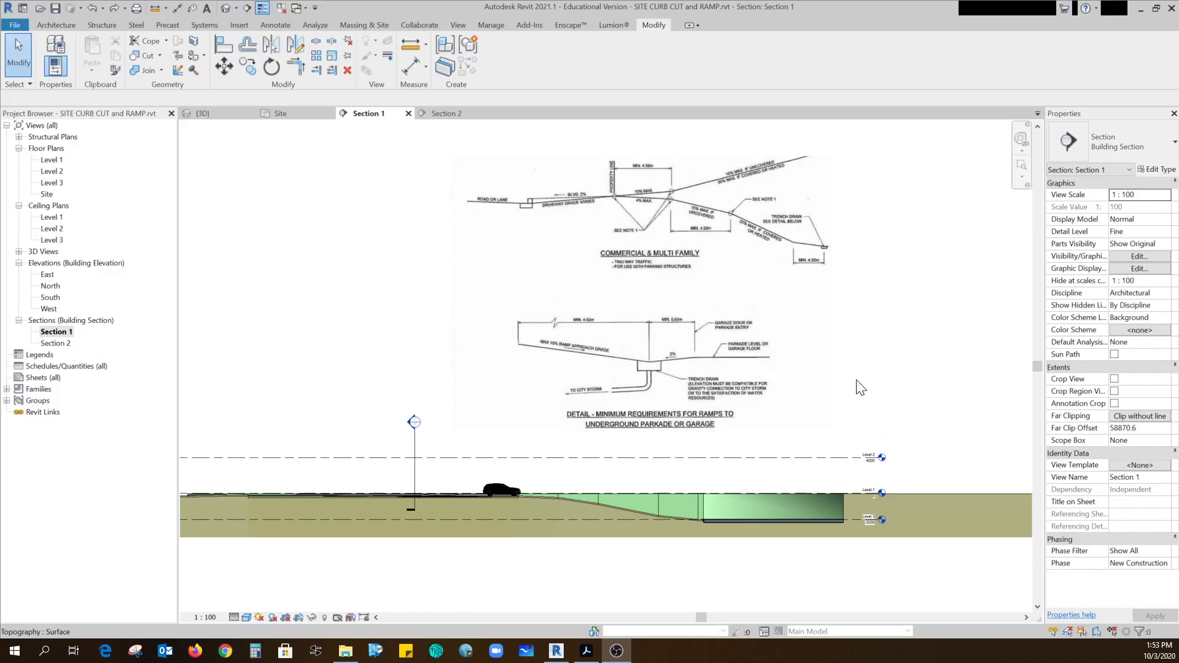
mouse_move(813, 372)
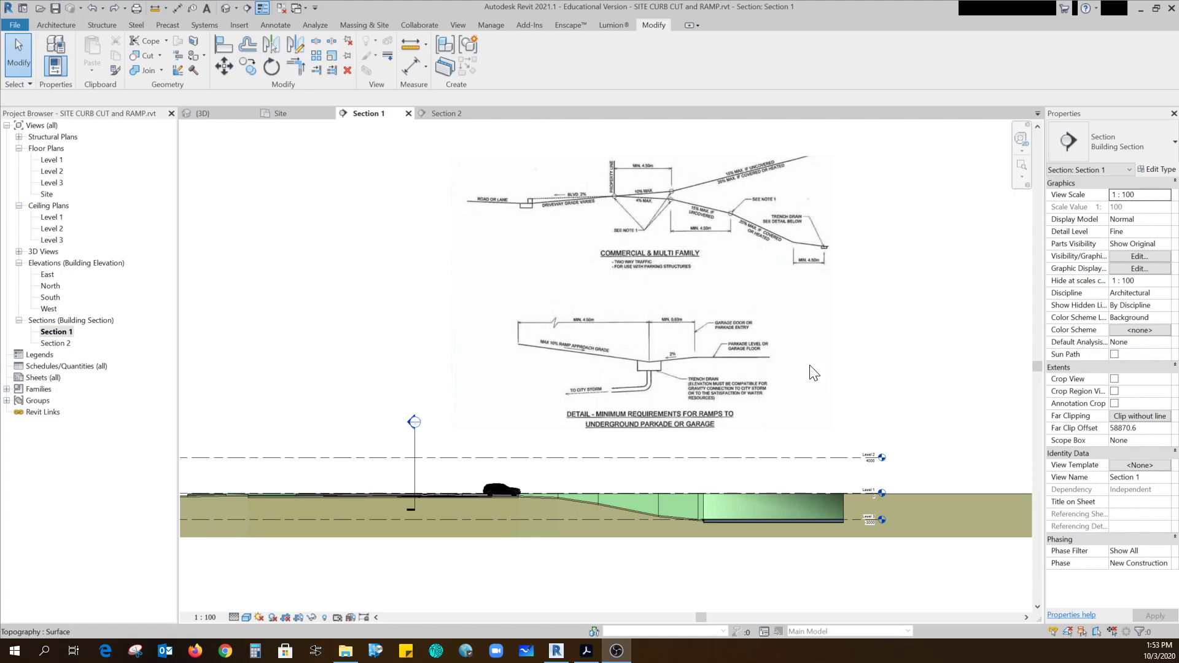
mouse_move(496, 508)
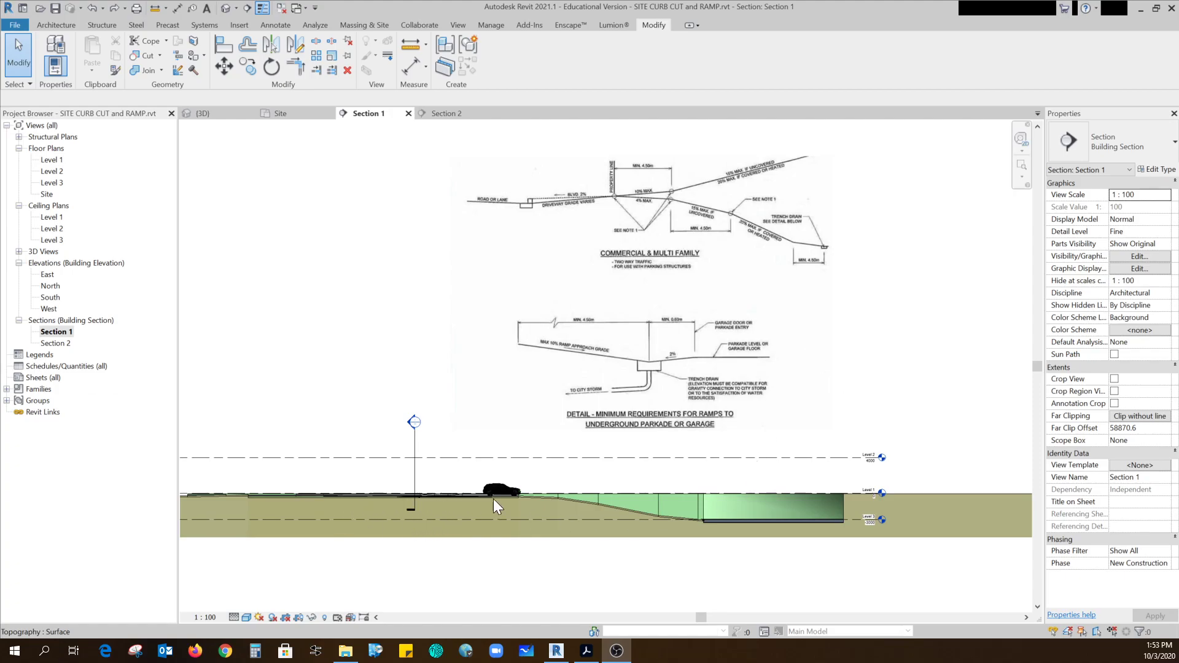
mouse_move(805, 573)
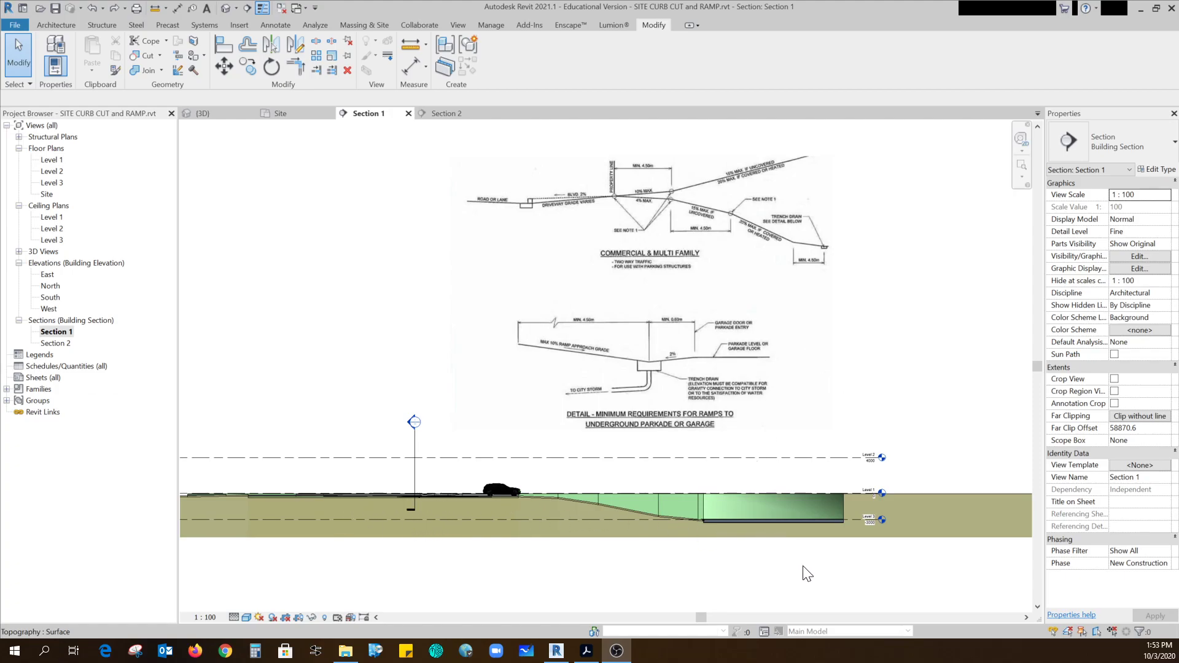
mouse_move(567, 342)
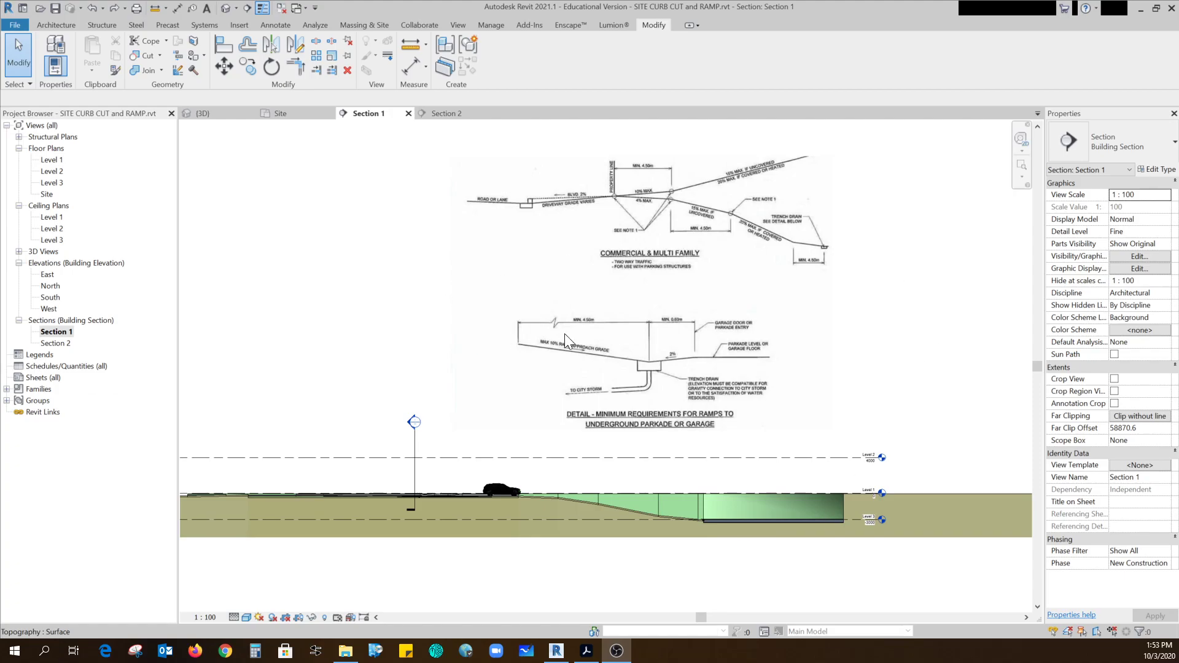
View the site in 3D, select the ramp pad and orbit to look down on the parking floor.
click(651, 234)
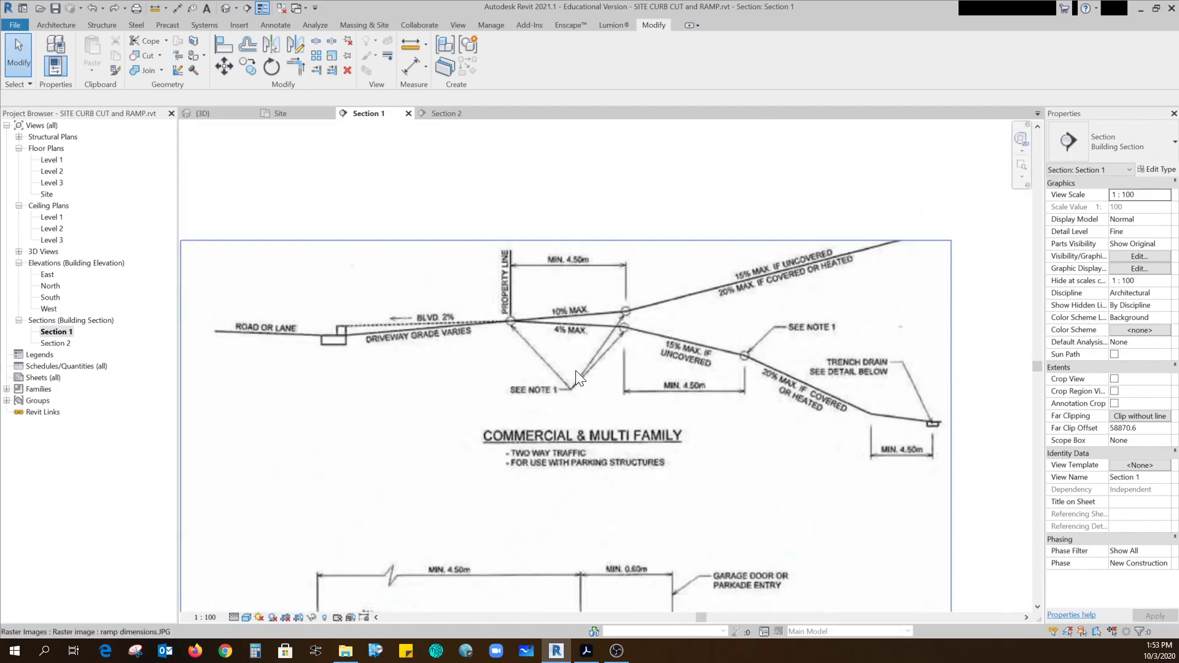
mouse_move(533, 331)
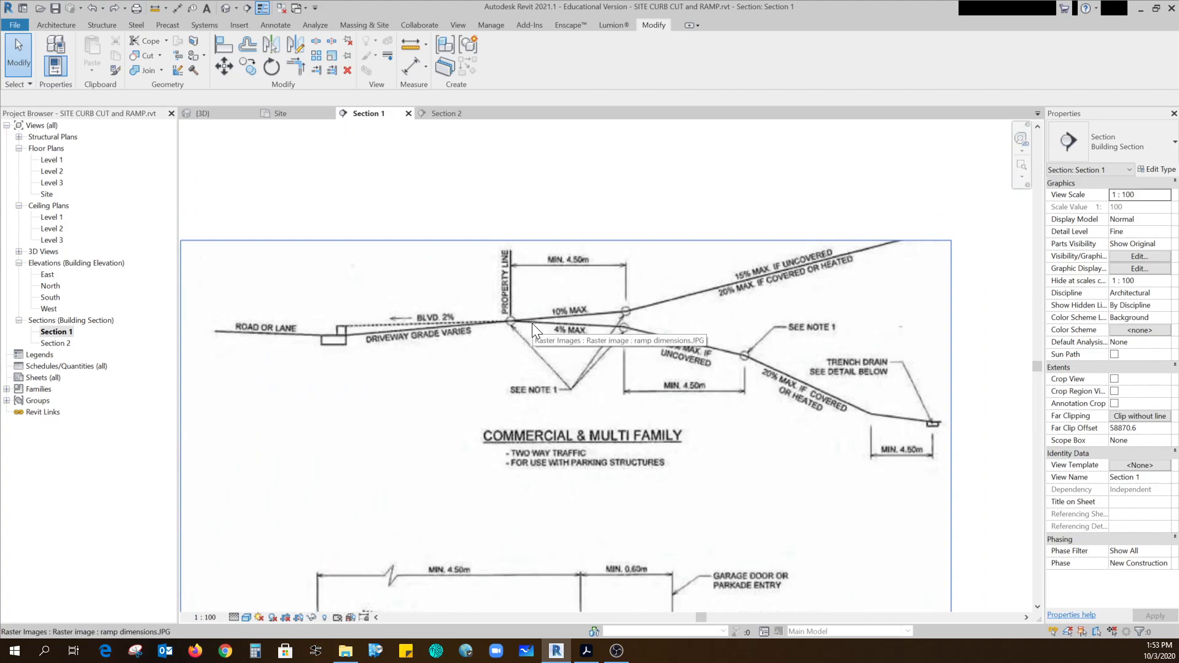
mouse_move(572, 349)
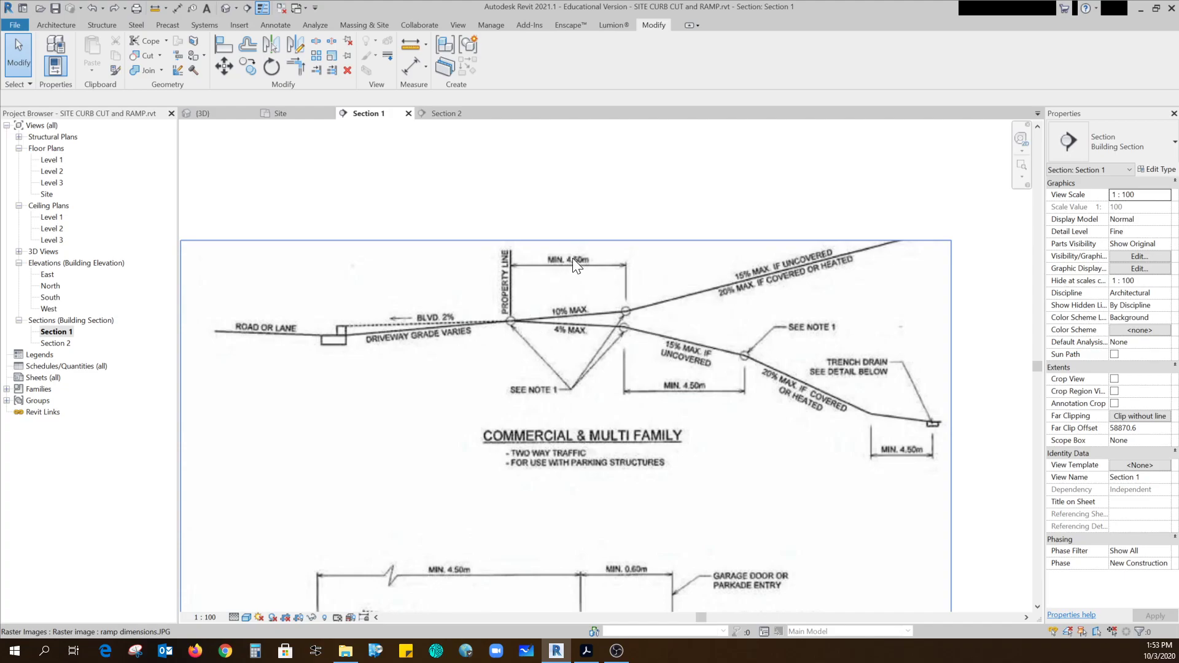
mouse_move(705, 416)
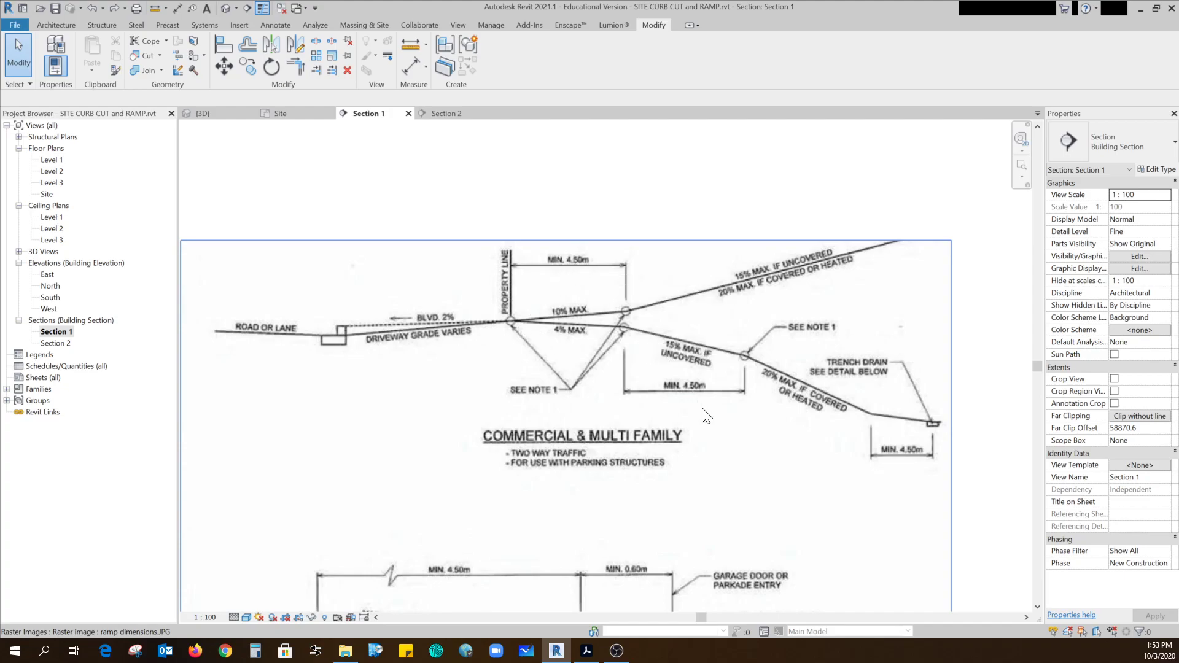
mouse_move(671, 399)
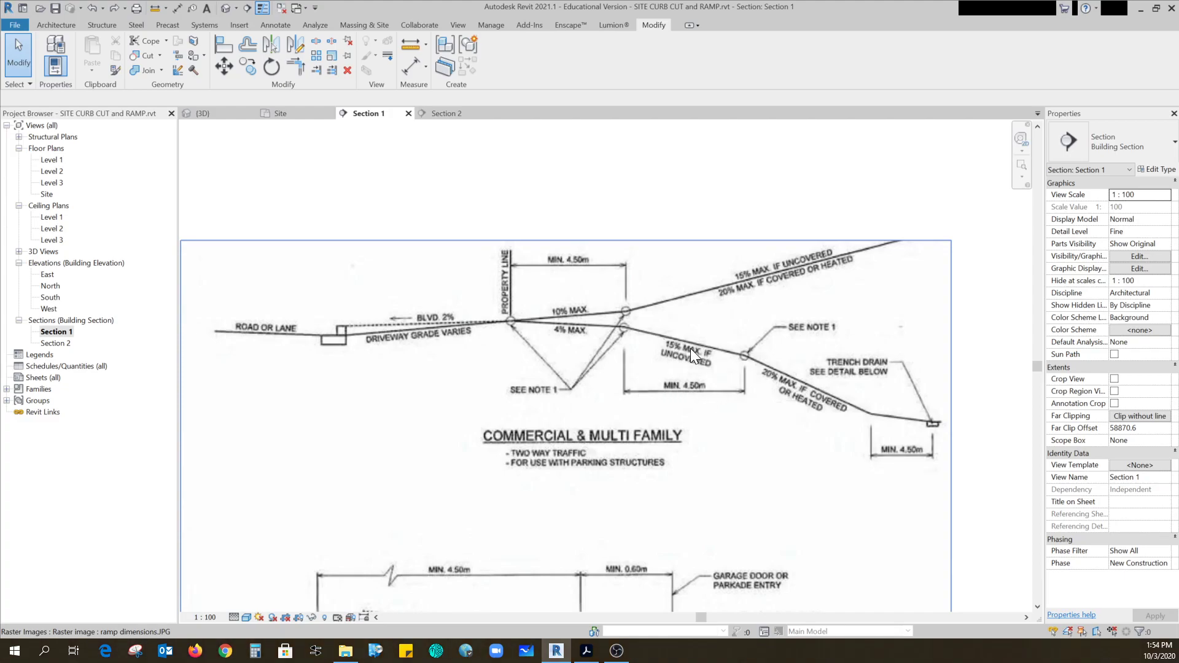
mouse_move(749, 393)
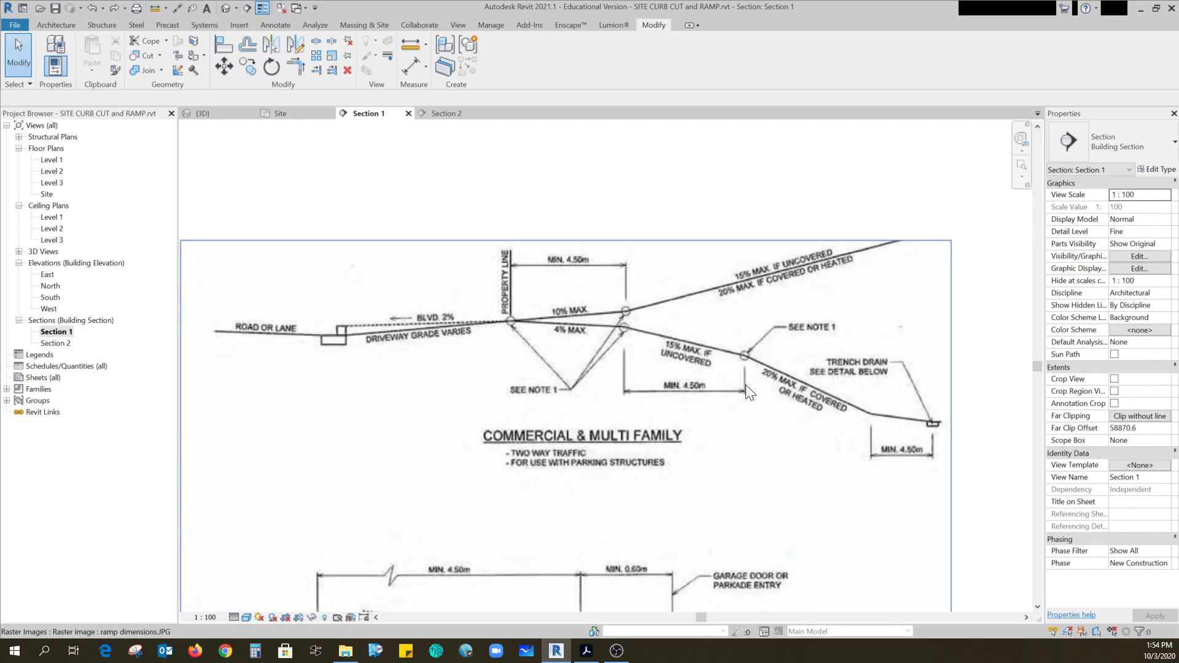
mouse_move(845, 415)
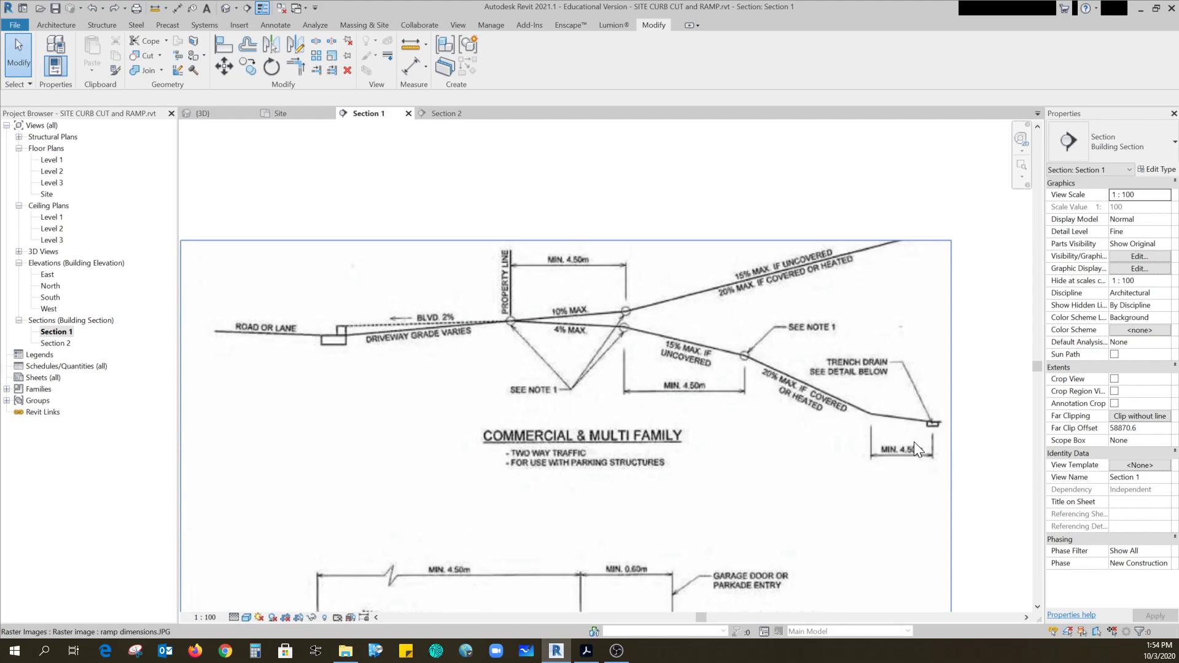
mouse_move(924, 431)
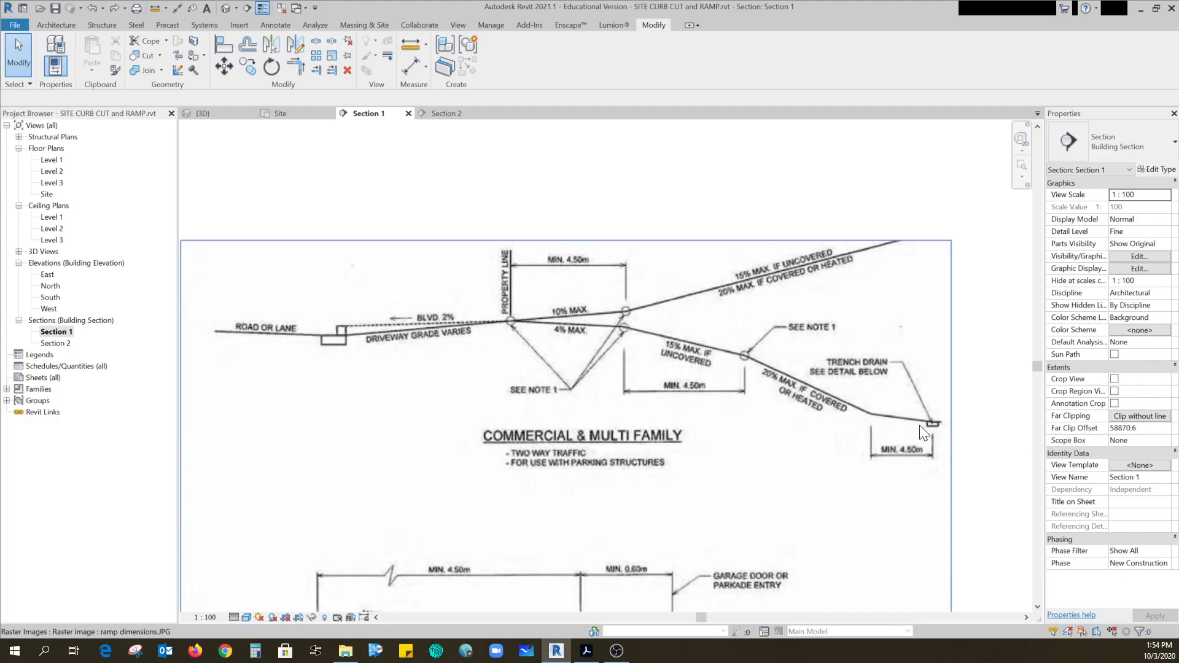
mouse_move(936, 434)
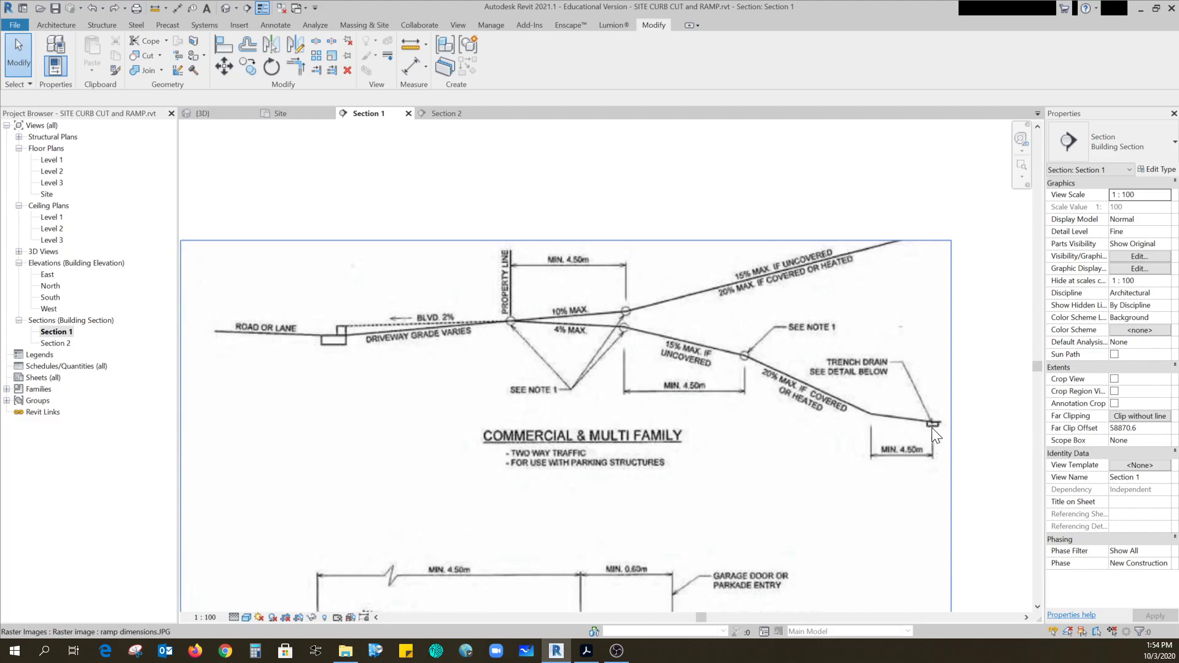
mouse_move(896, 452)
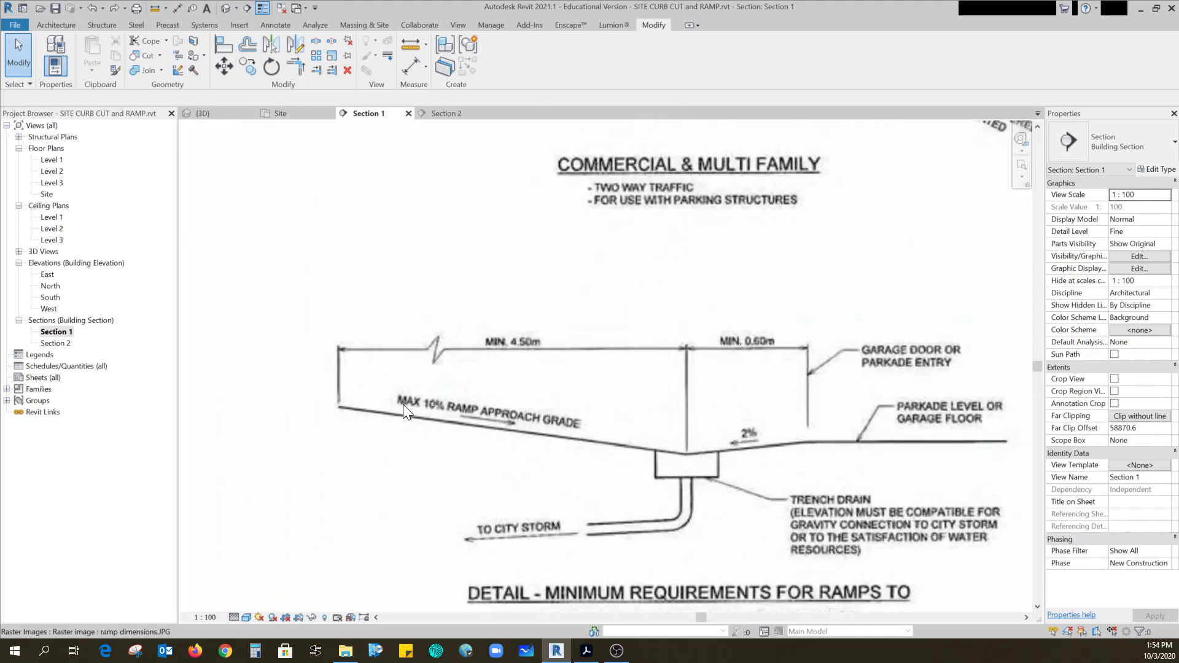
mouse_move(549, 432)
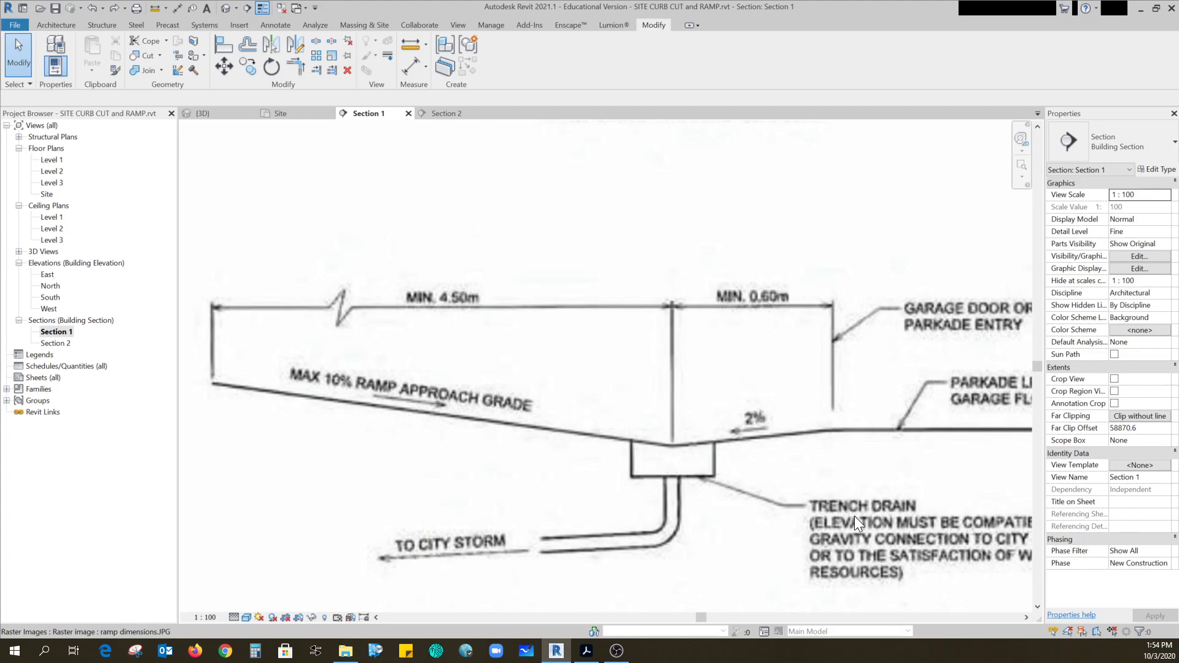
mouse_move(860, 373)
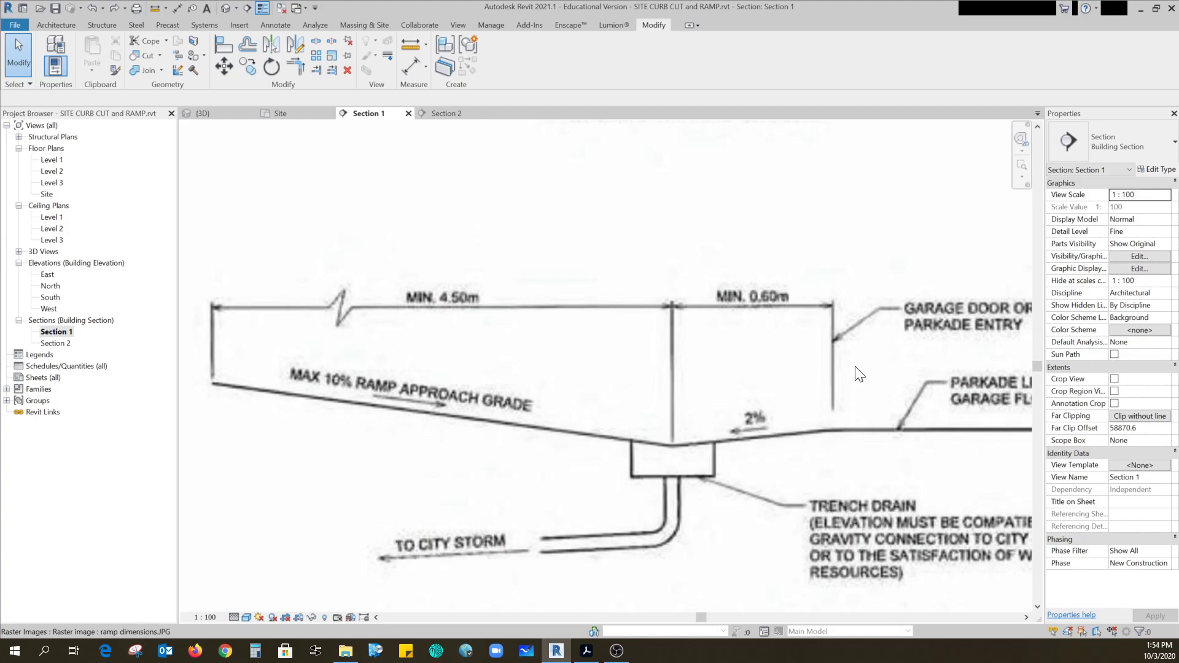
mouse_move(838, 366)
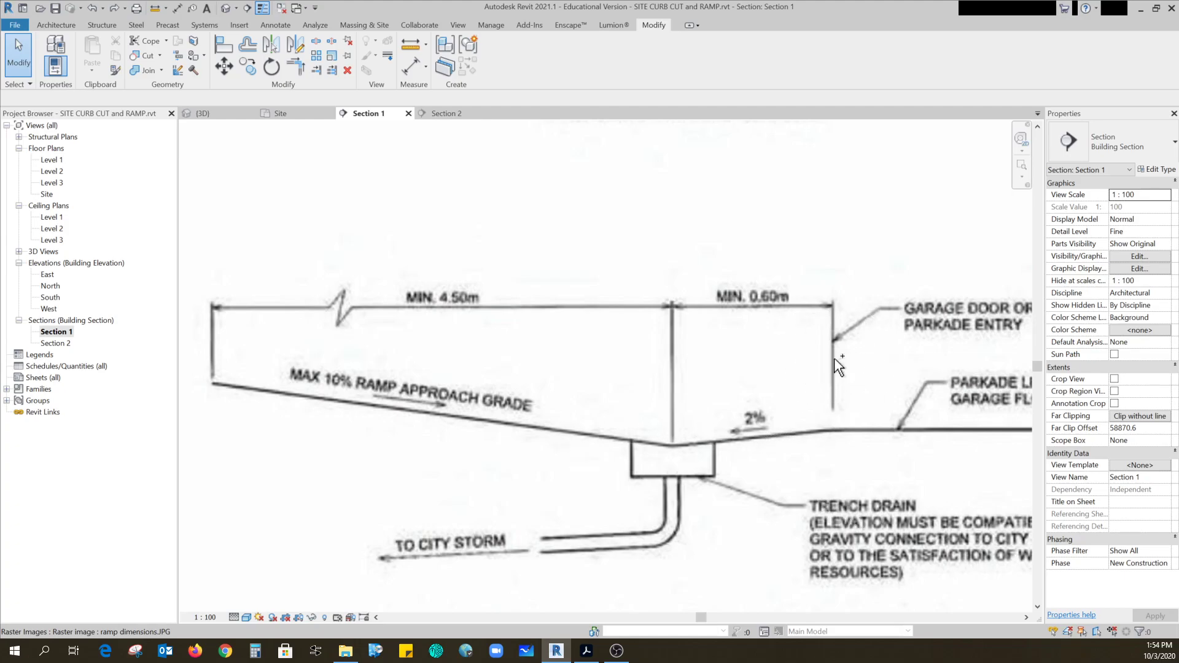
mouse_move(838, 412)
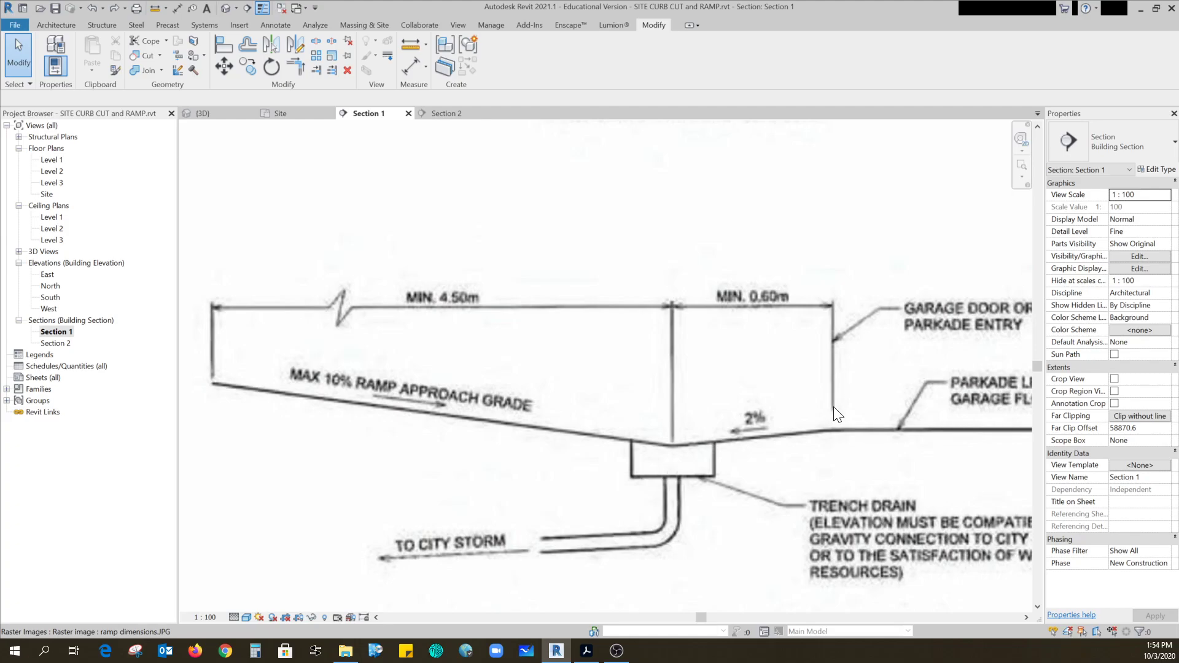
mouse_move(872, 431)
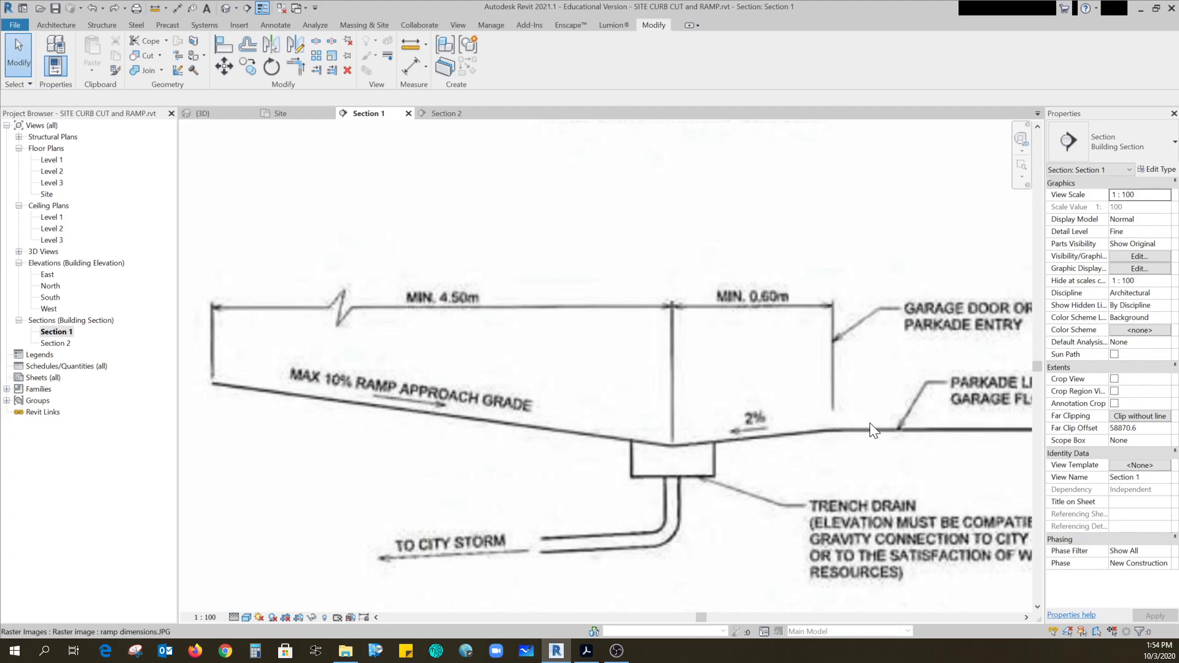
mouse_move(835, 425)
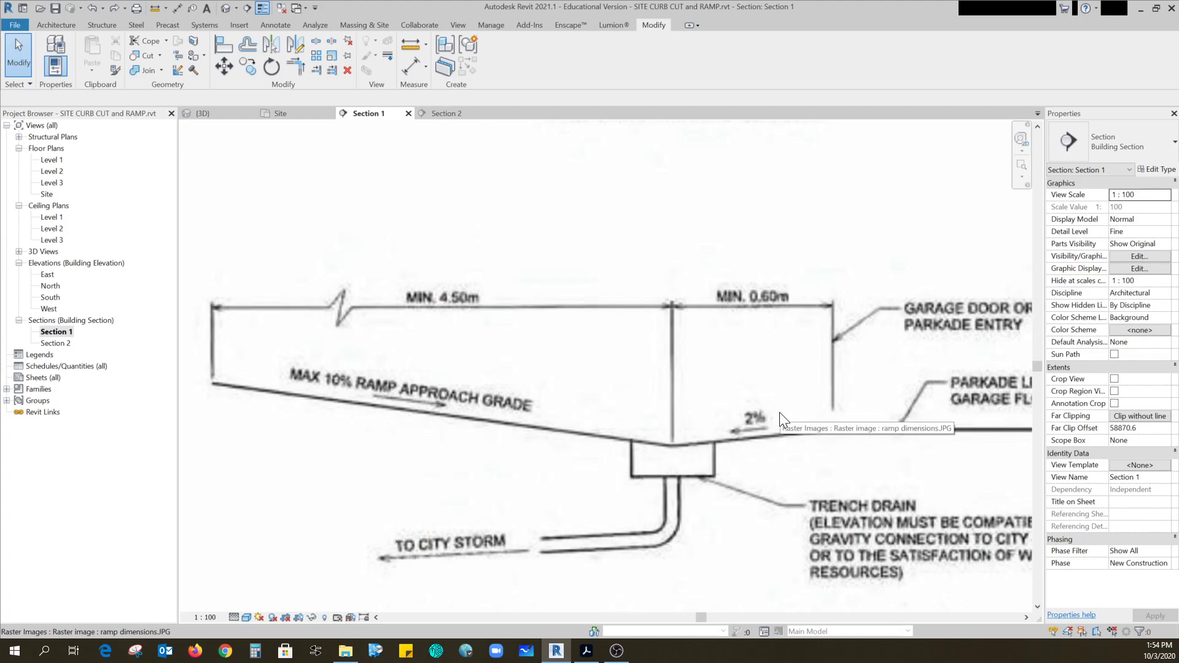
mouse_move(529, 253)
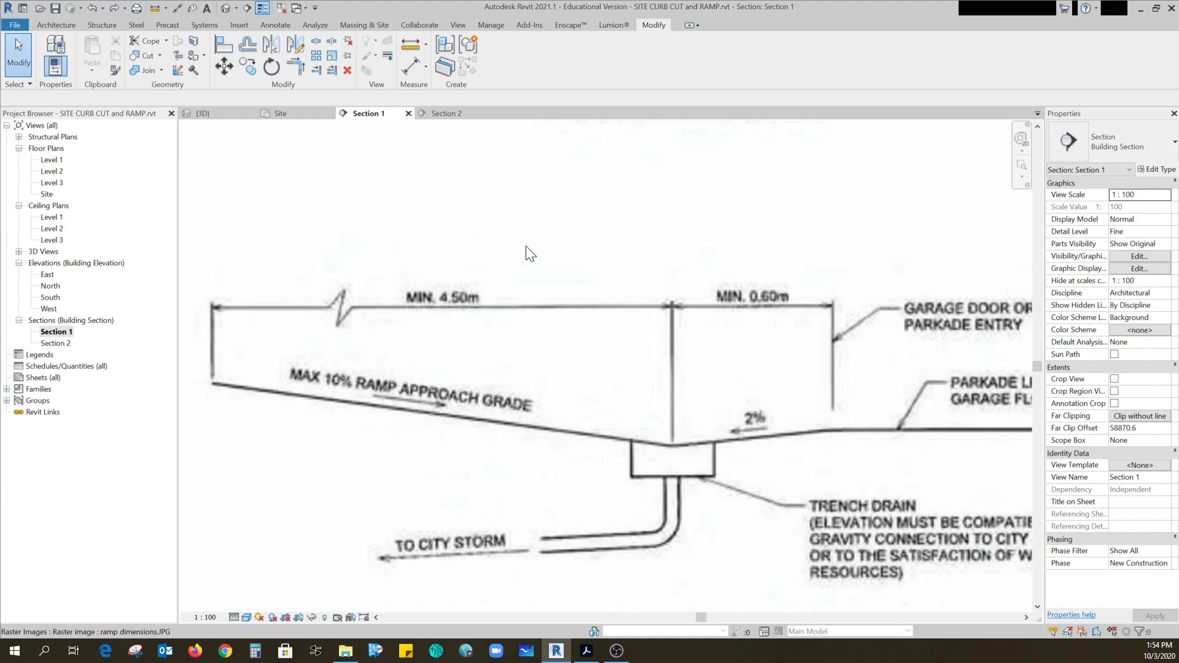
mouse_move(769, 303)
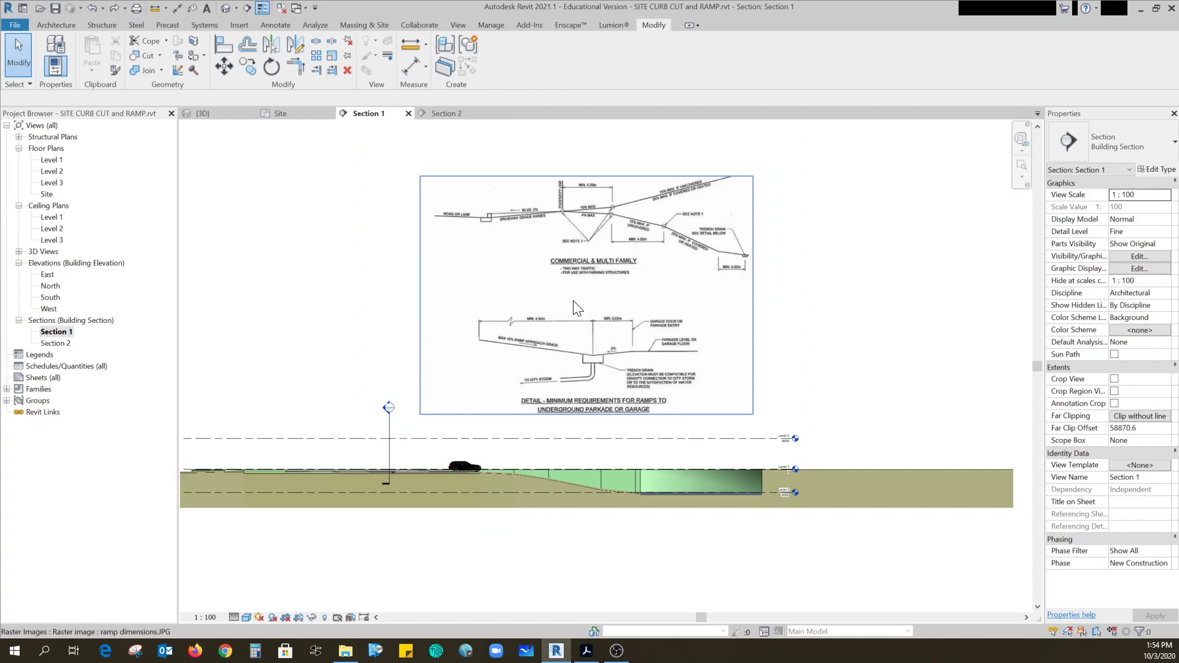
click(203, 113)
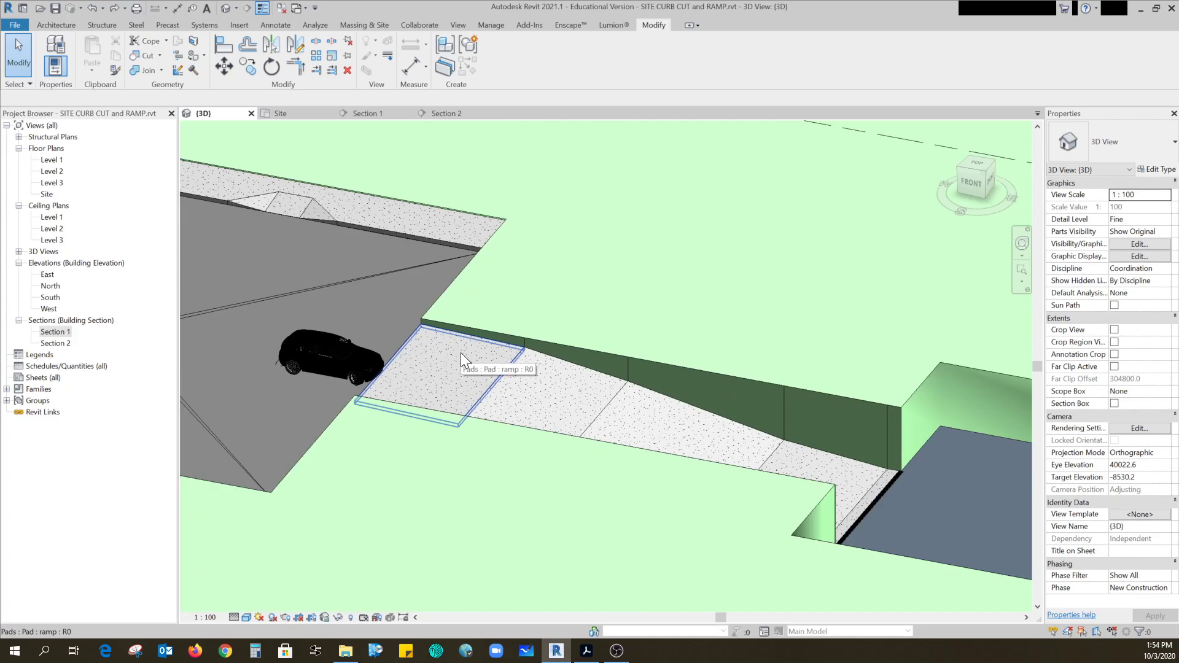
click(457, 374)
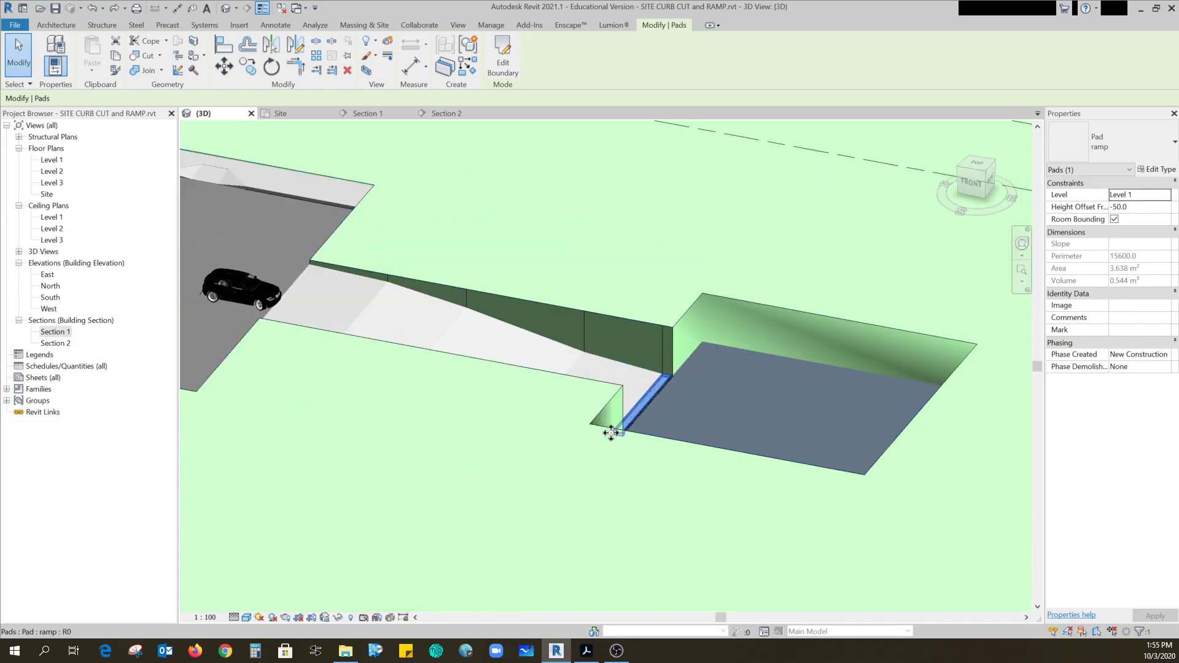
drag(609, 432, 701, 476)
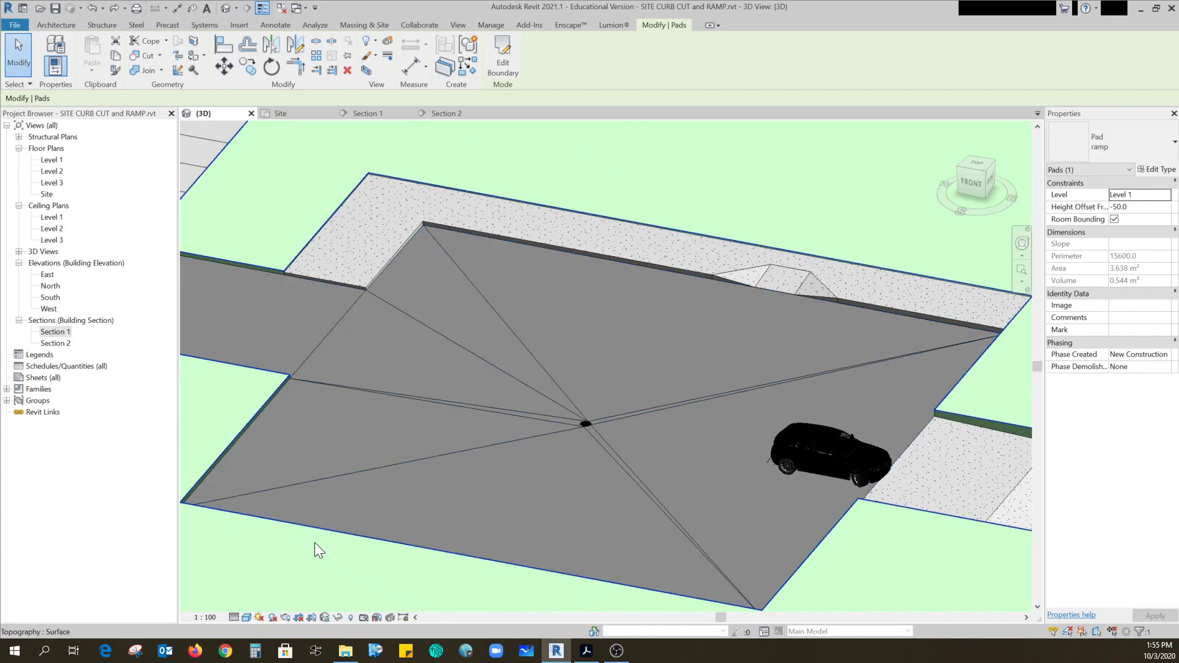
mouse_move(282, 553)
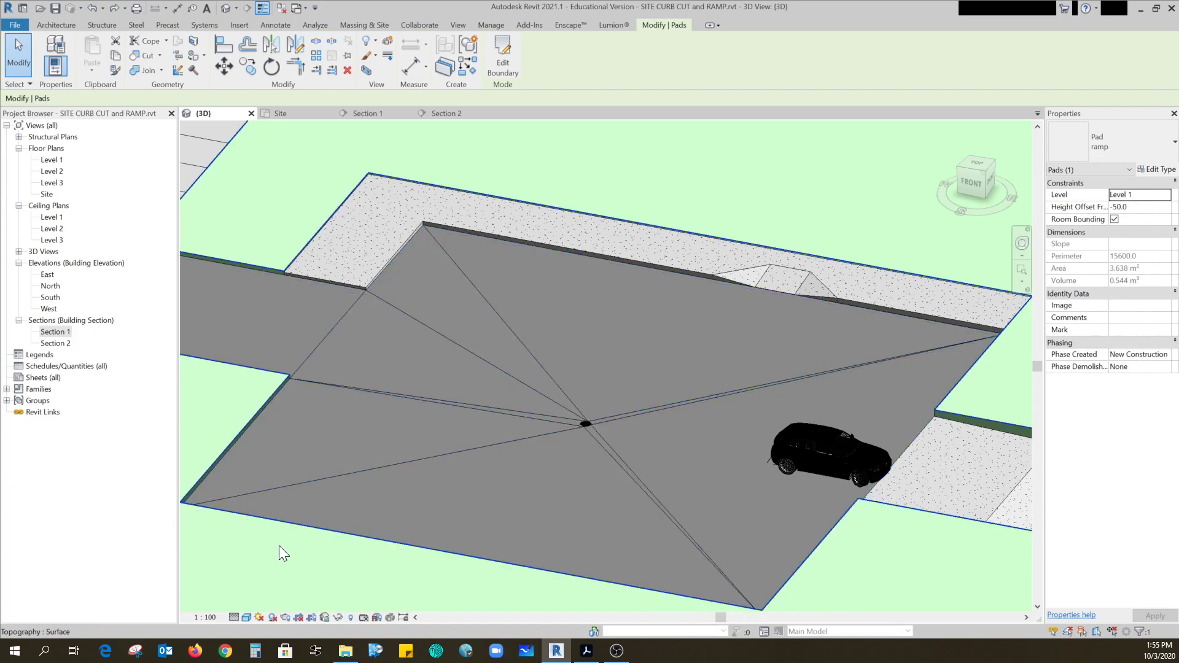
click(317, 526)
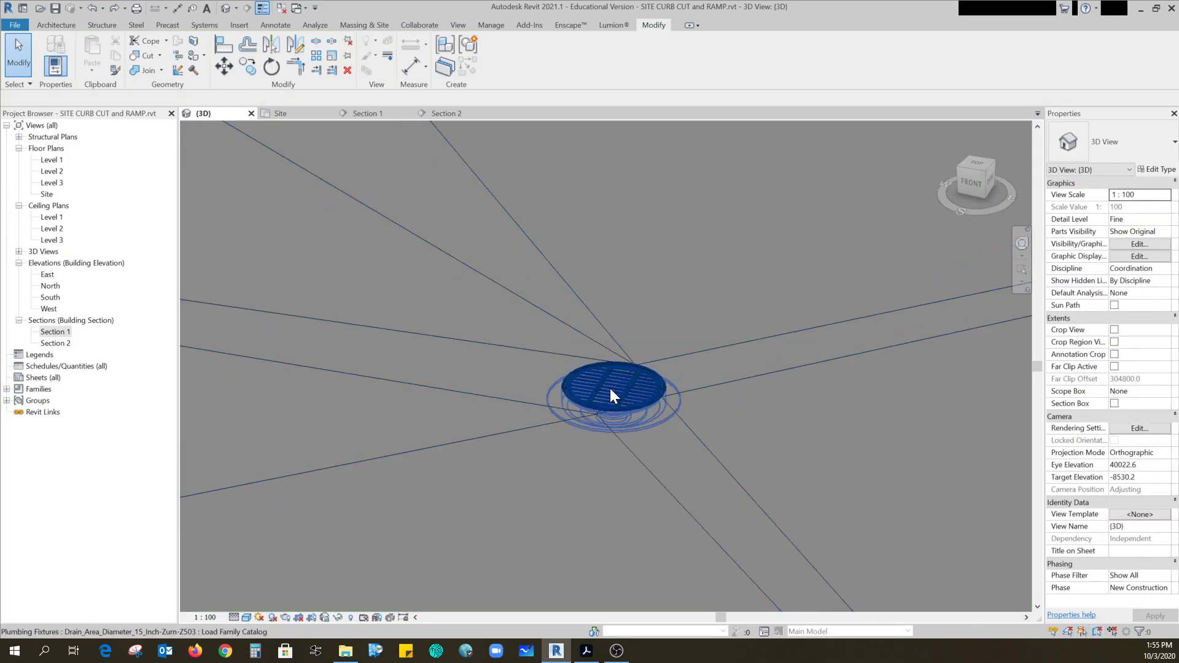
mouse_move(609, 395)
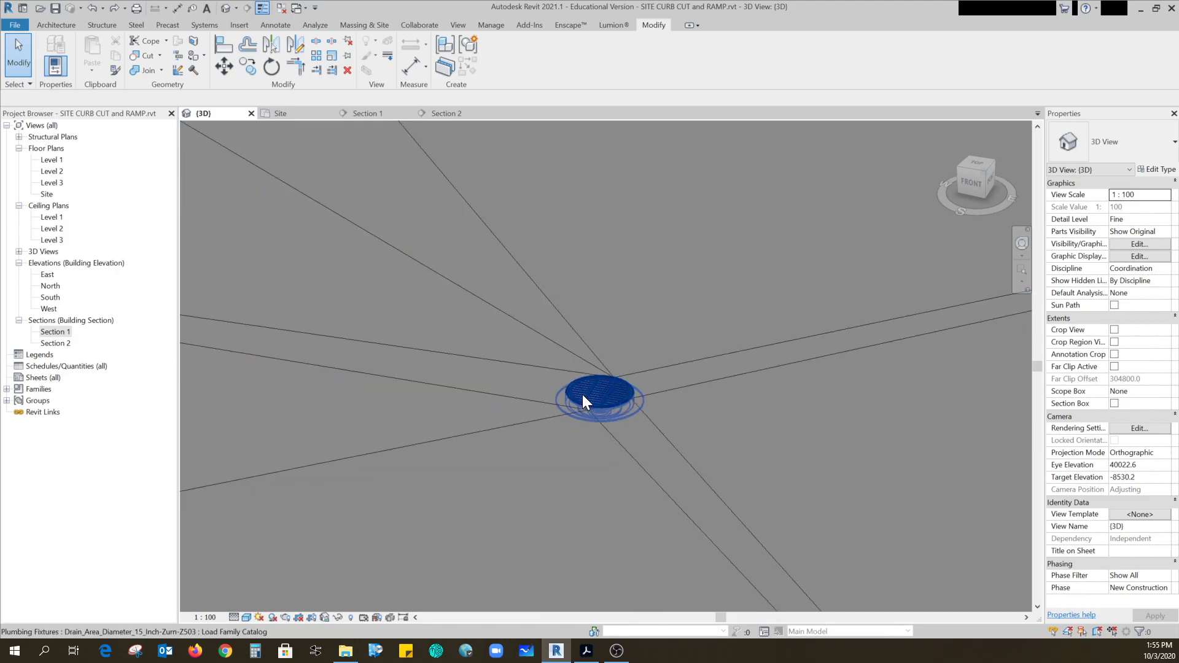
click(594, 398)
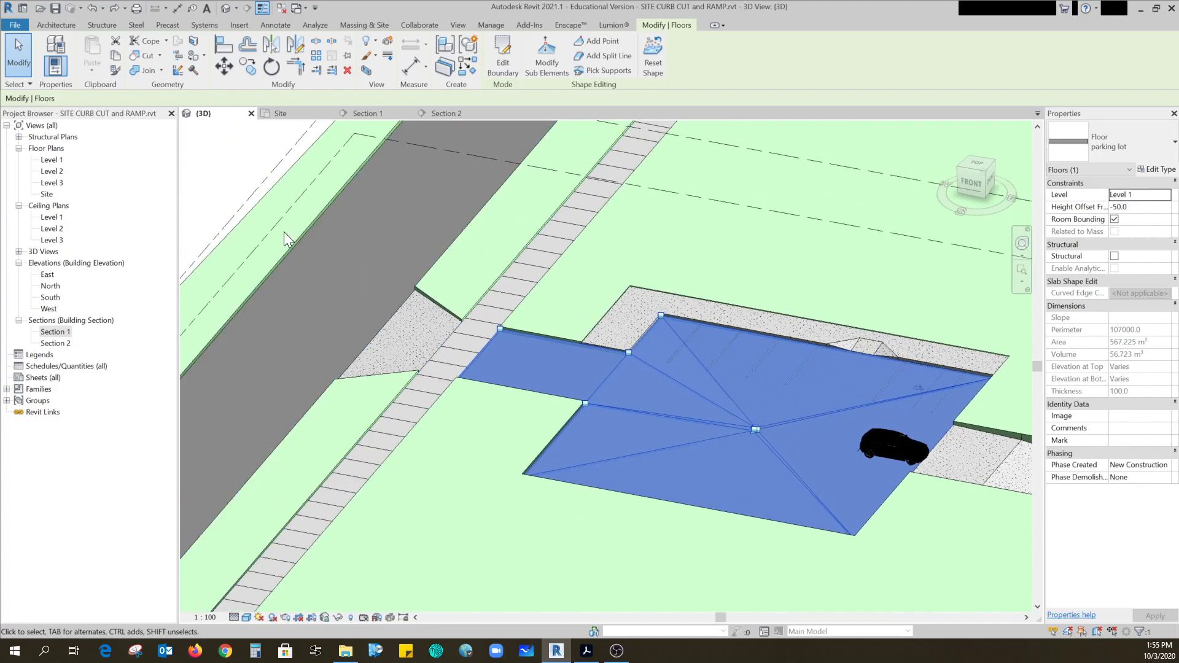
mouse_move(307, 244)
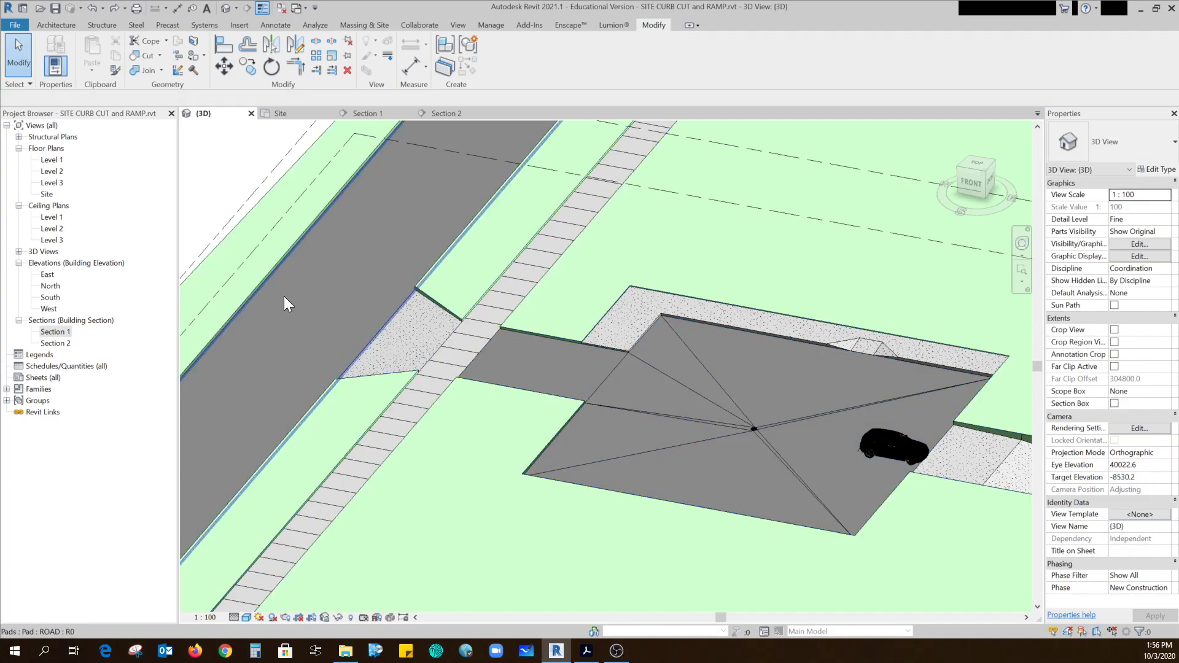
Check the road pad's -300 offset, view the sidewalk crossing in 3D, then choose Section 1.
click(287, 302)
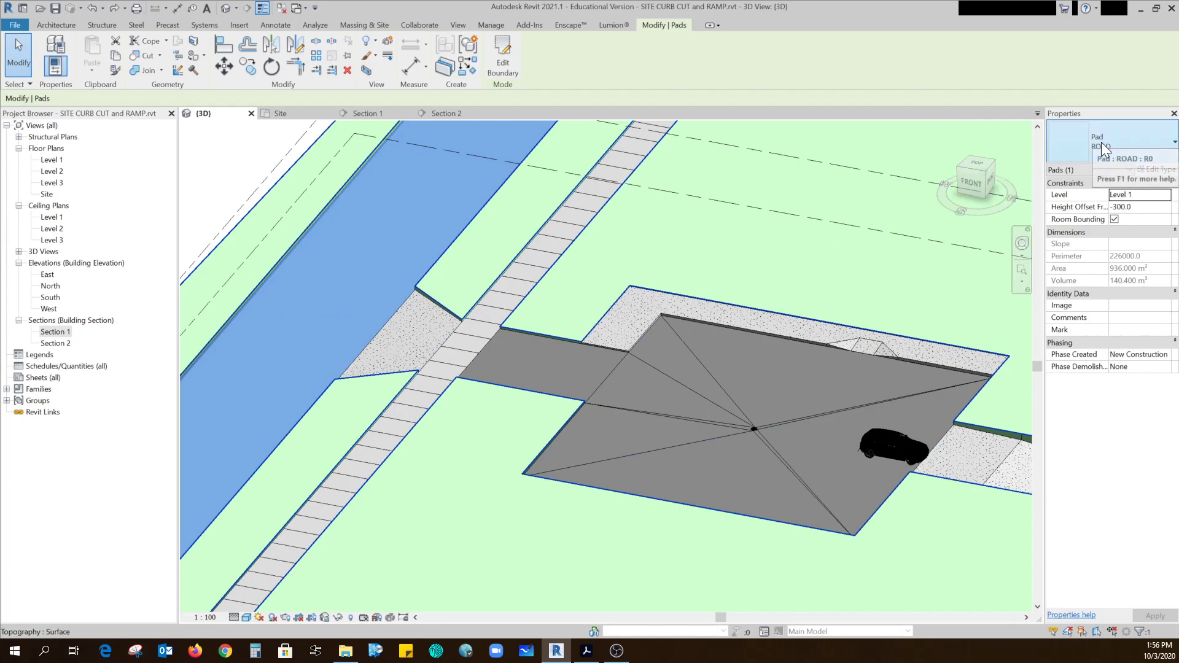
mouse_move(557, 259)
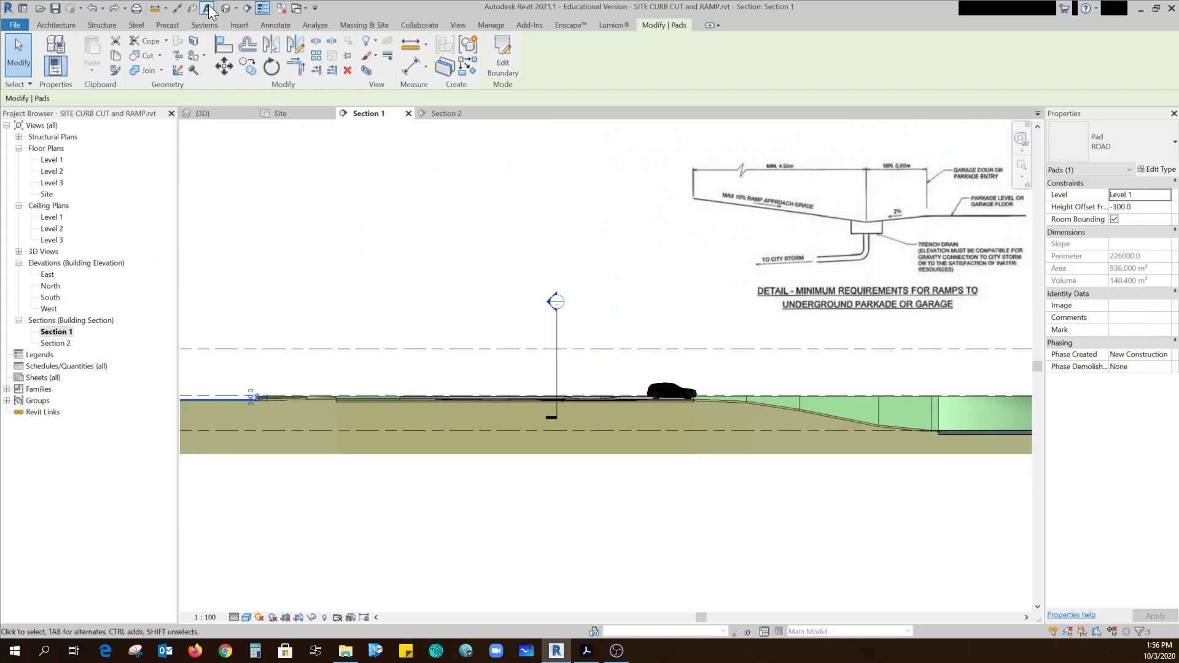
click(204, 112)
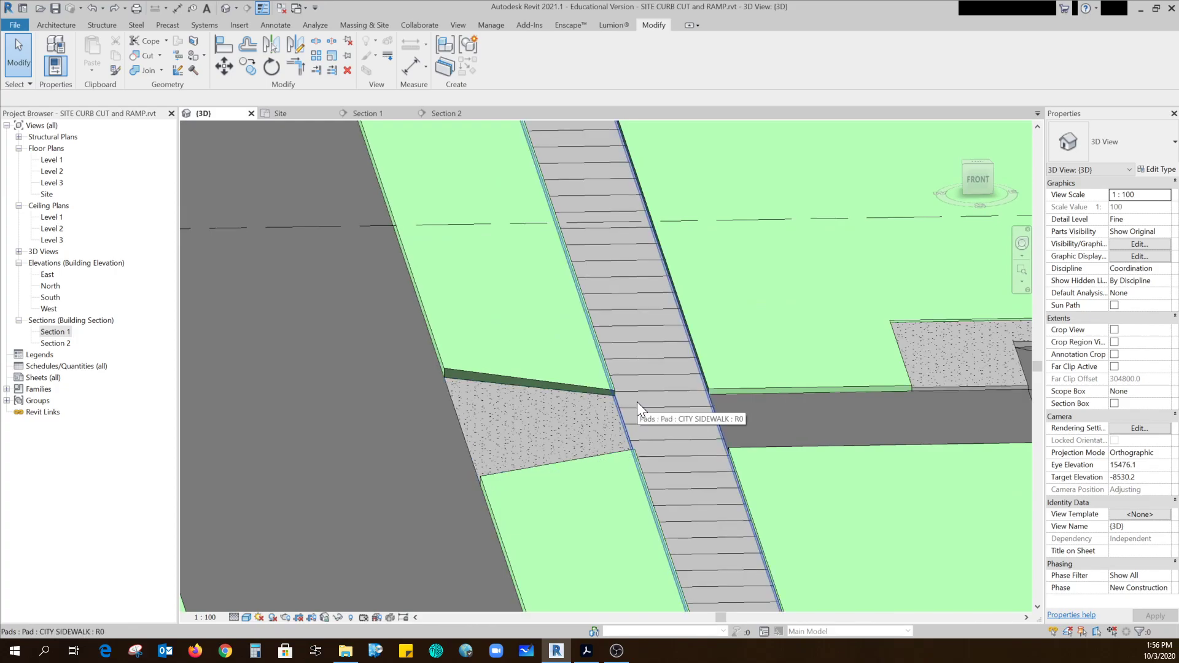
mouse_move(620, 419)
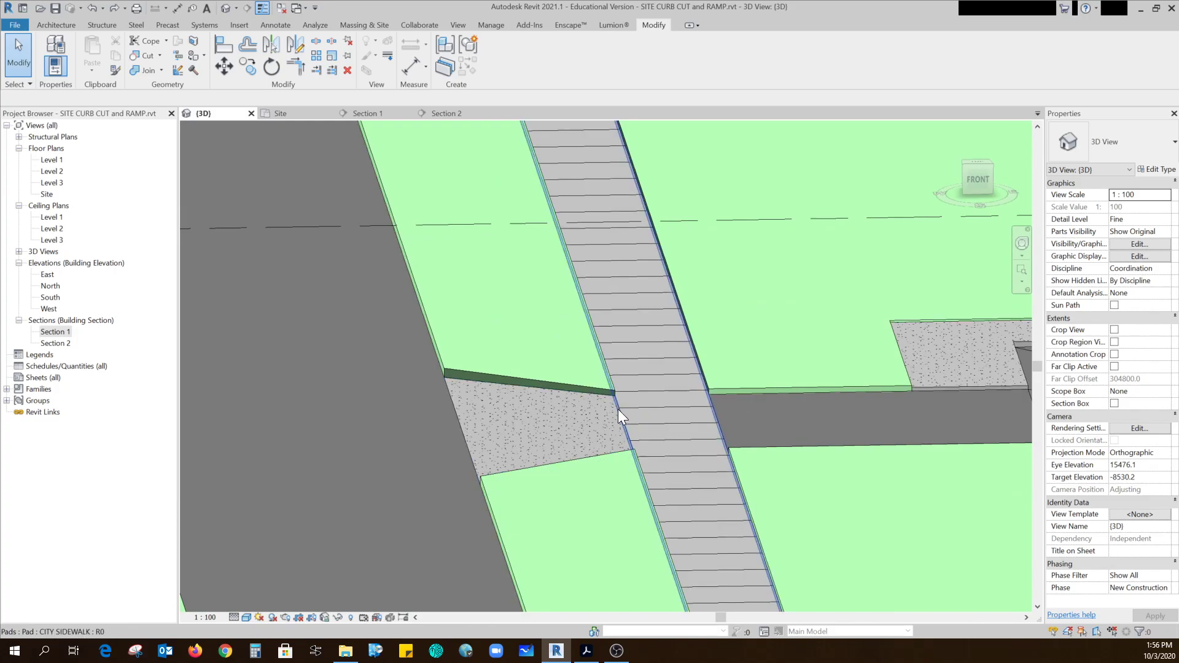
click(511, 445)
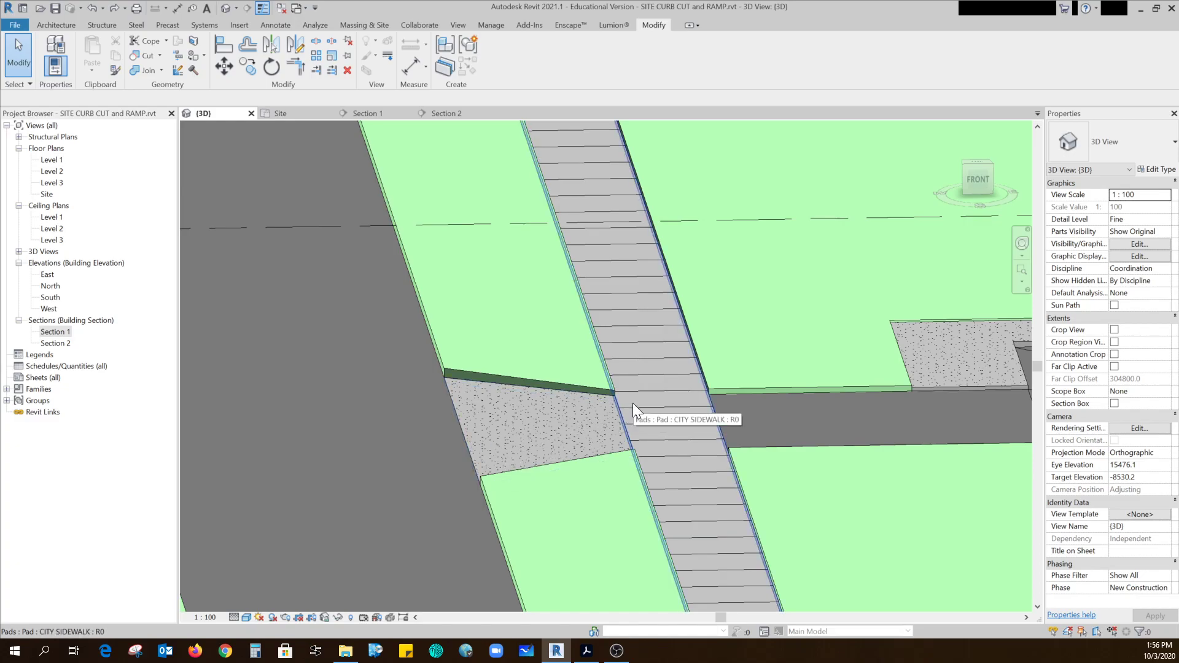
click(54, 332)
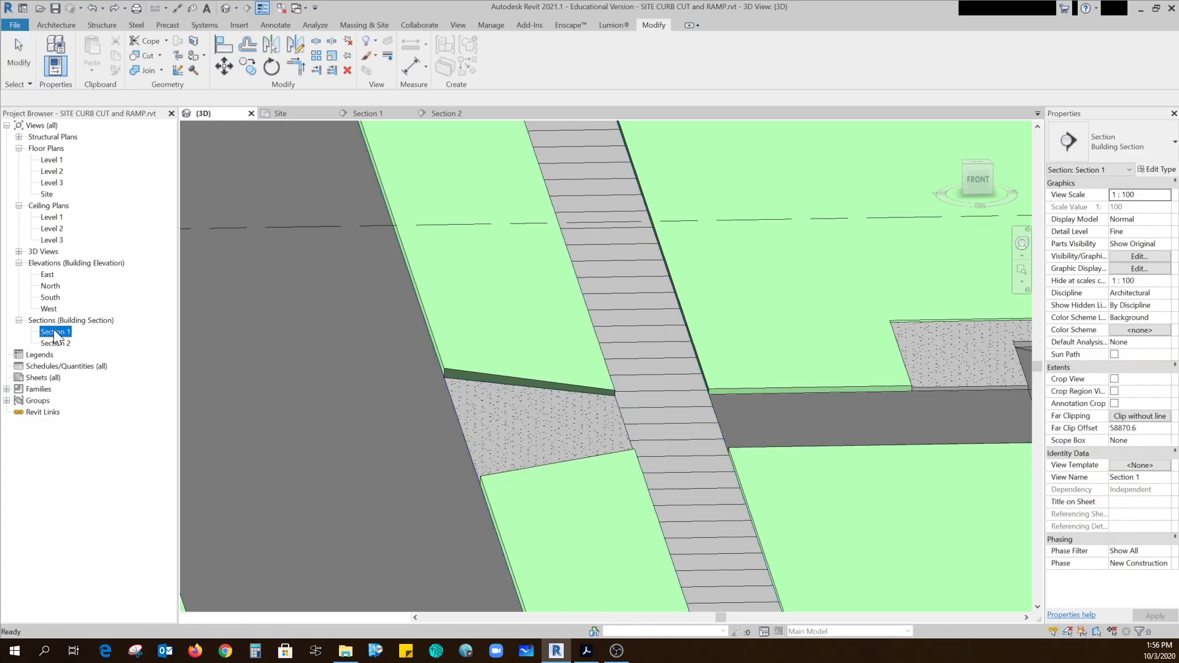
In Section 1 check the CITY SIDEWALK pad height, then start editing the ROAD RAMP pad's boundary.
double_click(55, 331)
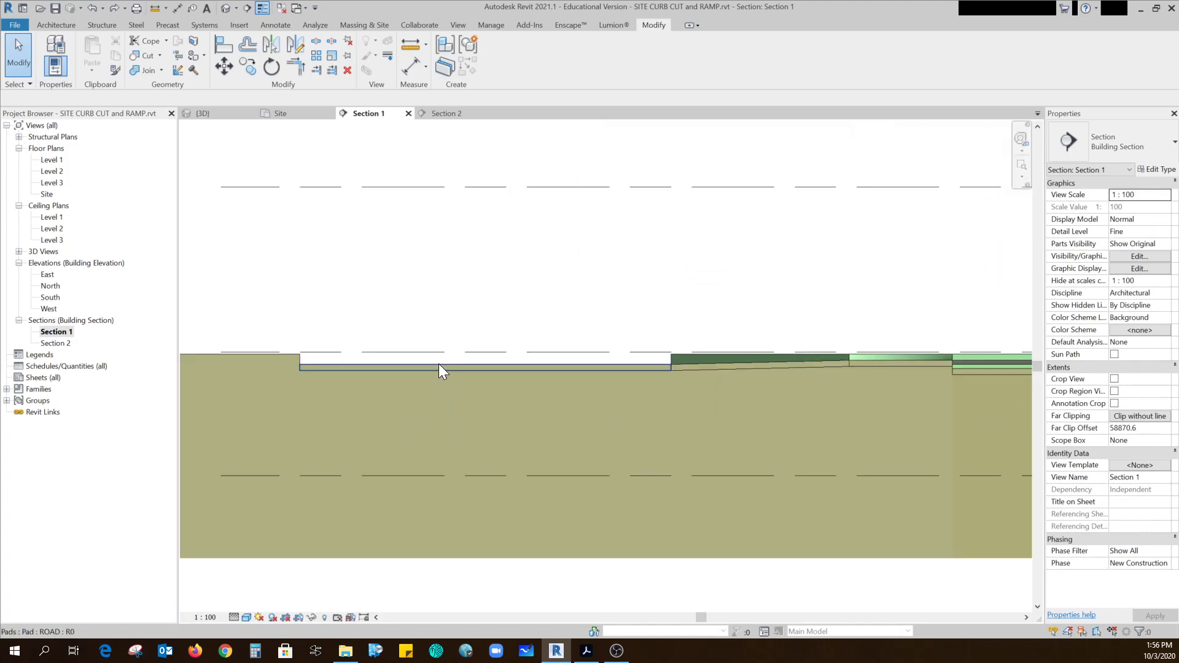
click(440, 371)
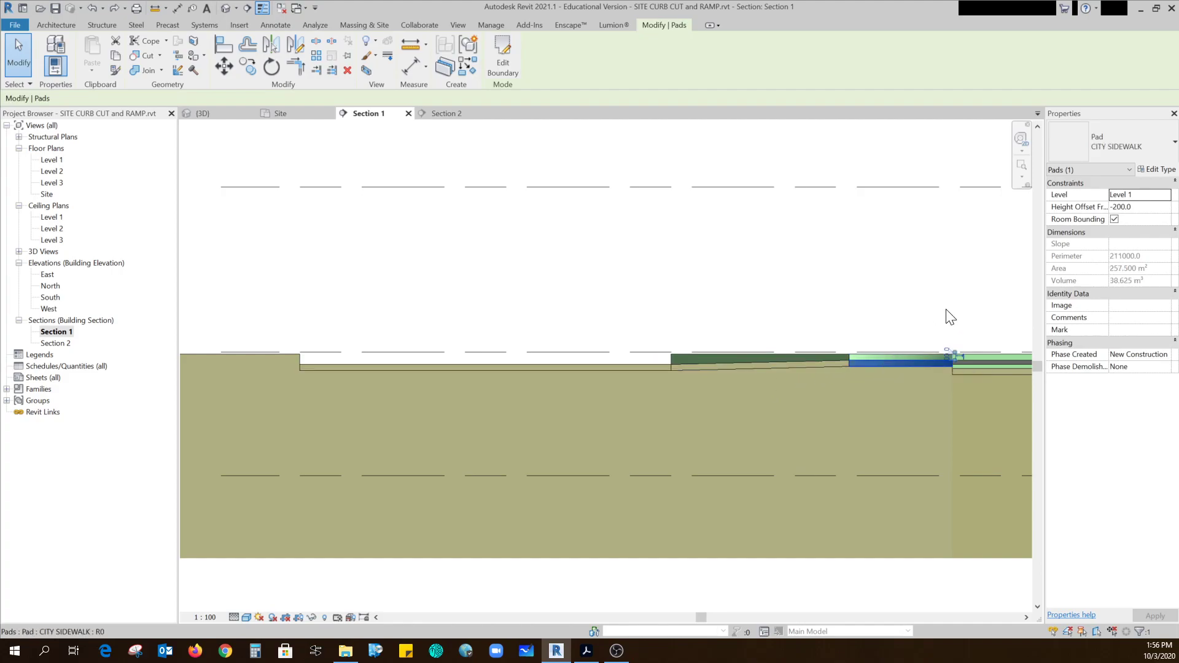
mouse_move(1113, 145)
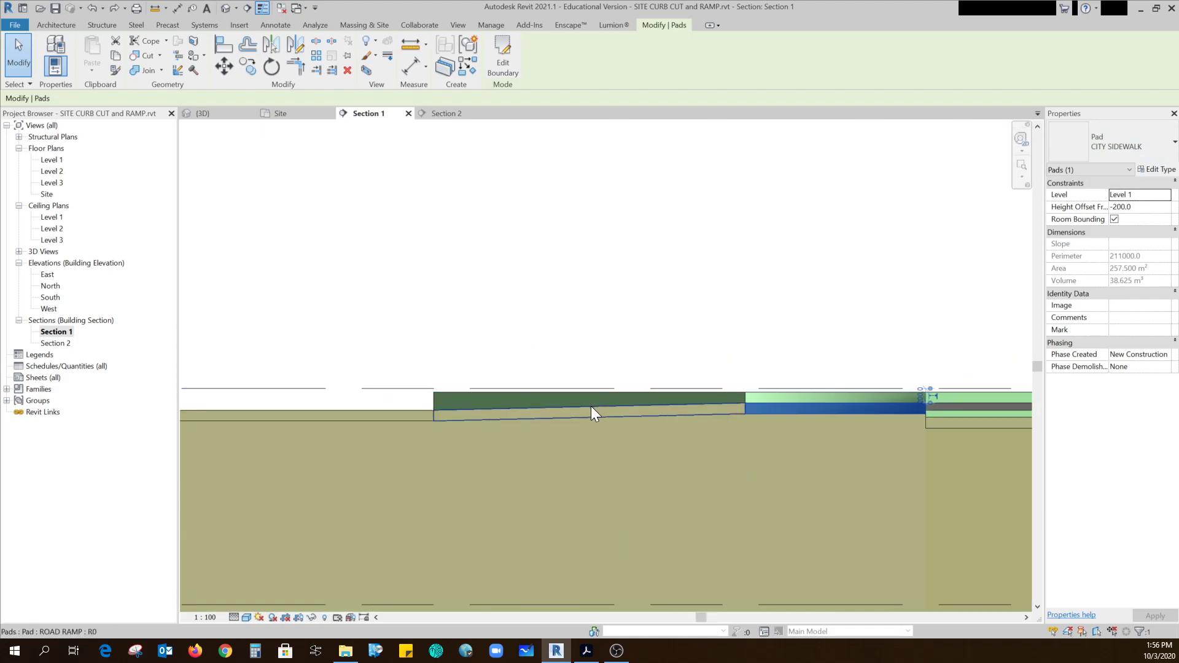
click(589, 415)
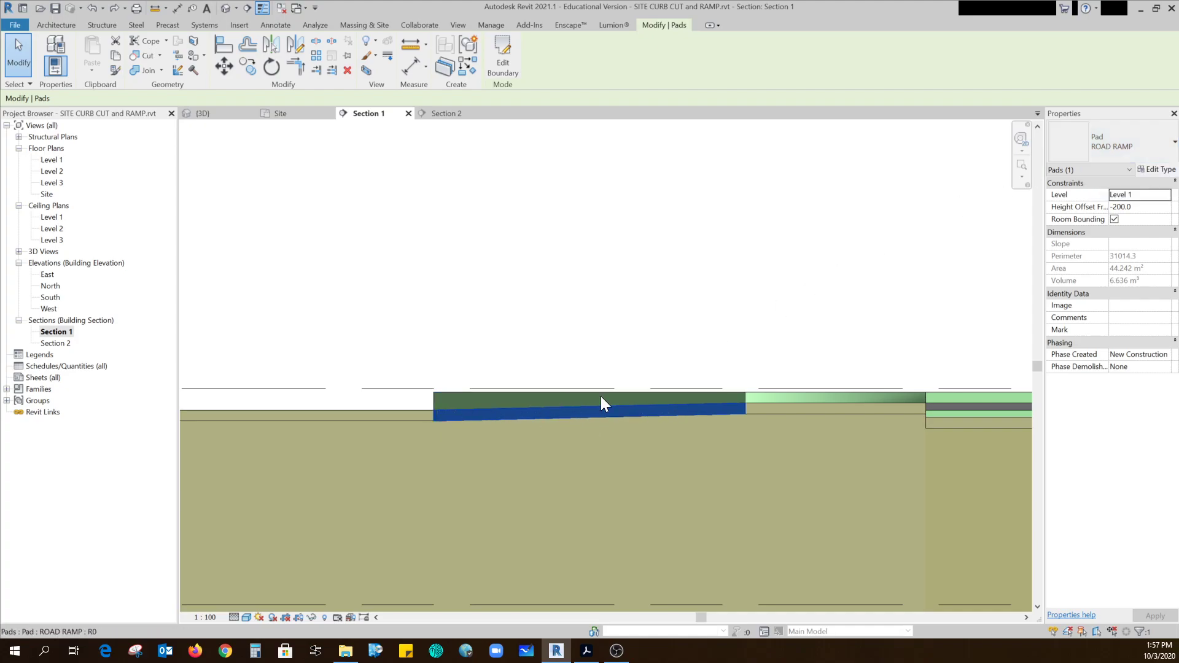
mouse_move(66, 210)
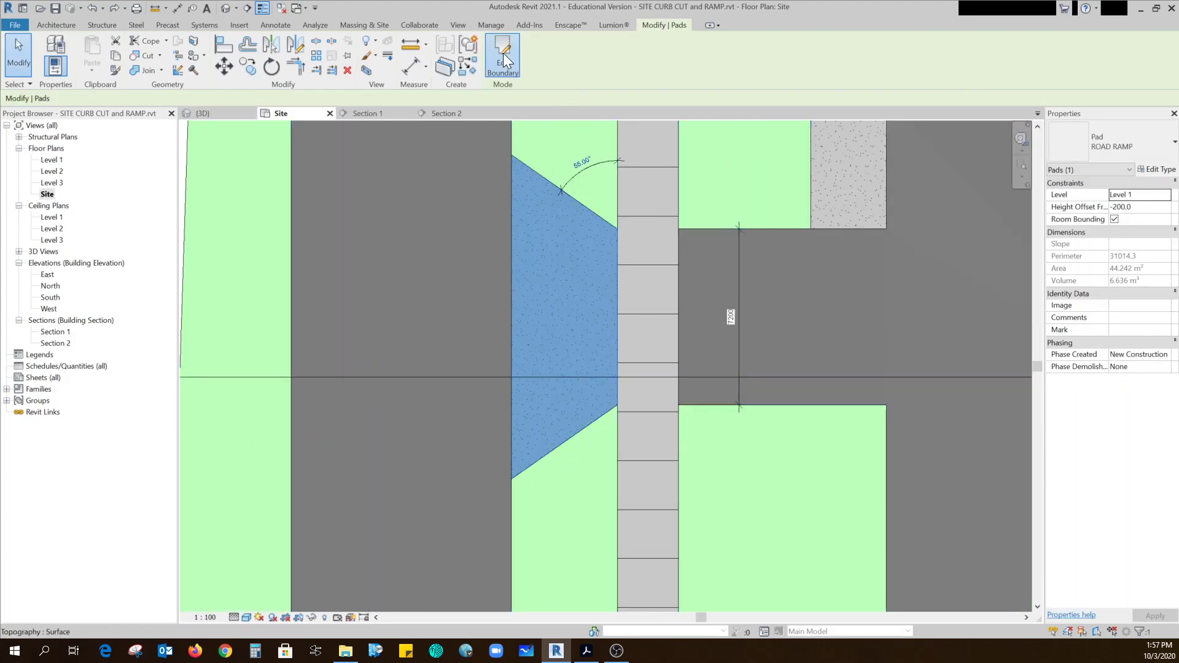
click(503, 54)
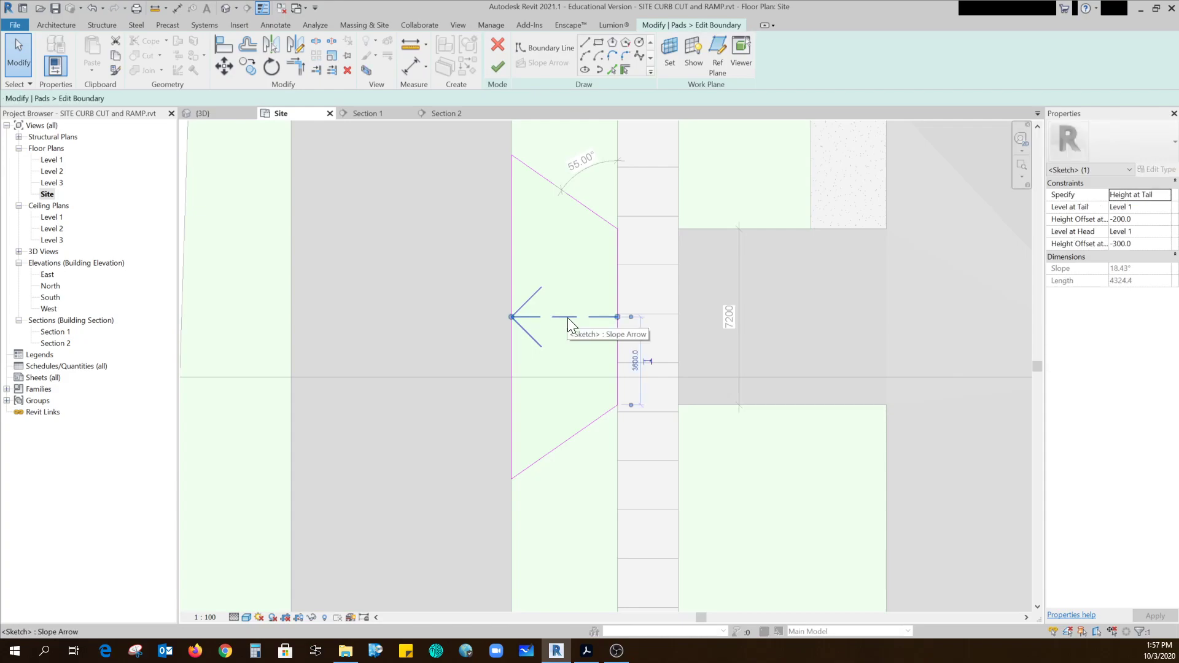
mouse_move(572, 319)
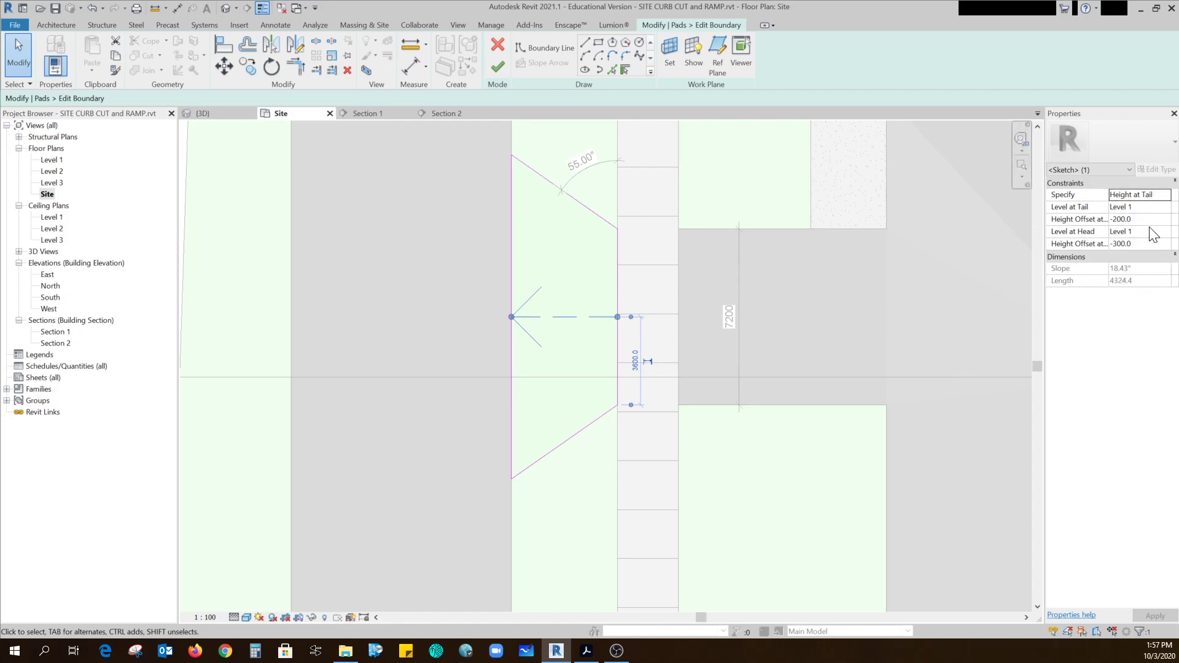
mouse_move(568, 317)
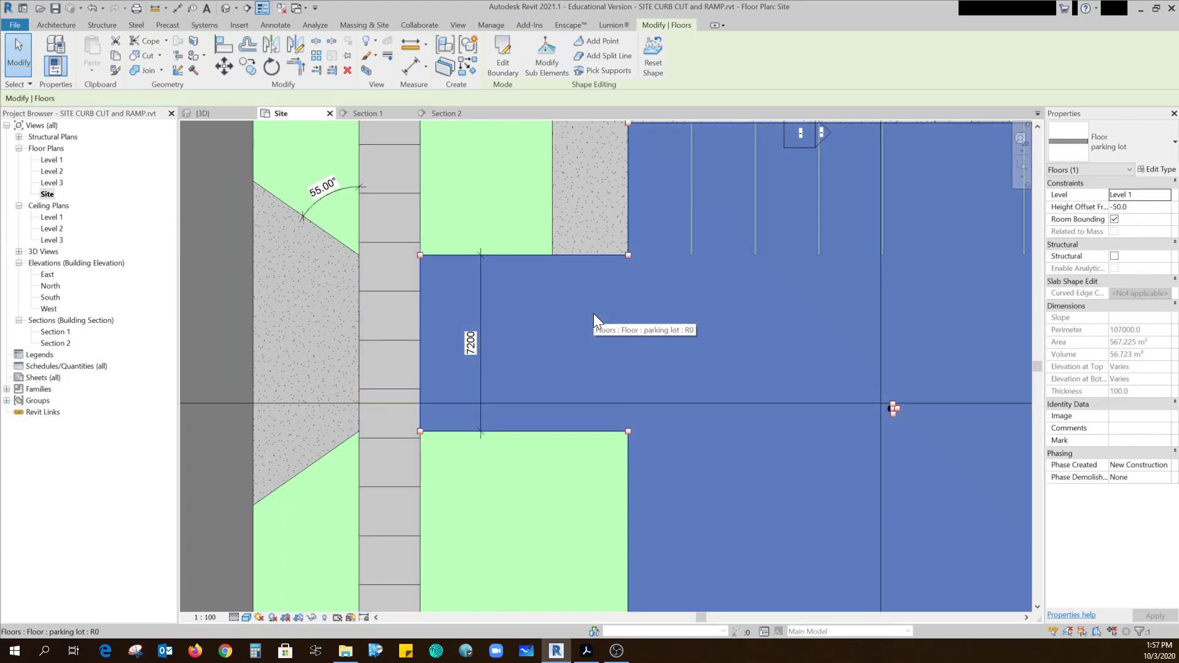
mouse_move(597, 312)
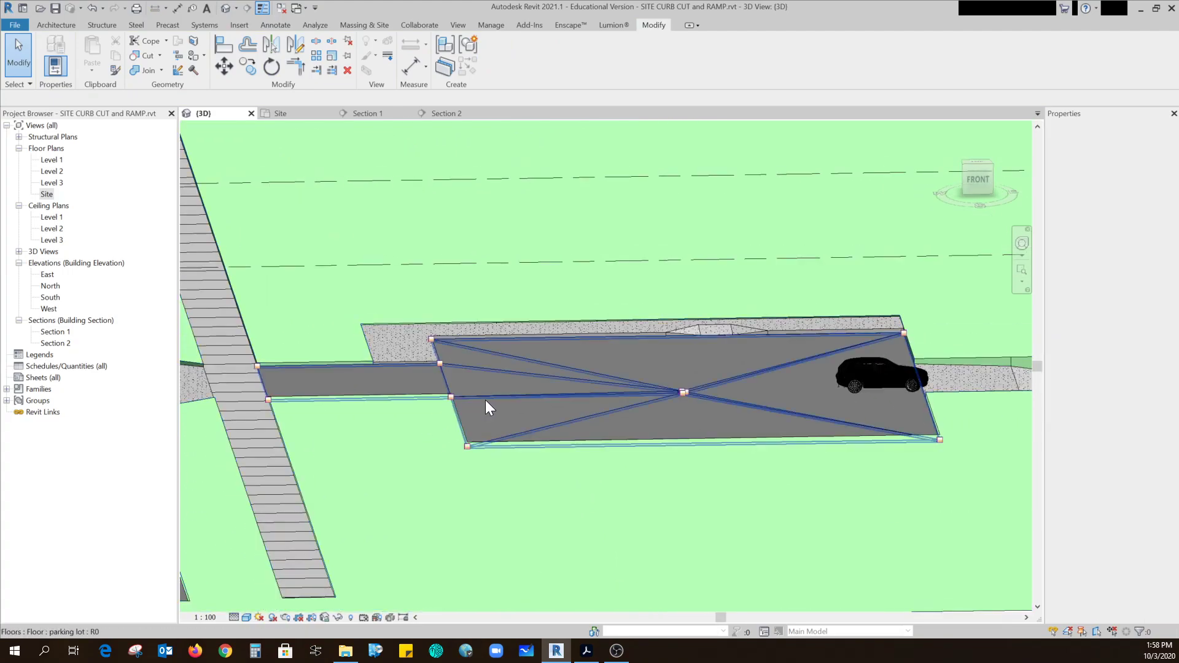
Select the parking lot floor and read the entrance corner shape points at -150 and -200.
click(488, 408)
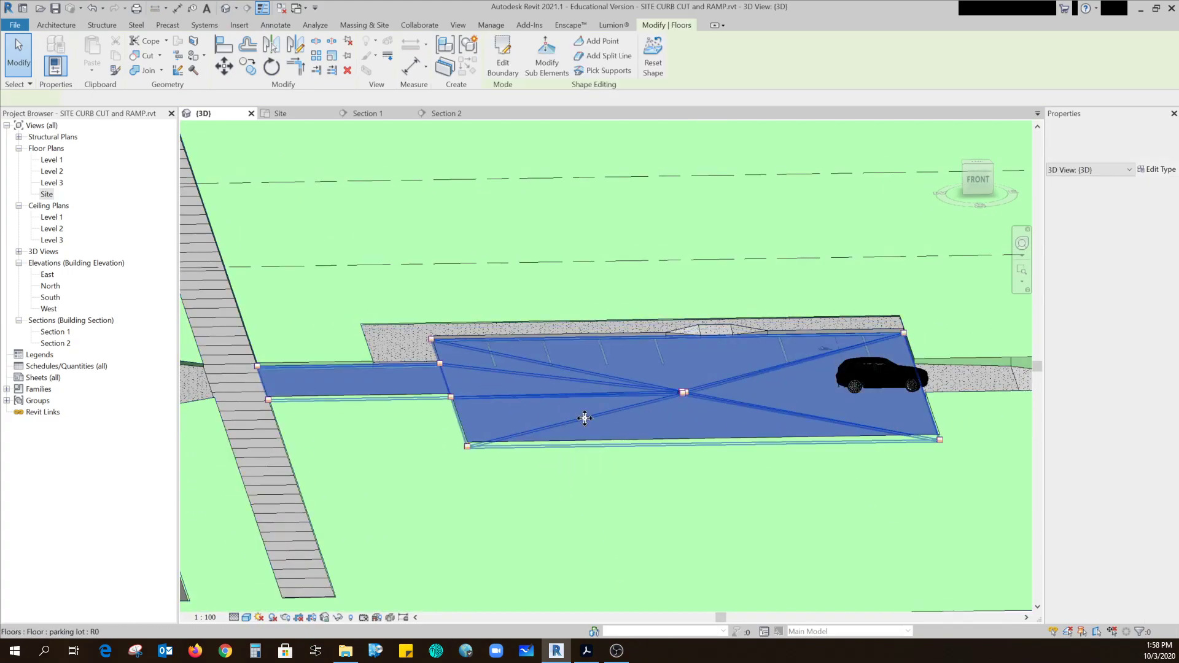
click(547, 51)
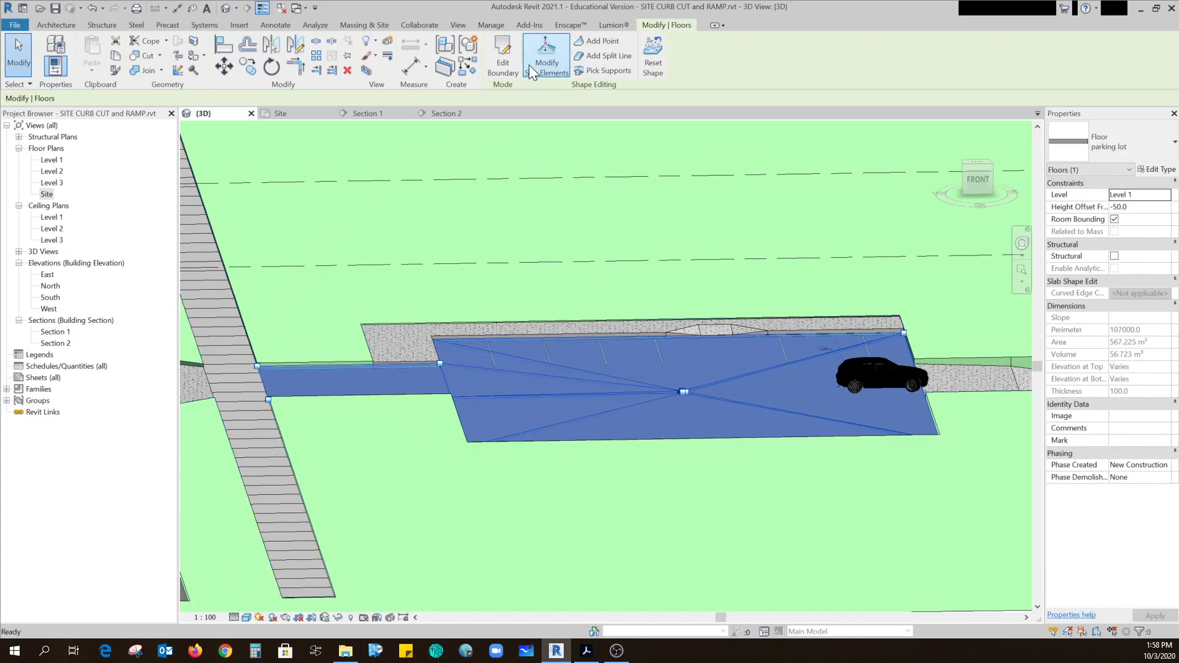
click(546, 55)
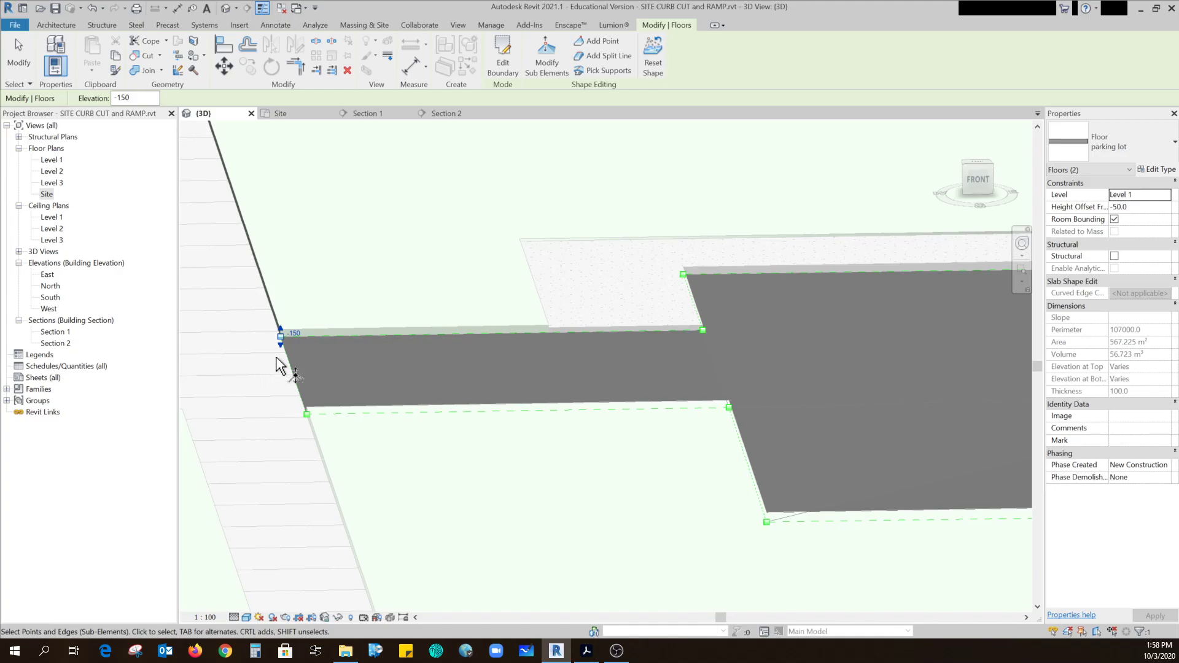
mouse_move(282, 342)
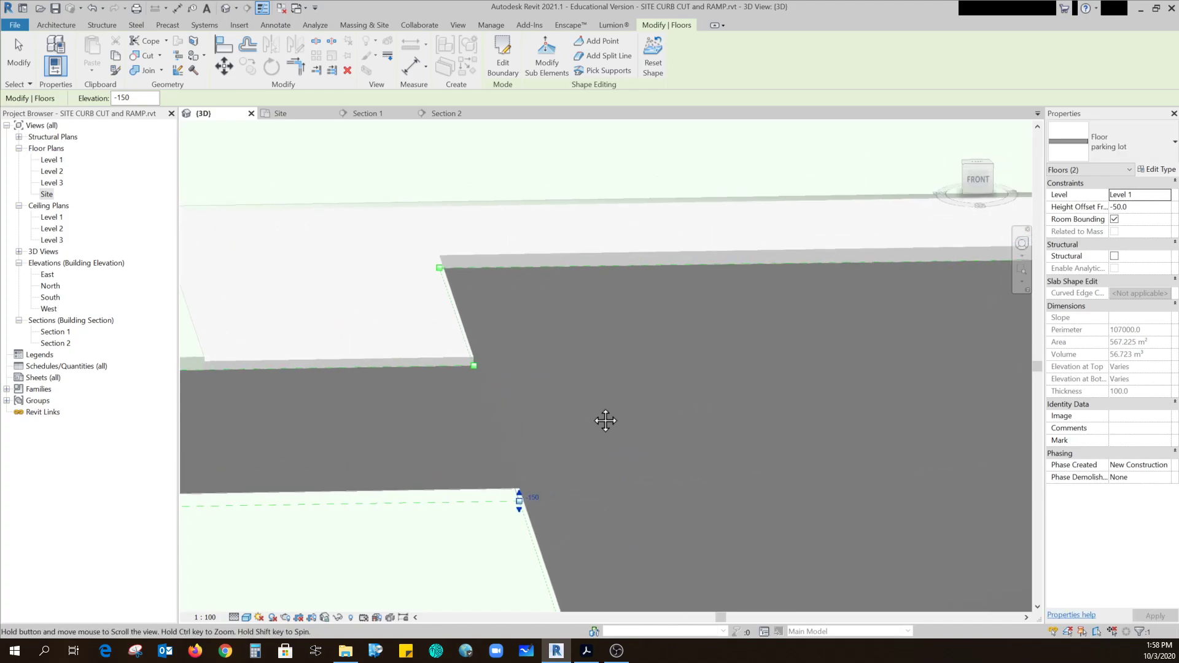
click(440, 267)
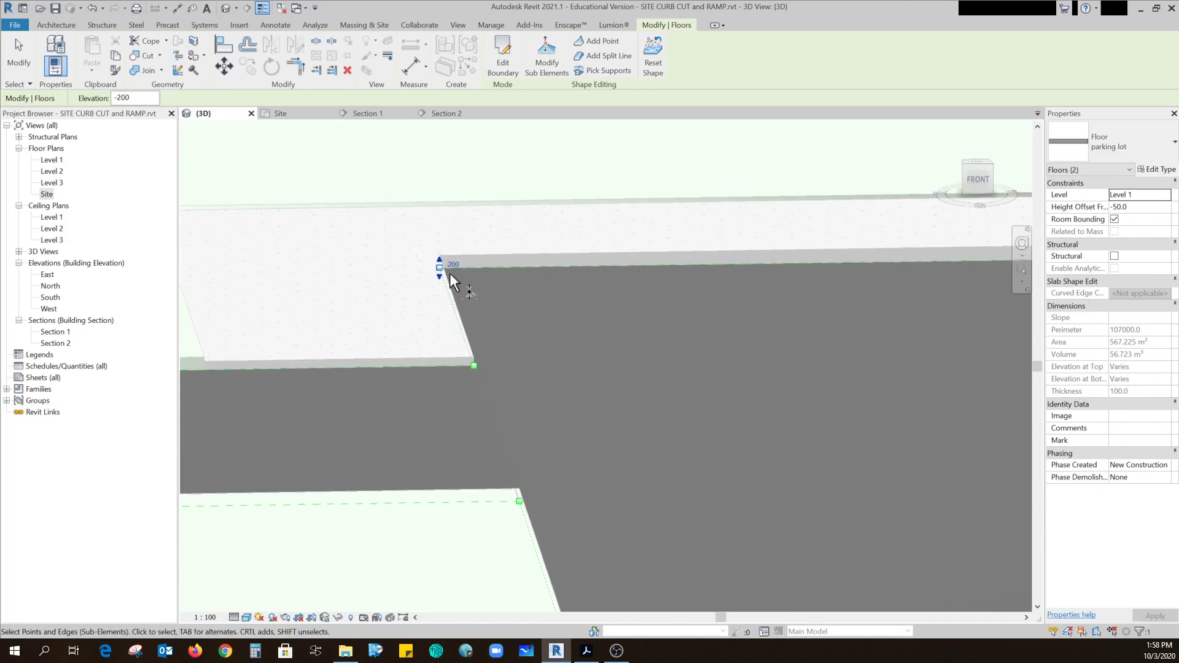
mouse_move(452, 275)
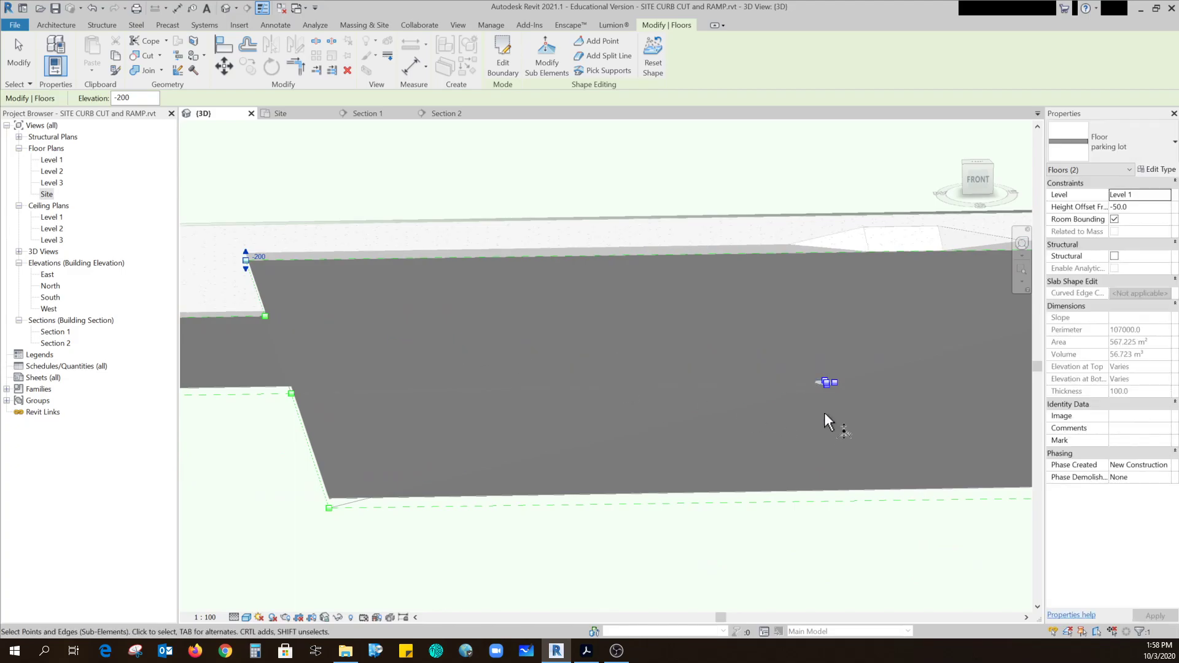
mouse_move(295, 528)
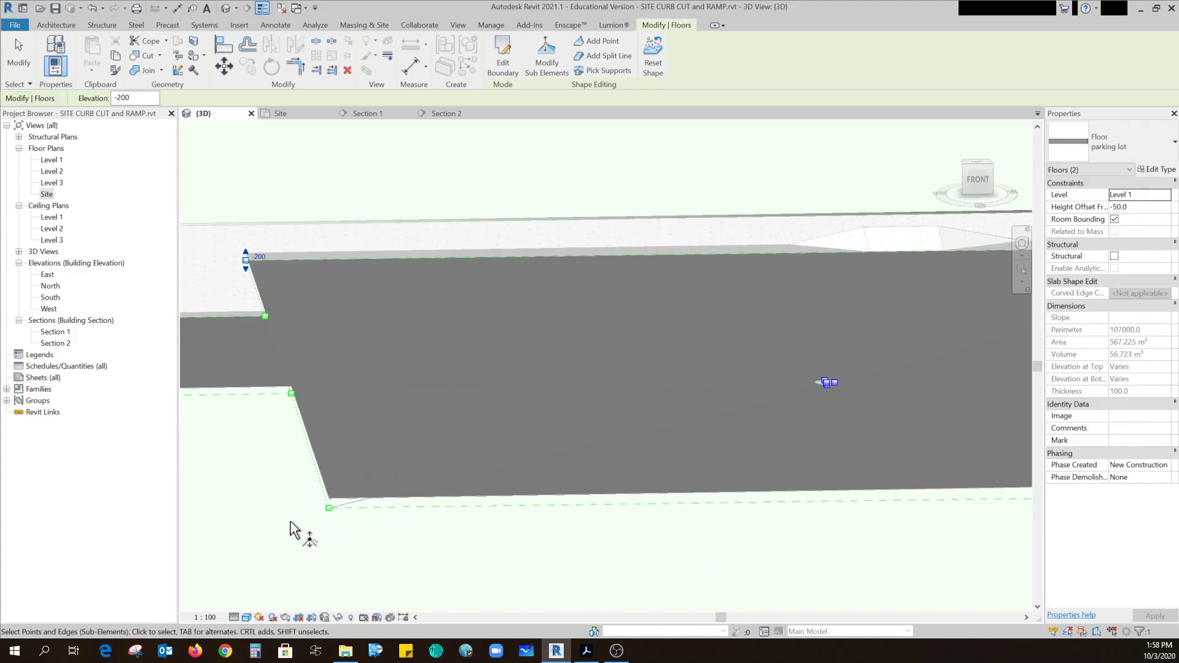
Pick the floor's low point at the round drain and confirm its elevation of -250.
click(329, 507)
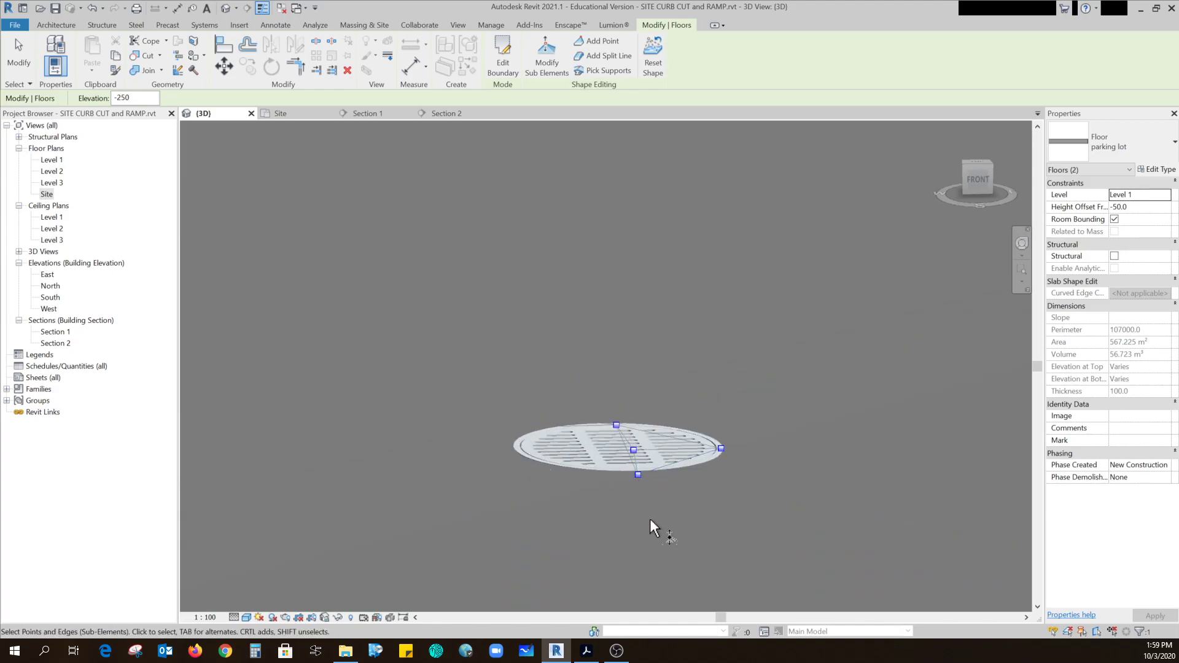
mouse_move(653, 371)
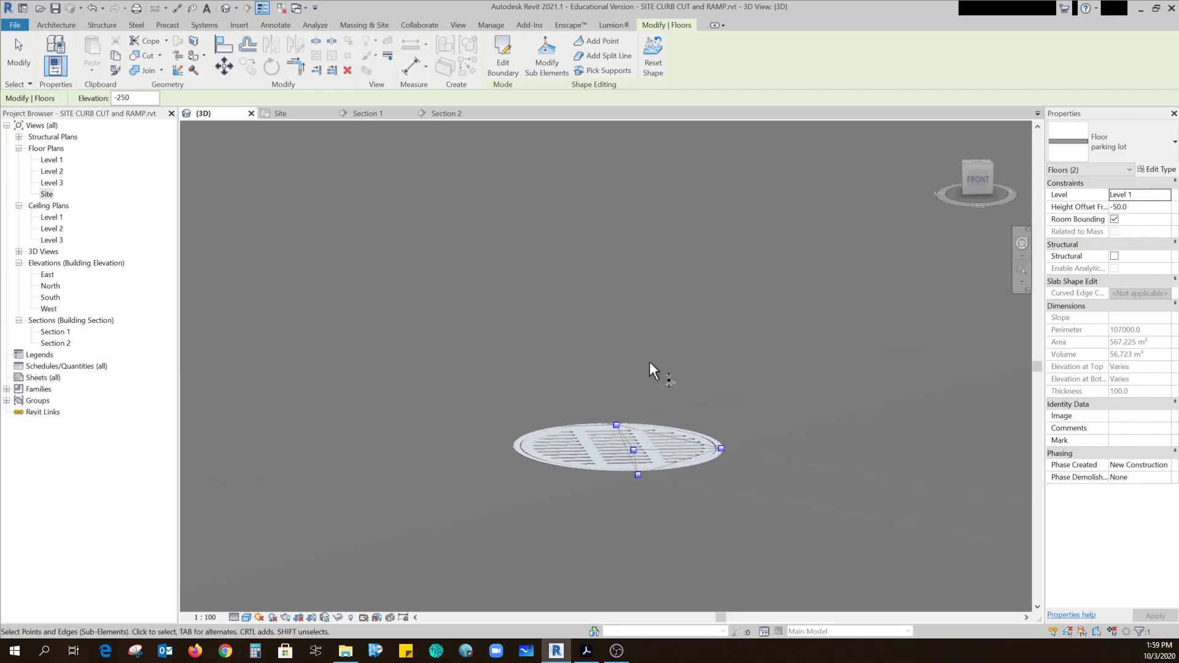
drag(676, 378, 768, 482)
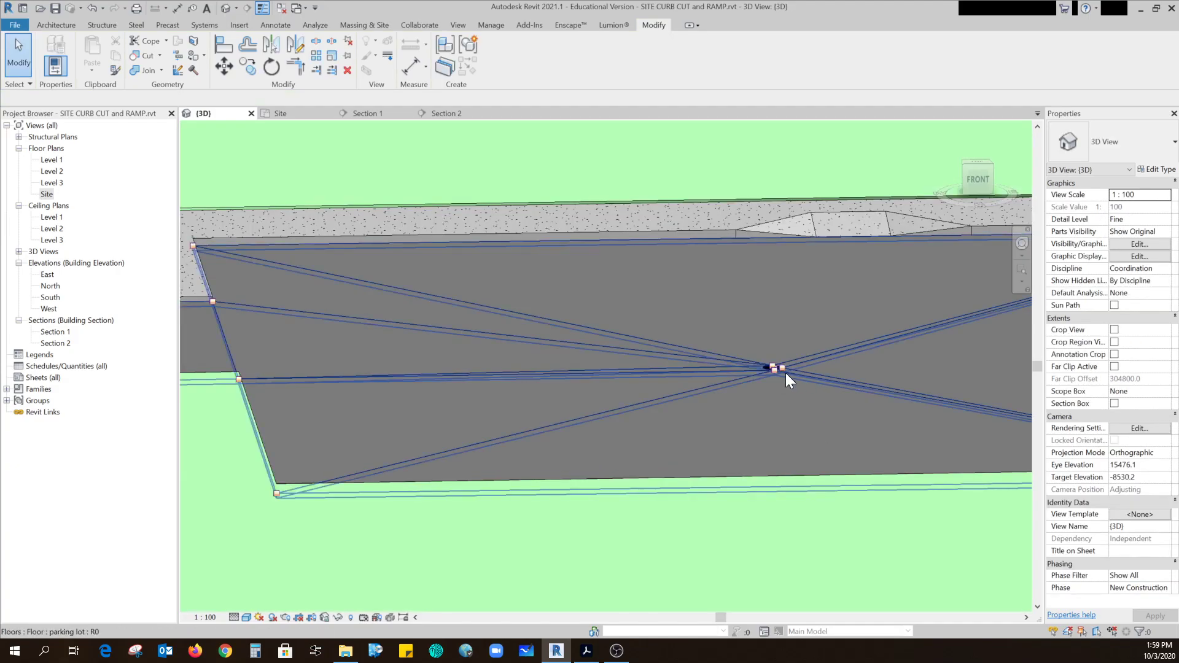
Orbit to see the floor's split lines, then reveal hidden elements in the Site plan to locate the drain.
drag(786, 380, 571, 422)
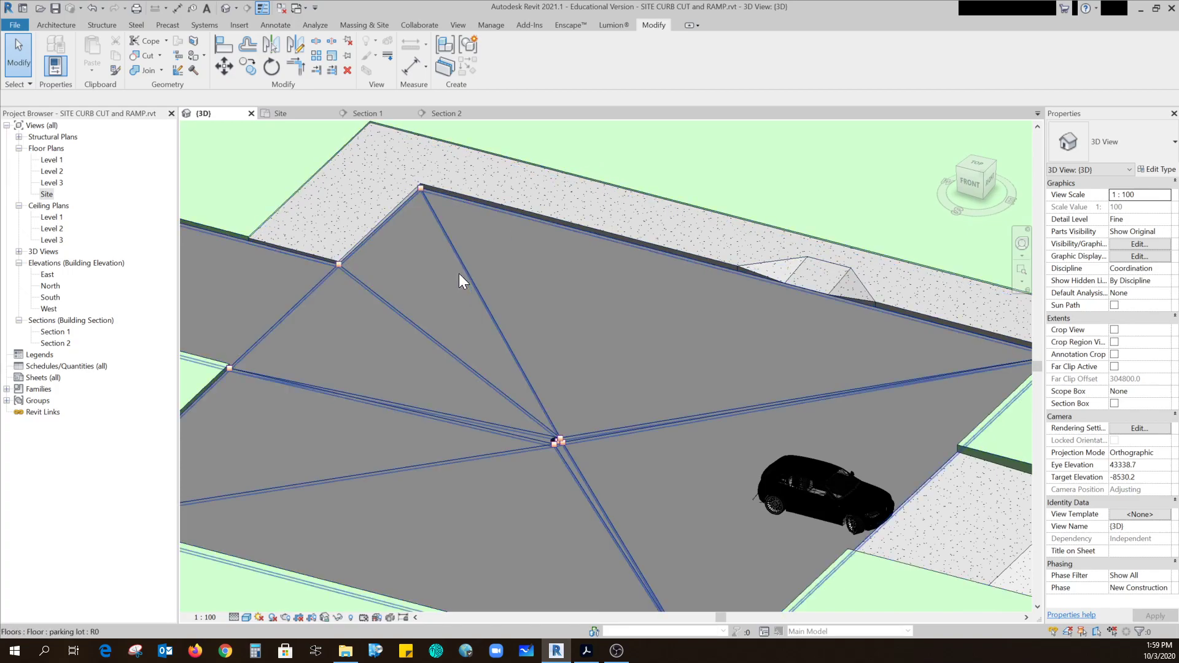
mouse_move(433, 226)
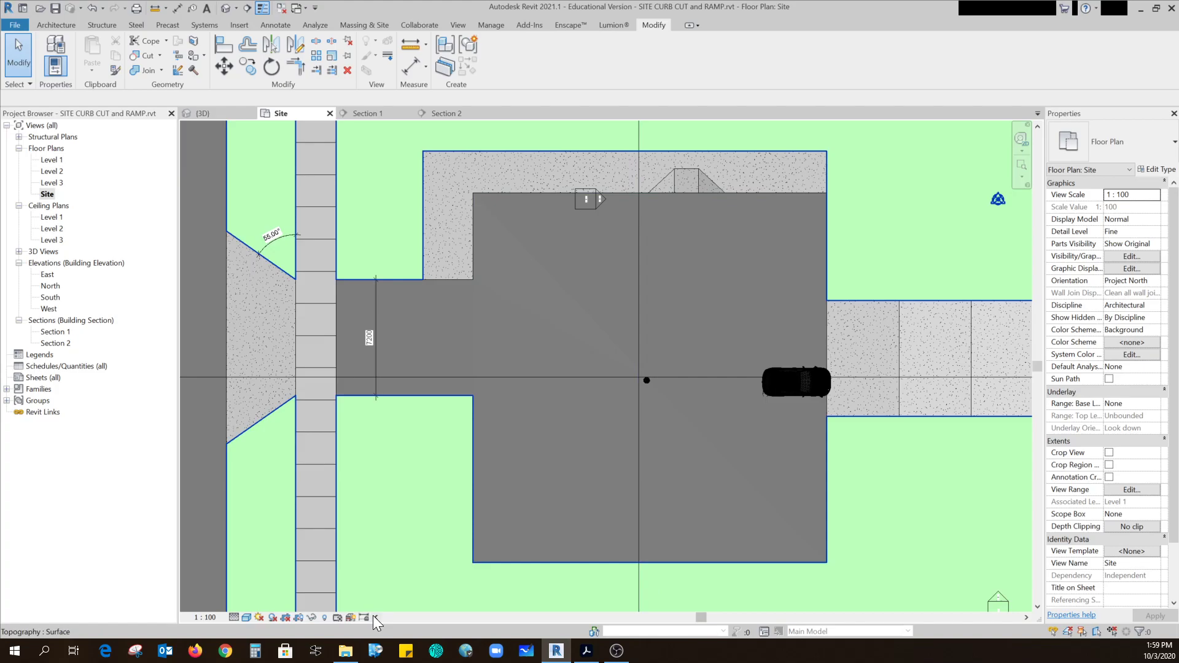
click(324, 618)
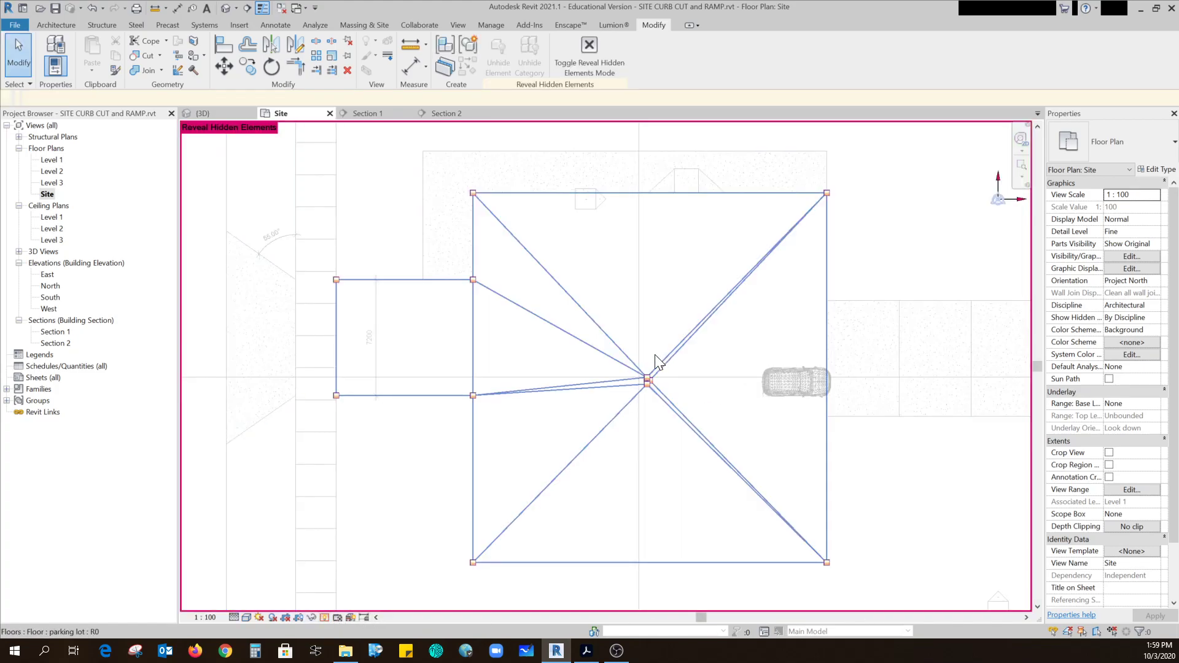
mouse_move(587, 430)
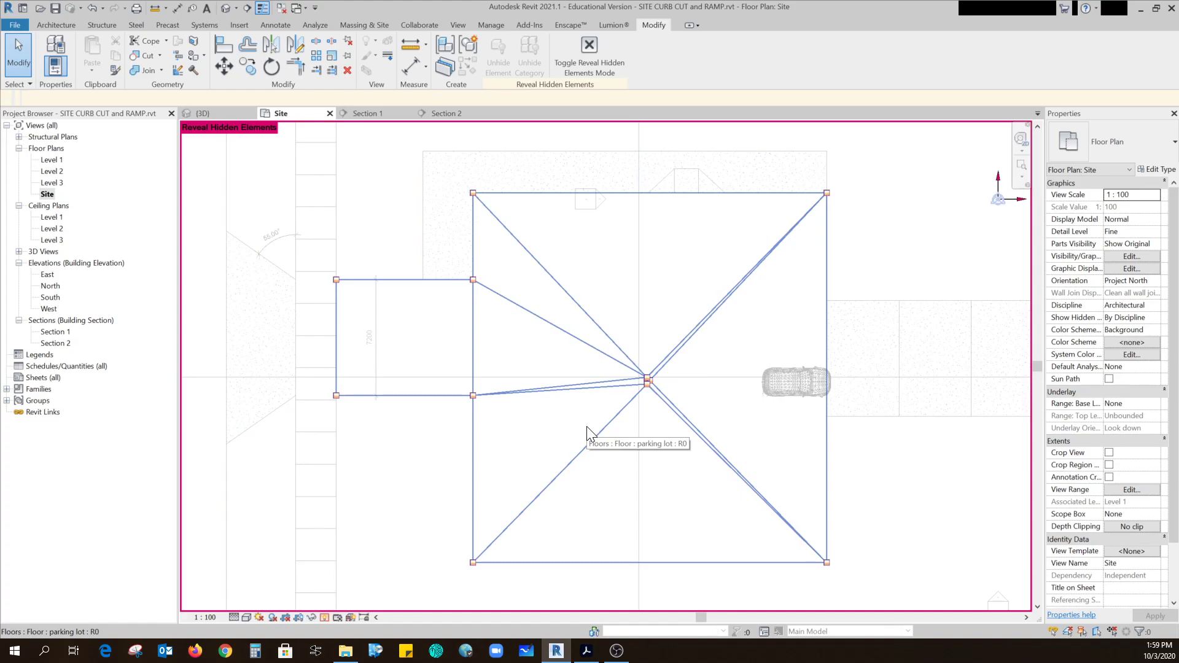
mouse_move(686, 472)
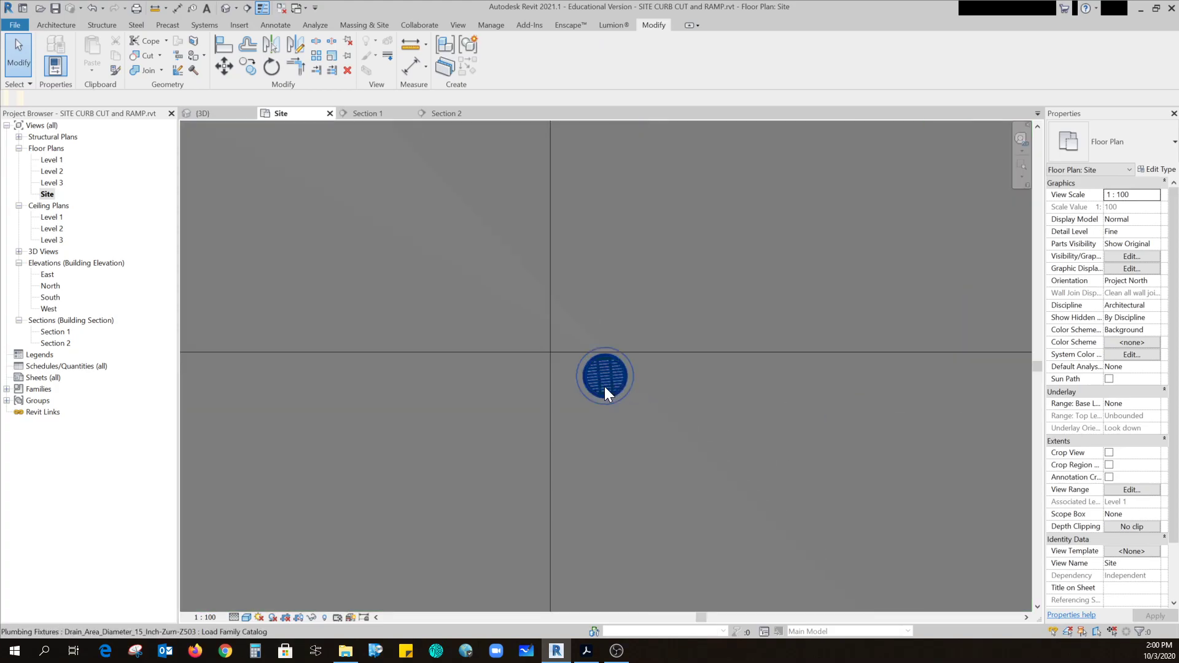
mouse_move(607, 395)
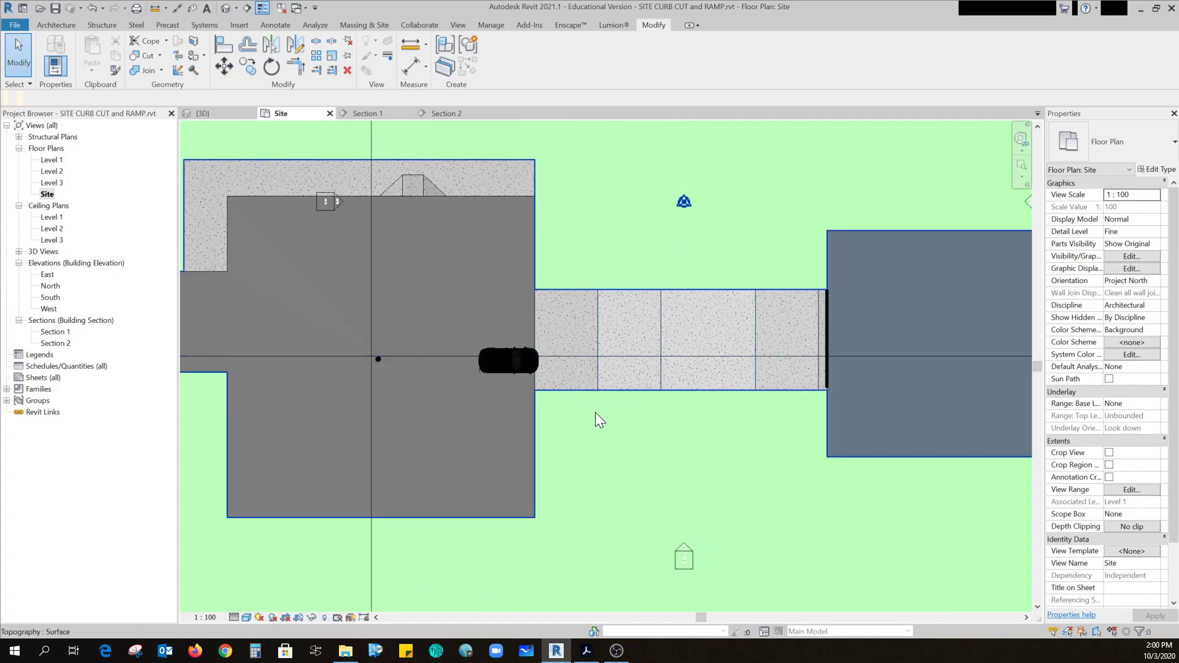
mouse_move(575, 379)
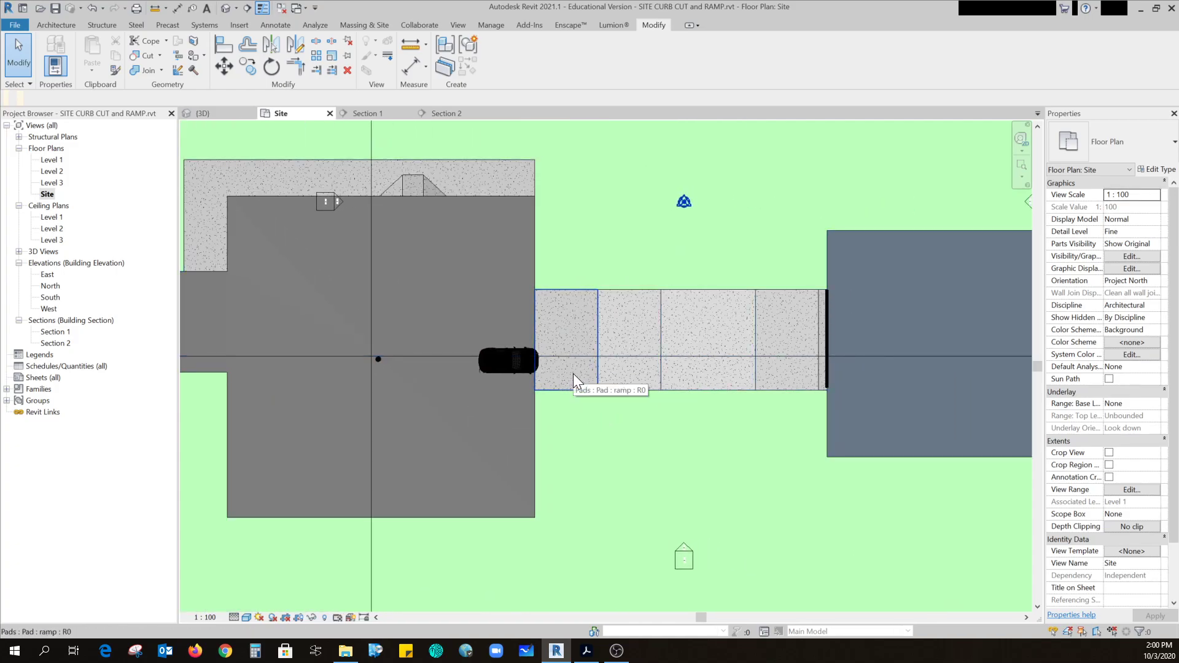
Select the ramp pad leading down to the parkade for its -300 to -480 slope.
click(571, 374)
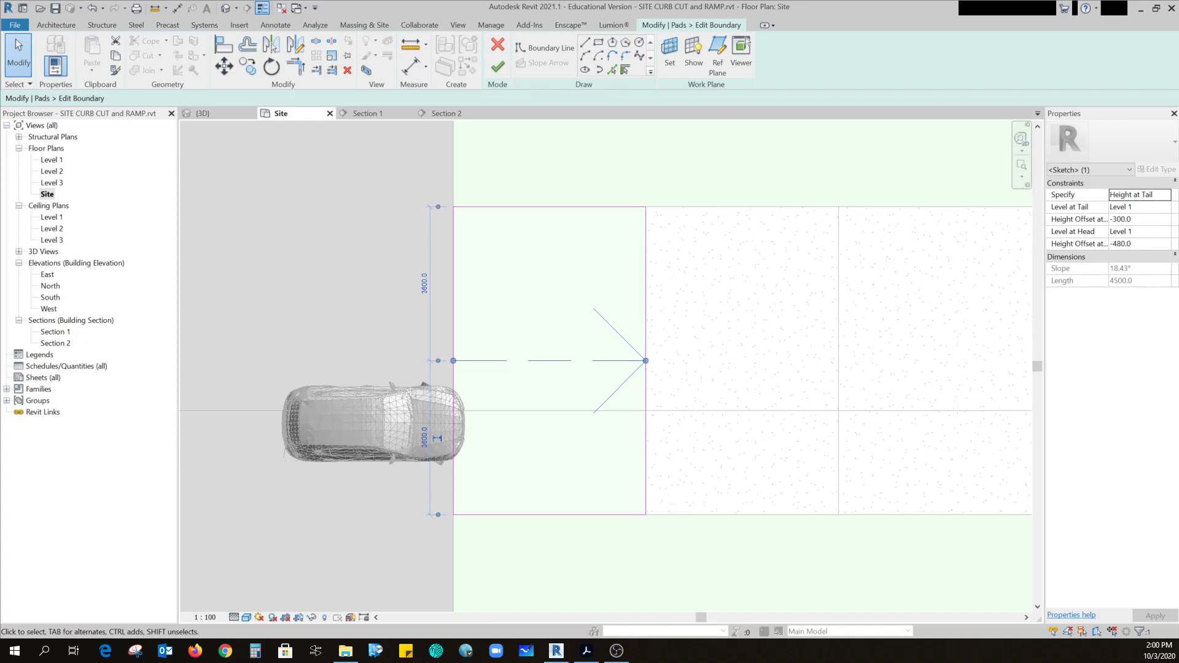
mouse_move(3, 509)
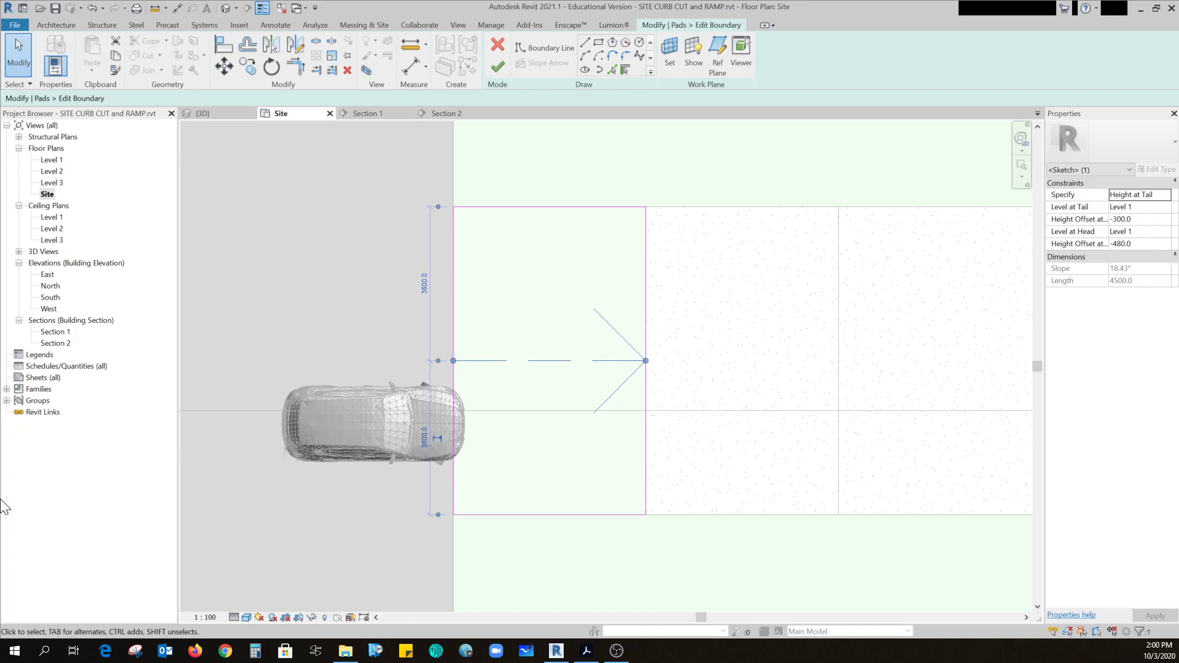
mouse_move(464, 378)
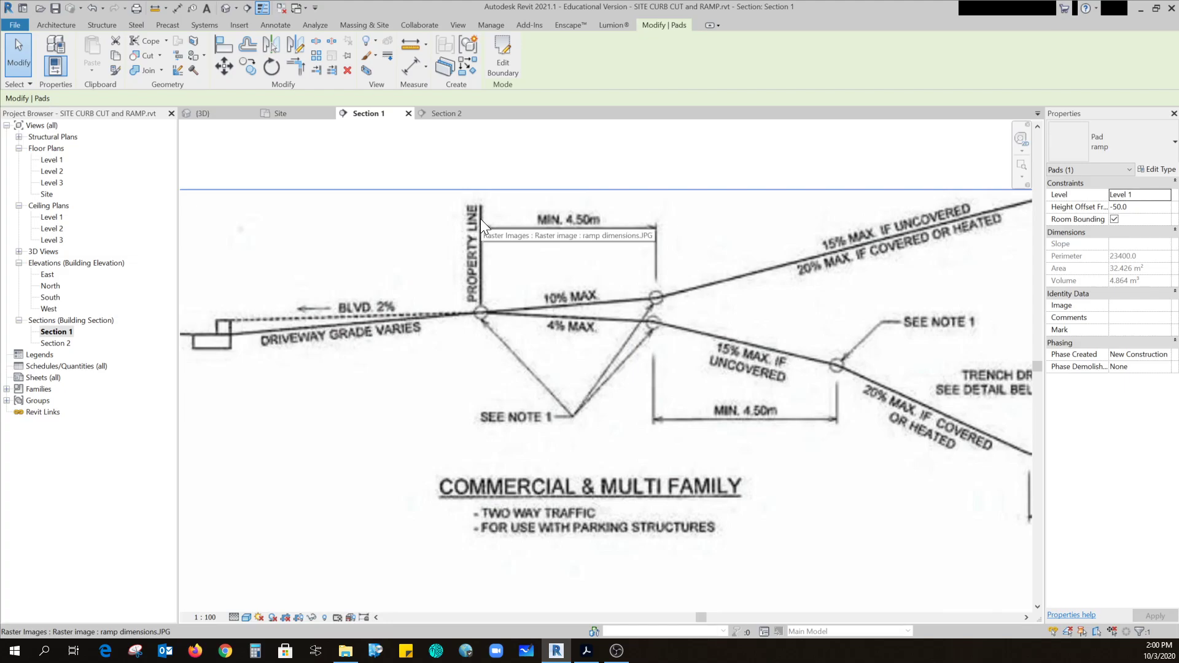
mouse_move(657, 231)
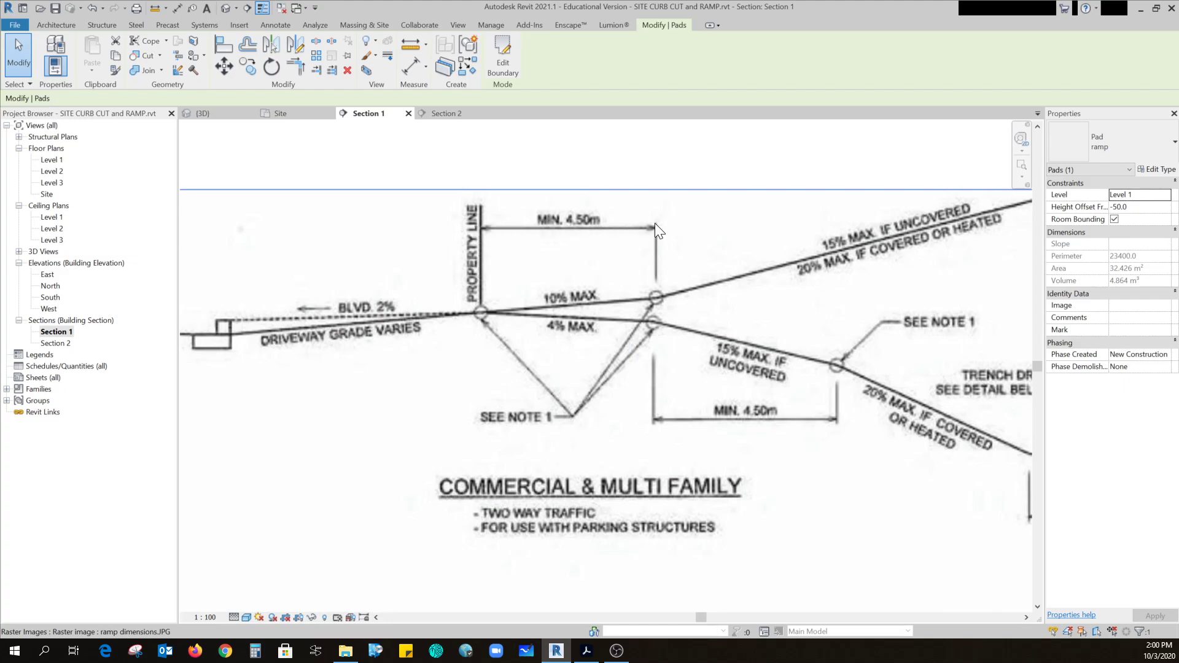
mouse_move(657, 228)
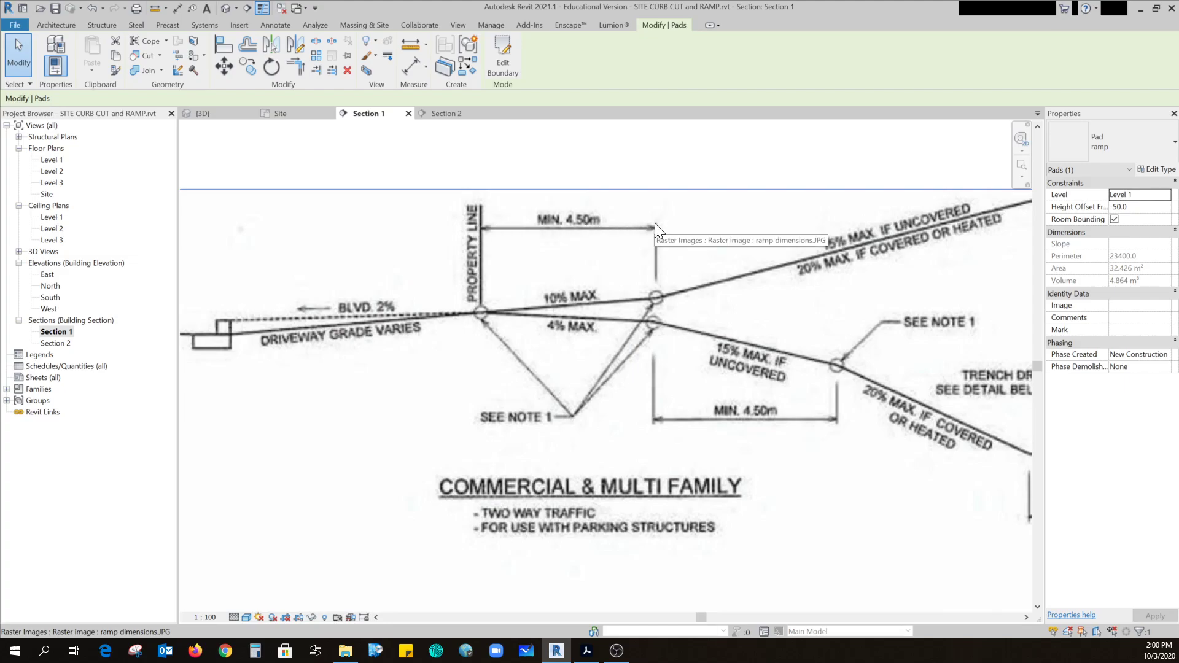
mouse_move(531, 325)
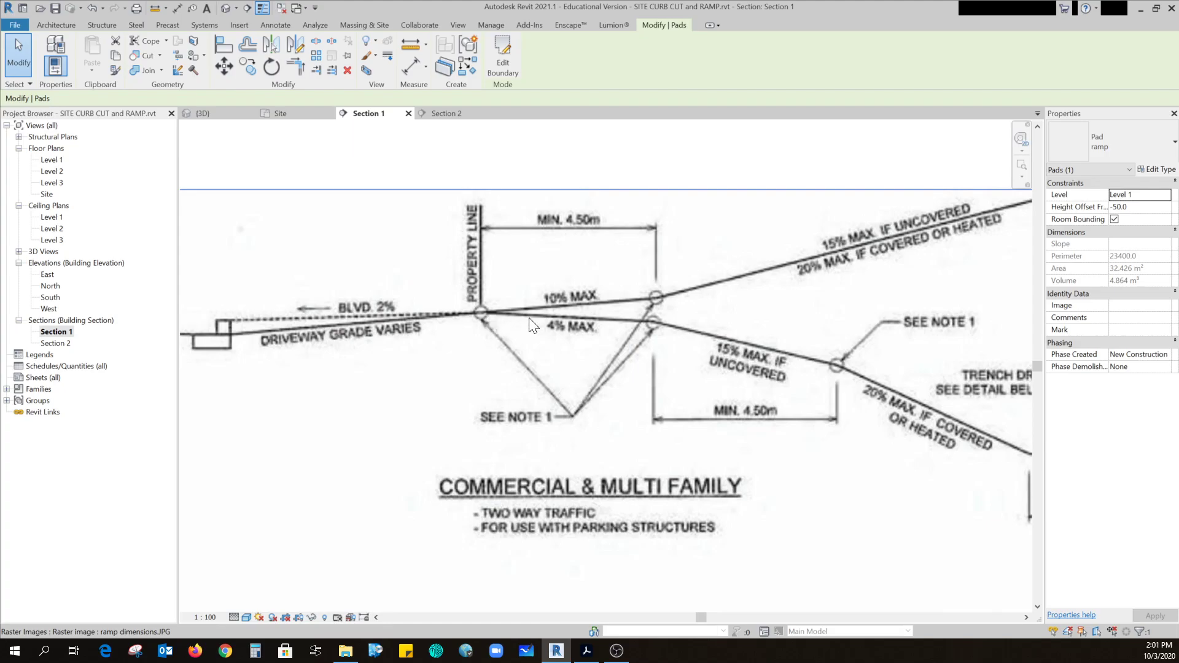
mouse_move(561, 313)
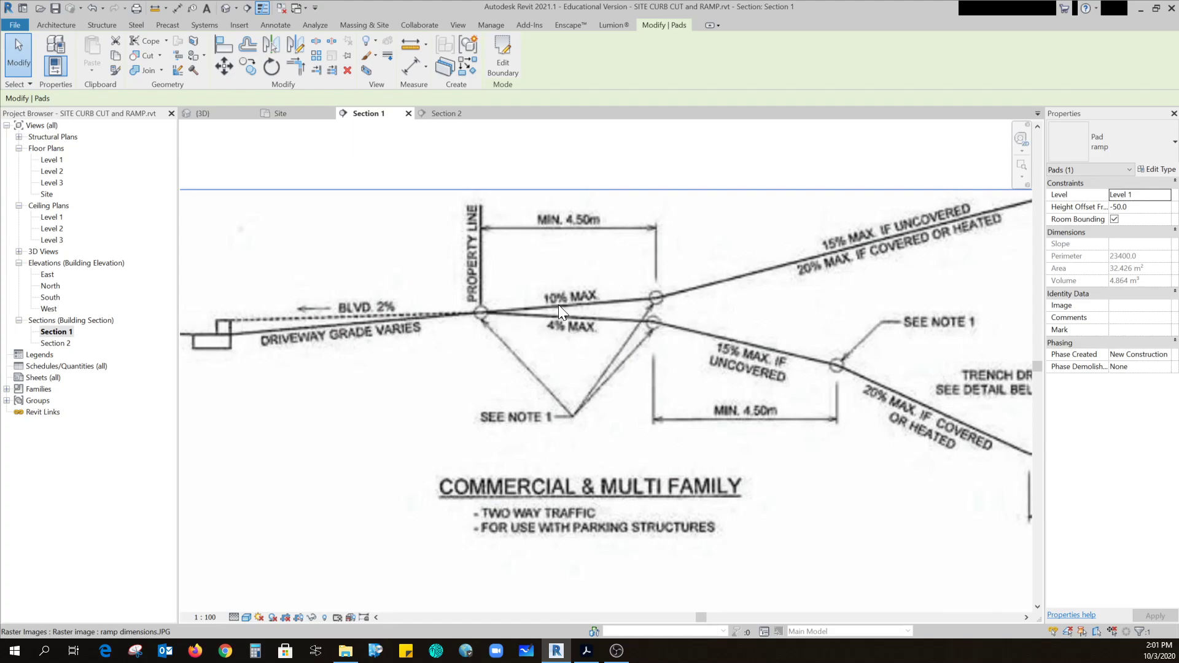
mouse_move(589, 233)
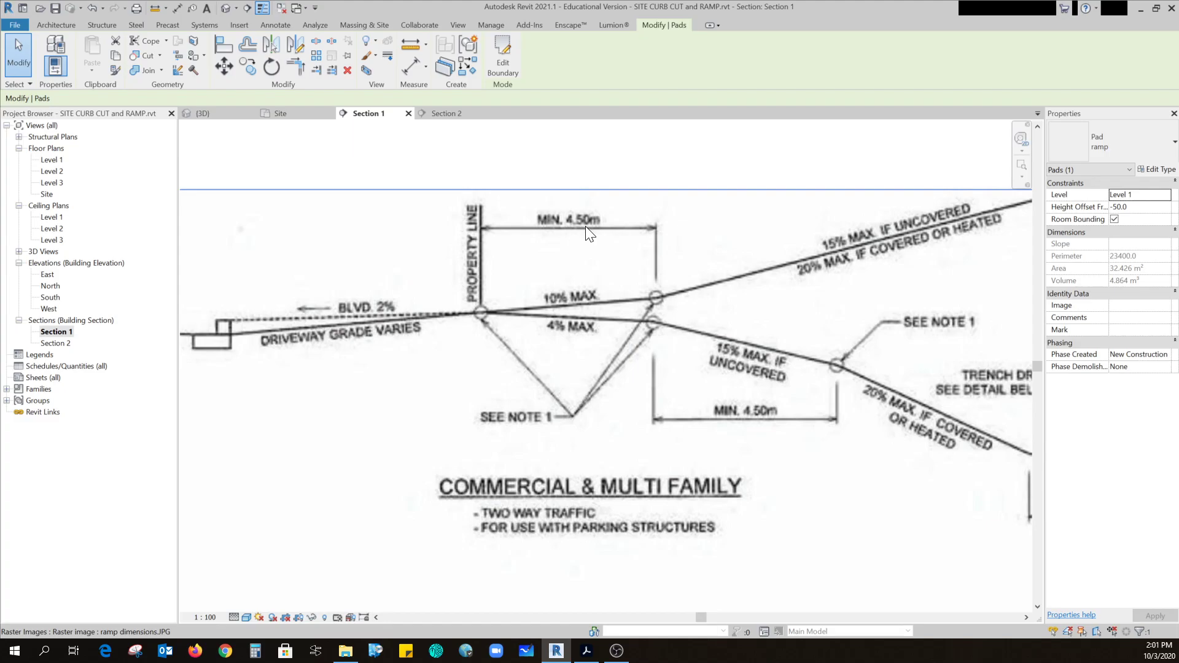
mouse_move(683, 432)
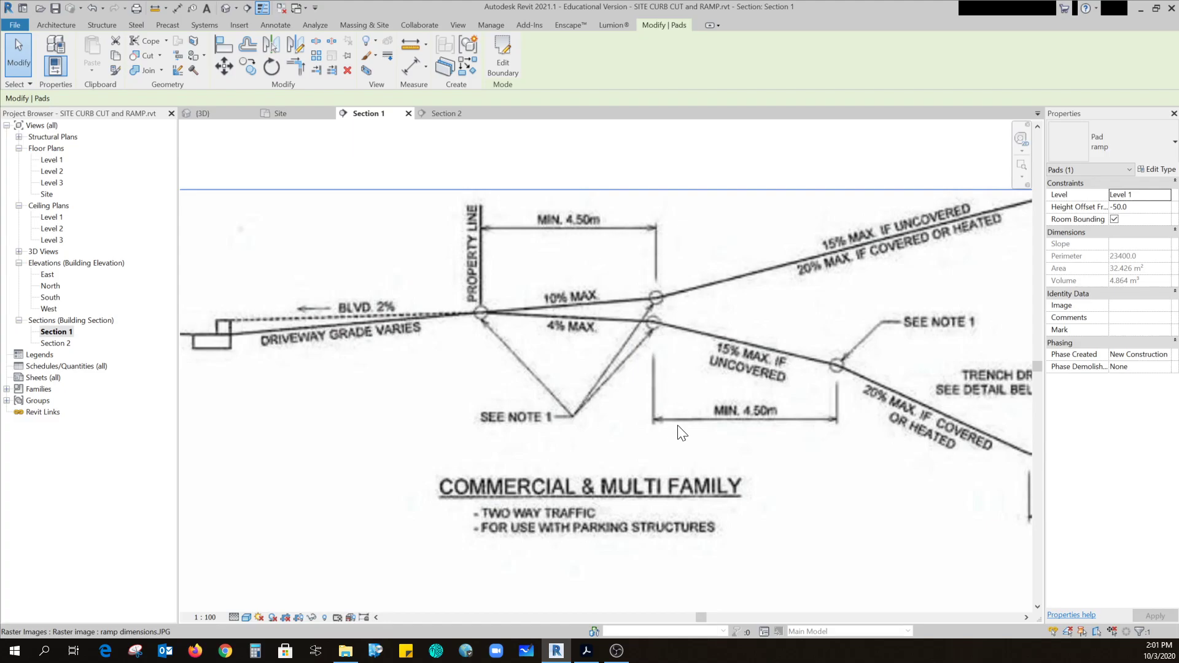
mouse_move(759, 427)
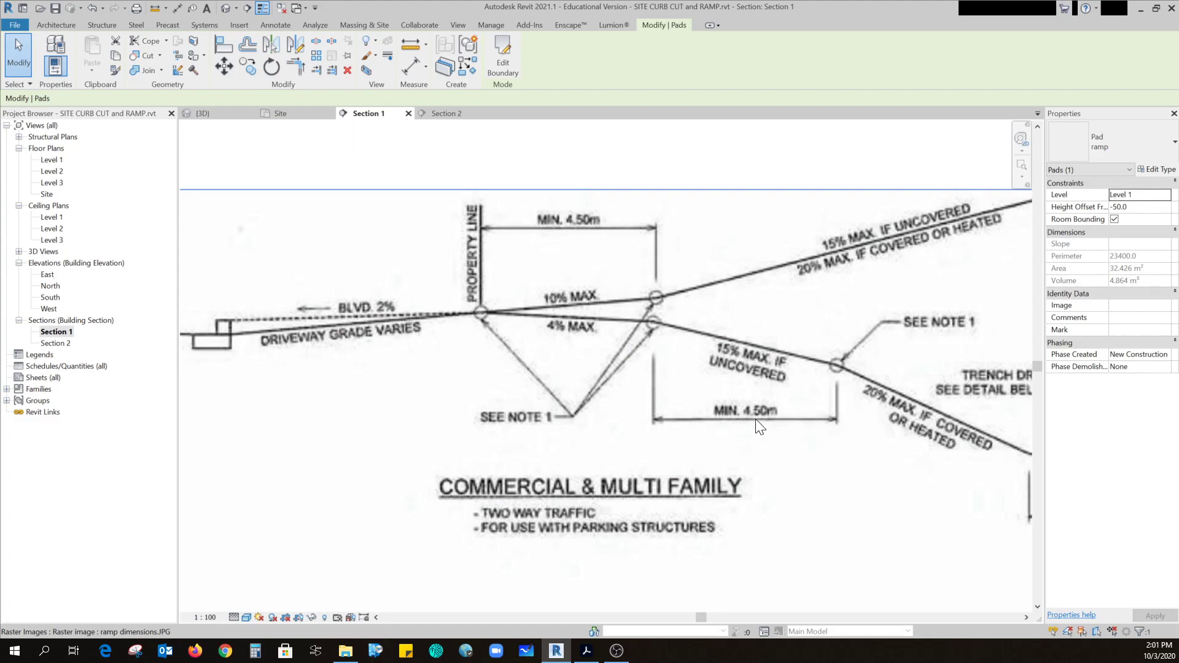
mouse_move(764, 423)
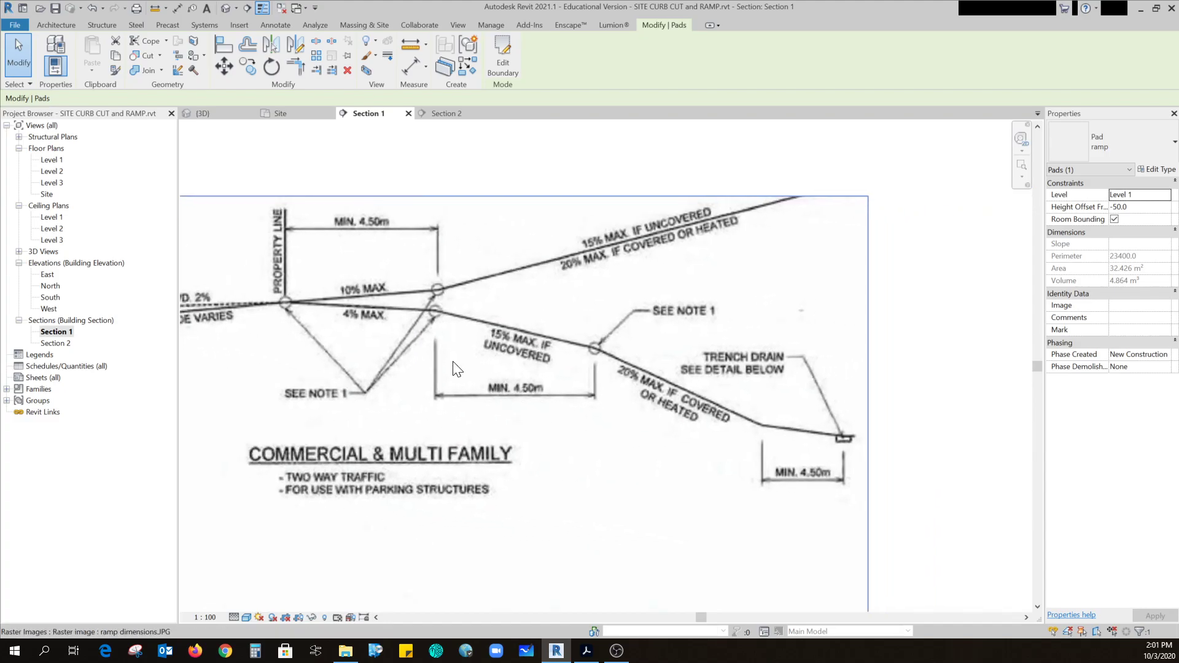
mouse_move(287, 307)
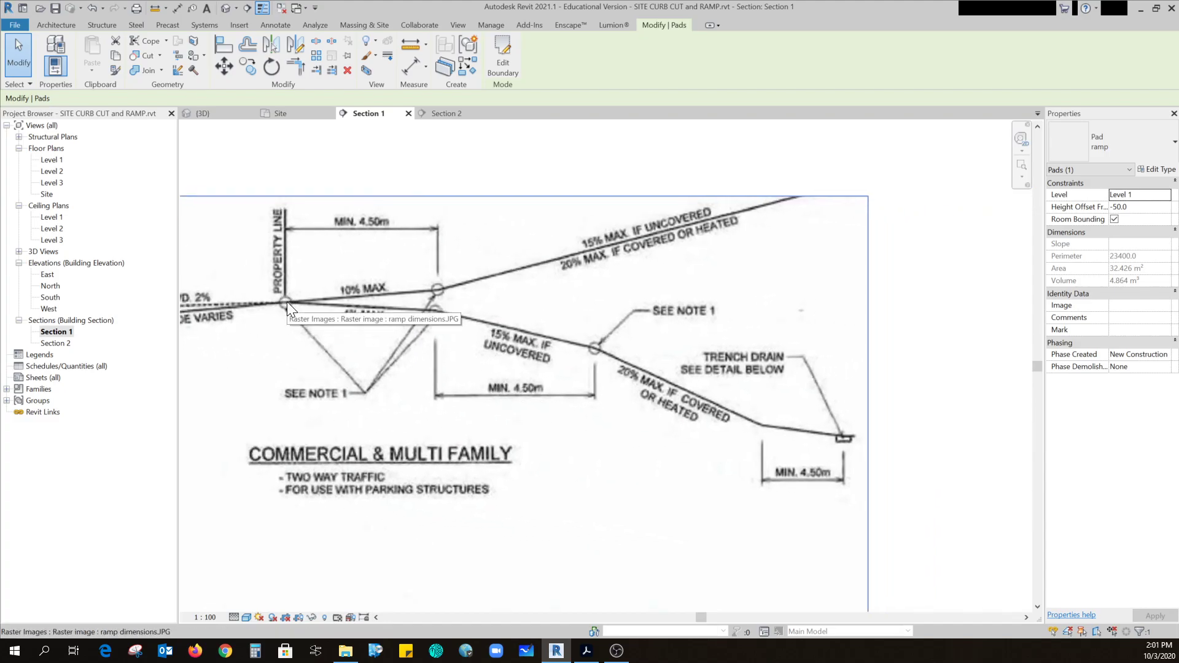
mouse_move(849, 449)
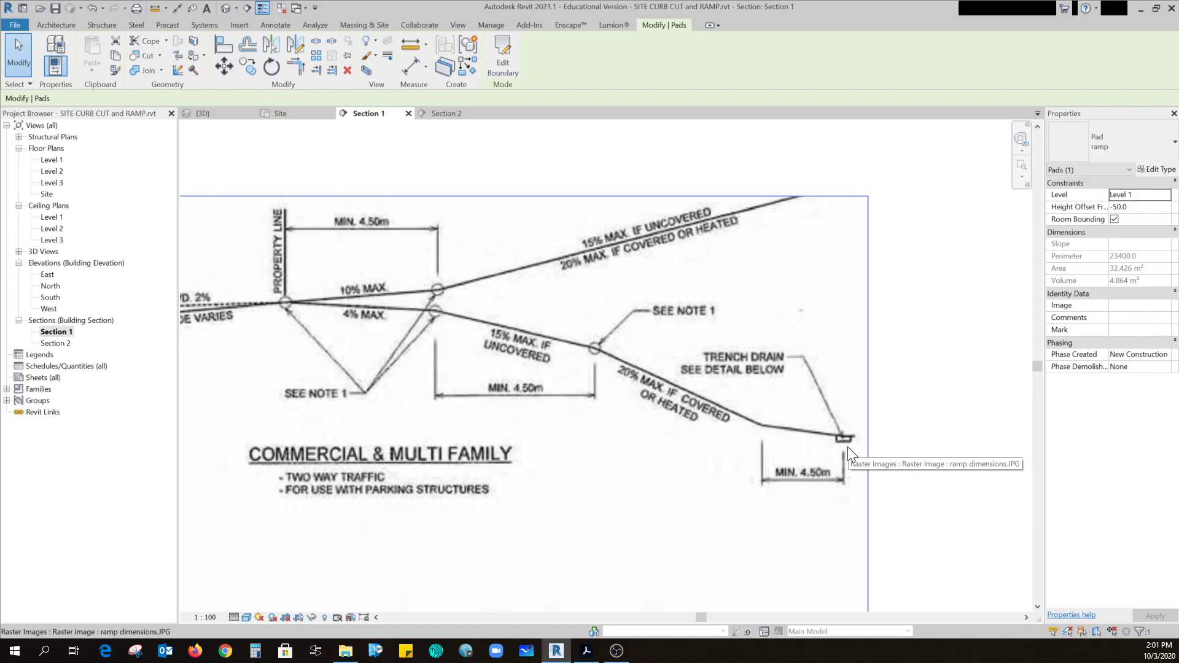
mouse_move(801, 438)
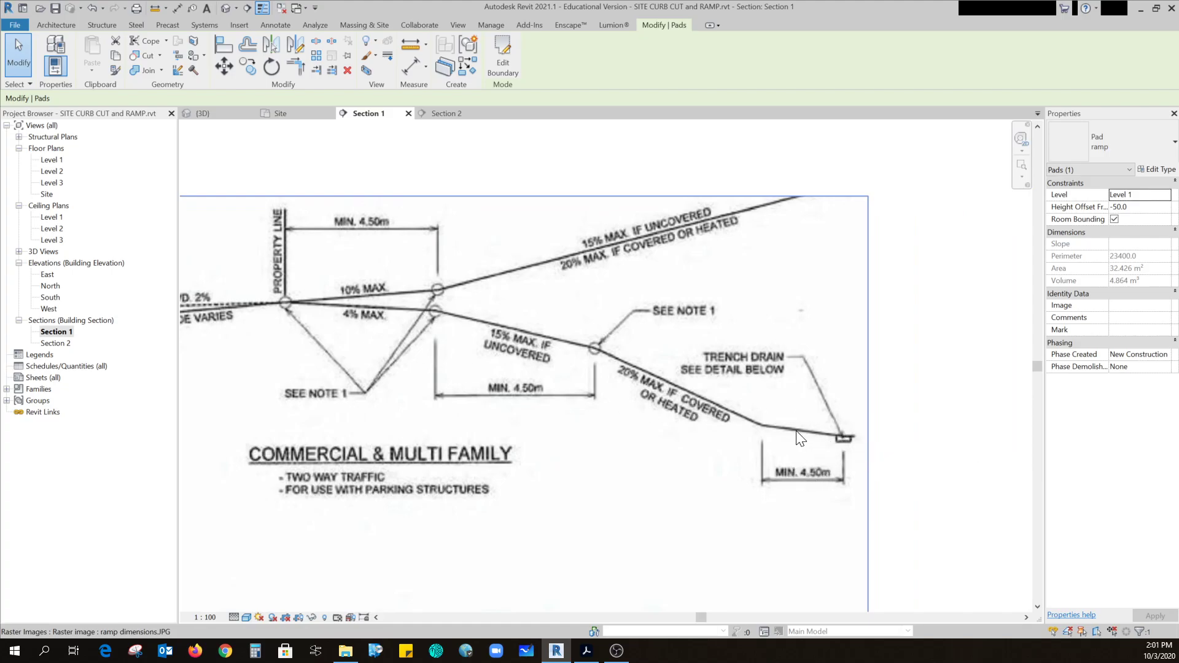
mouse_move(808, 490)
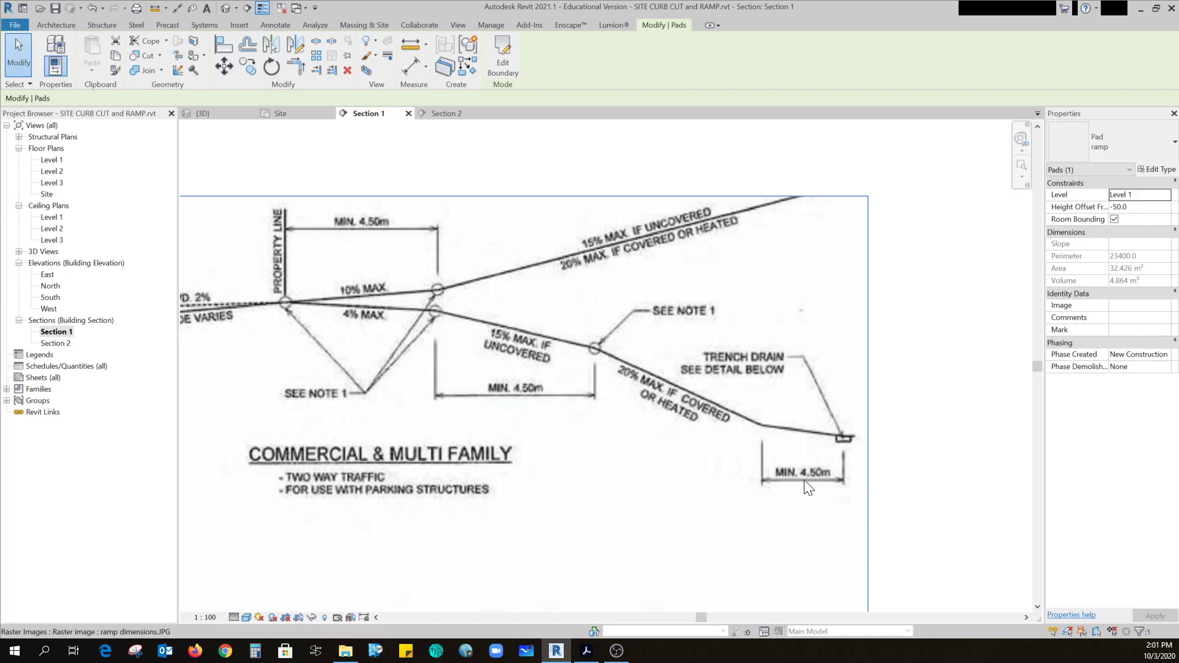
mouse_move(803, 491)
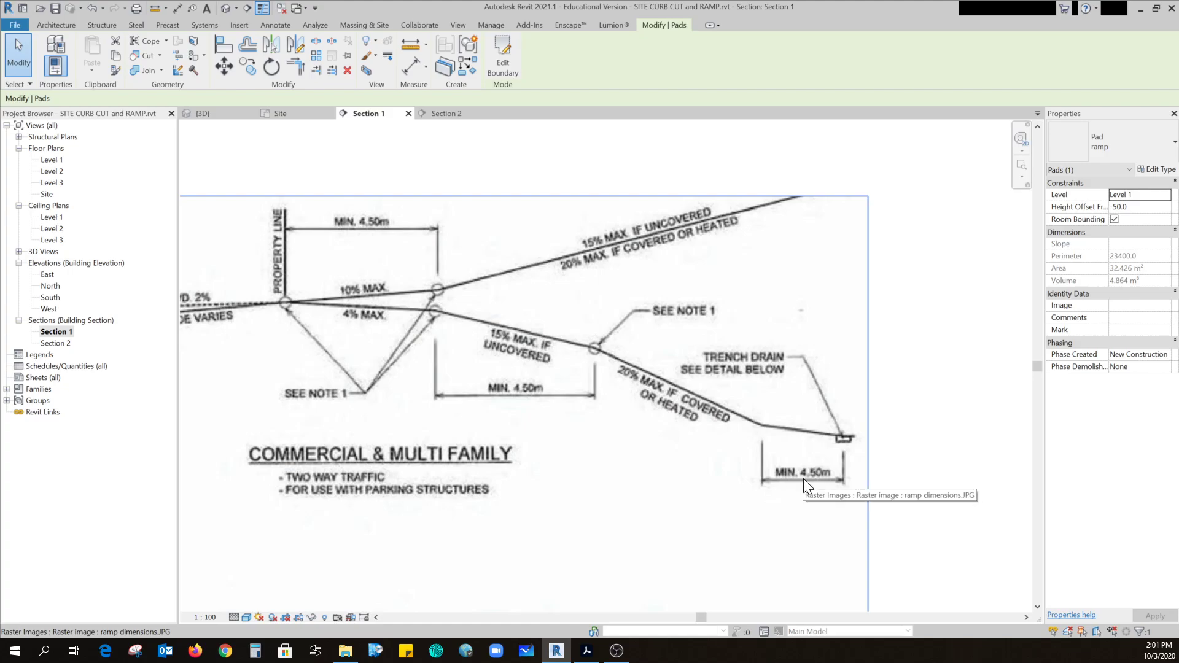
mouse_move(442, 316)
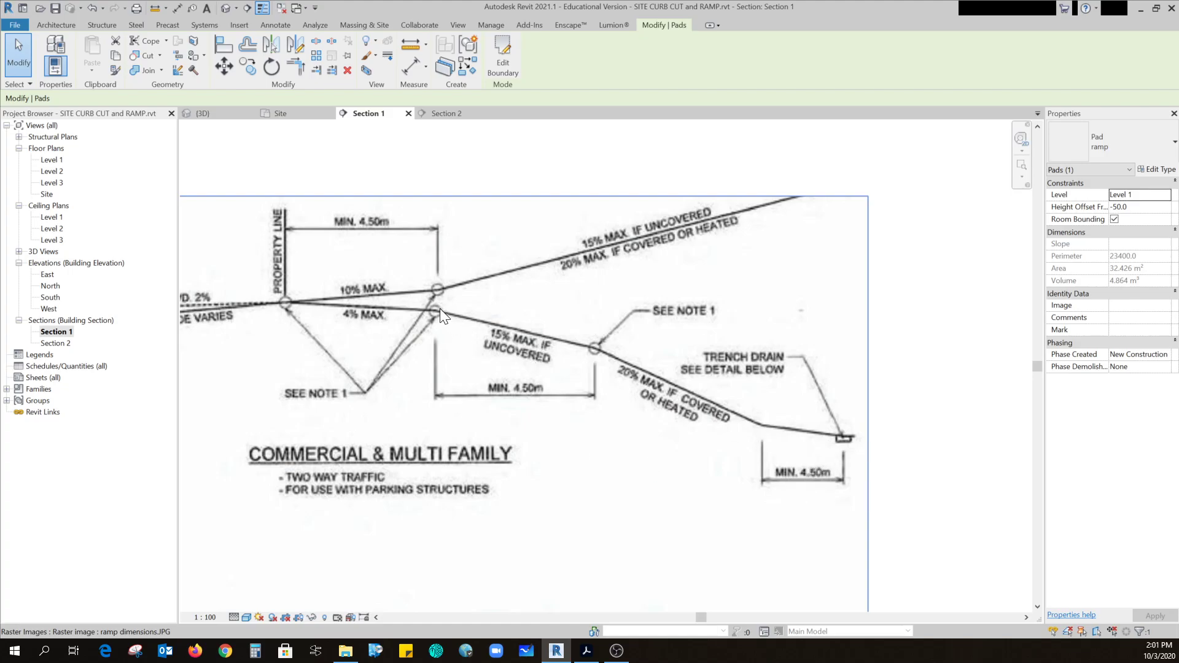
mouse_move(590, 373)
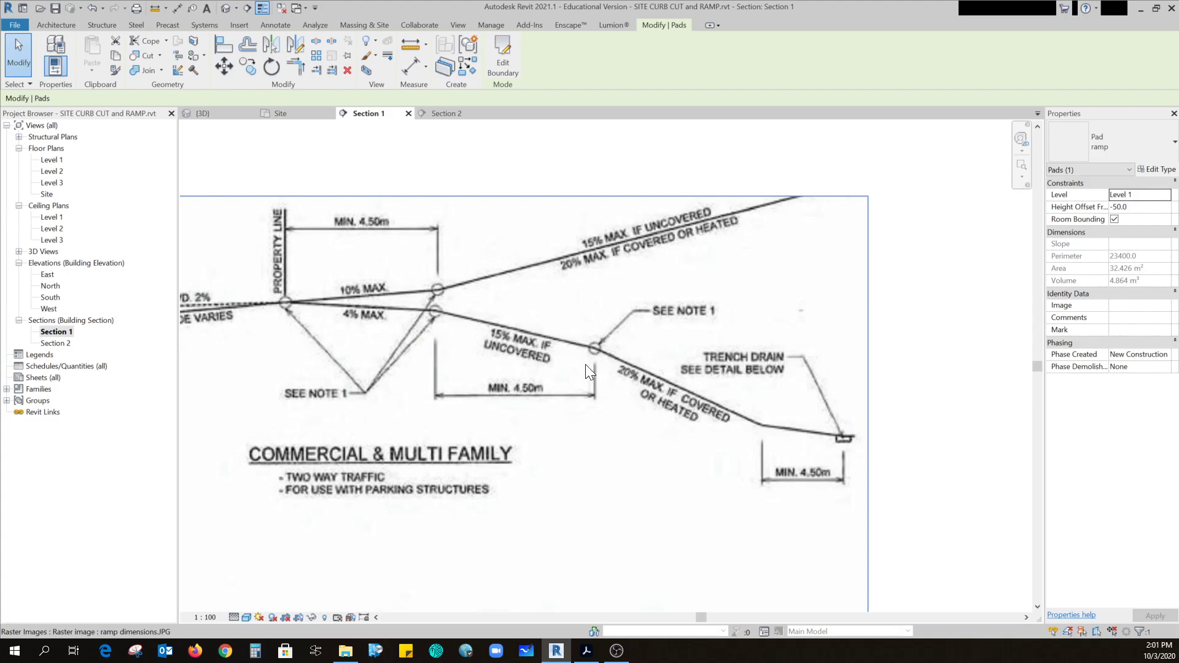
mouse_move(669, 415)
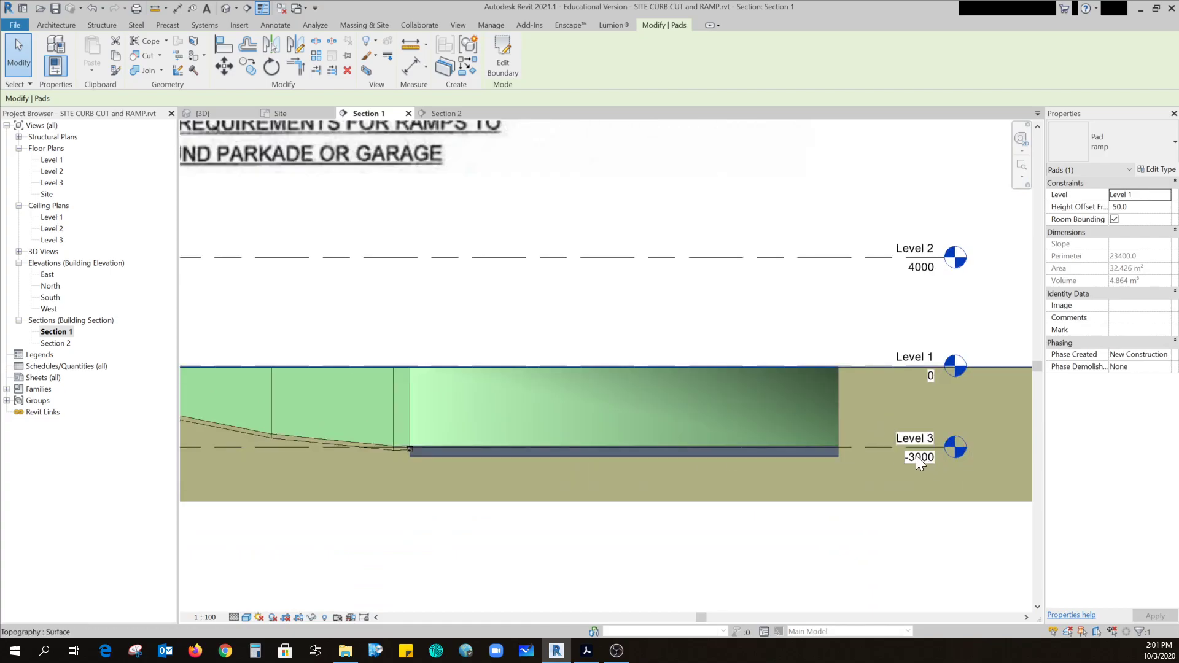
mouse_move(919, 467)
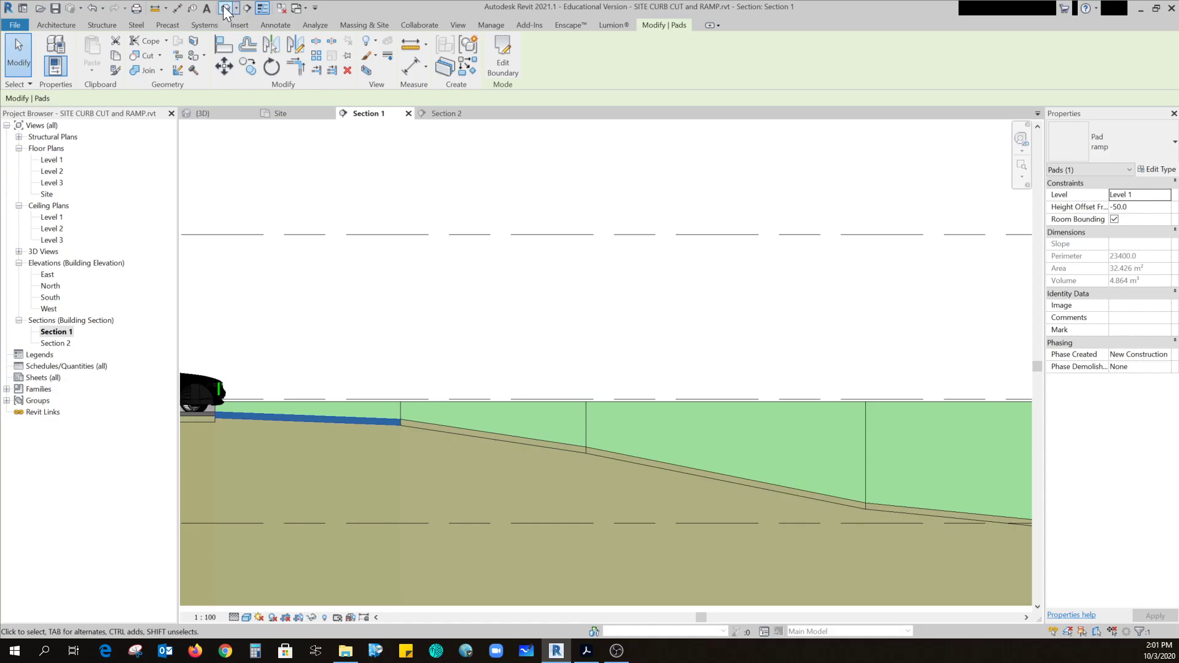
View the site in 3D and select the ramp pad beside the car.
click(204, 113)
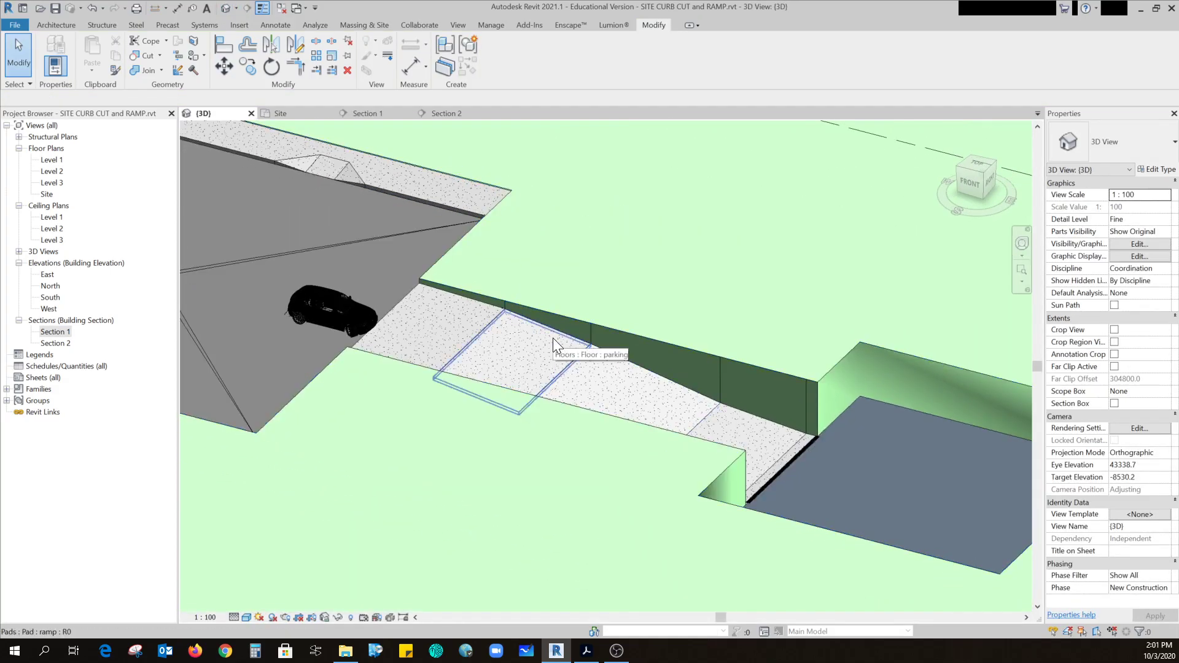
click(521, 354)
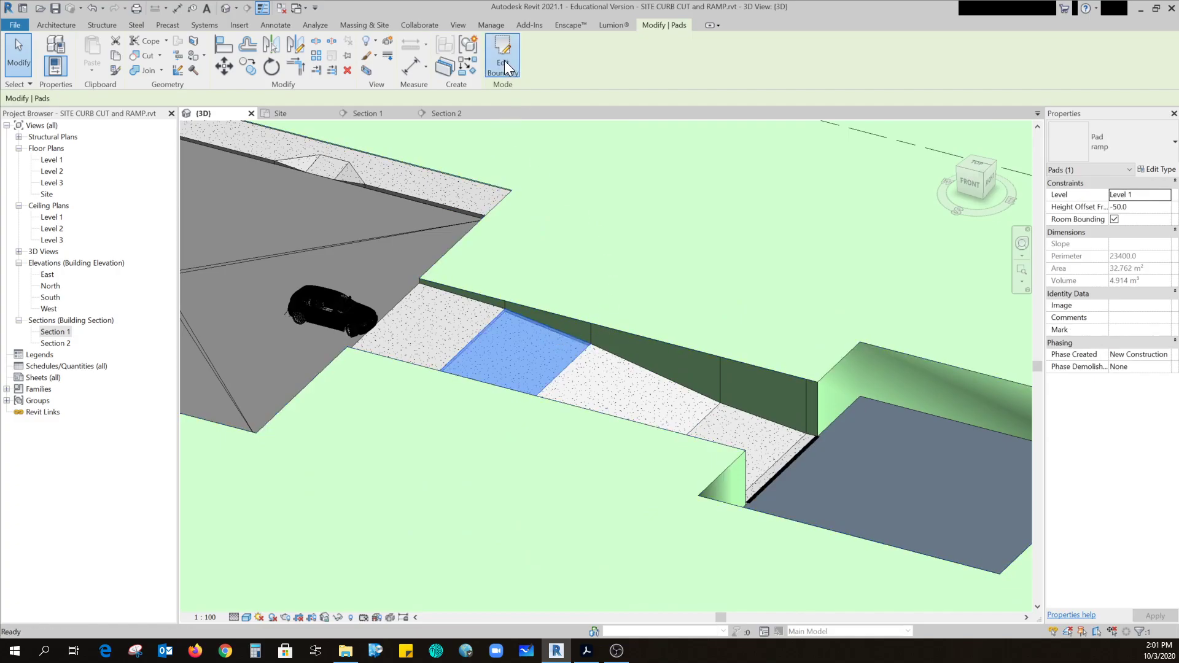
Edit the pad boundaries to slope -480 to -1155 and -1155 to -2512, finishing each sketch.
click(501, 52)
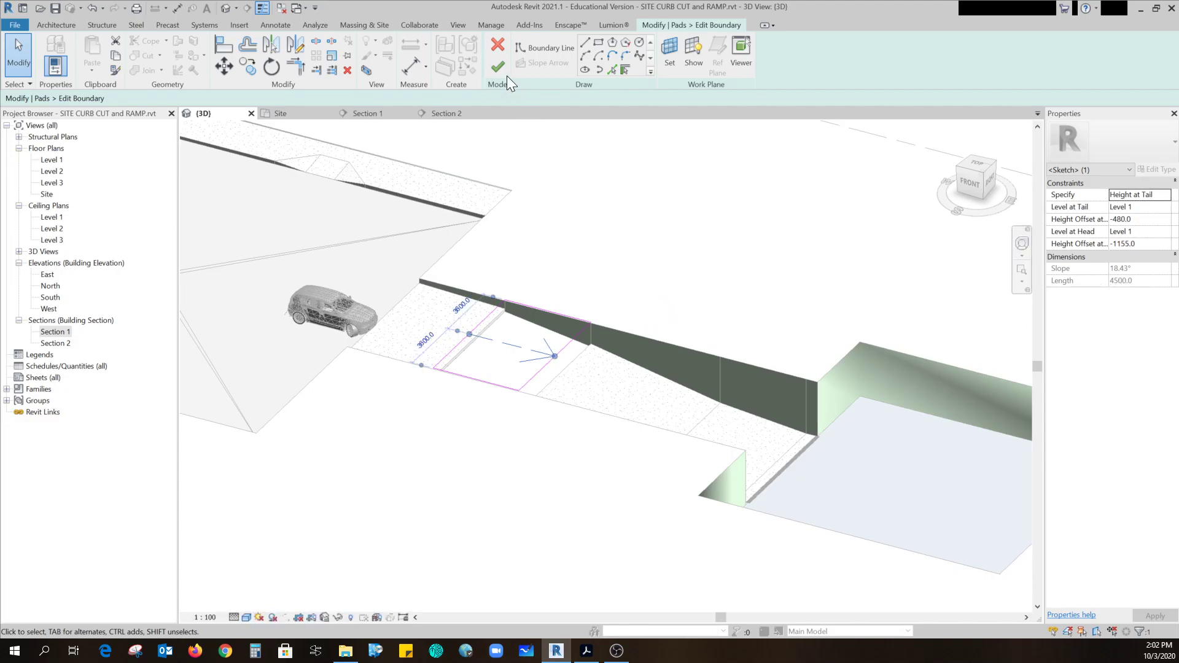
click(498, 65)
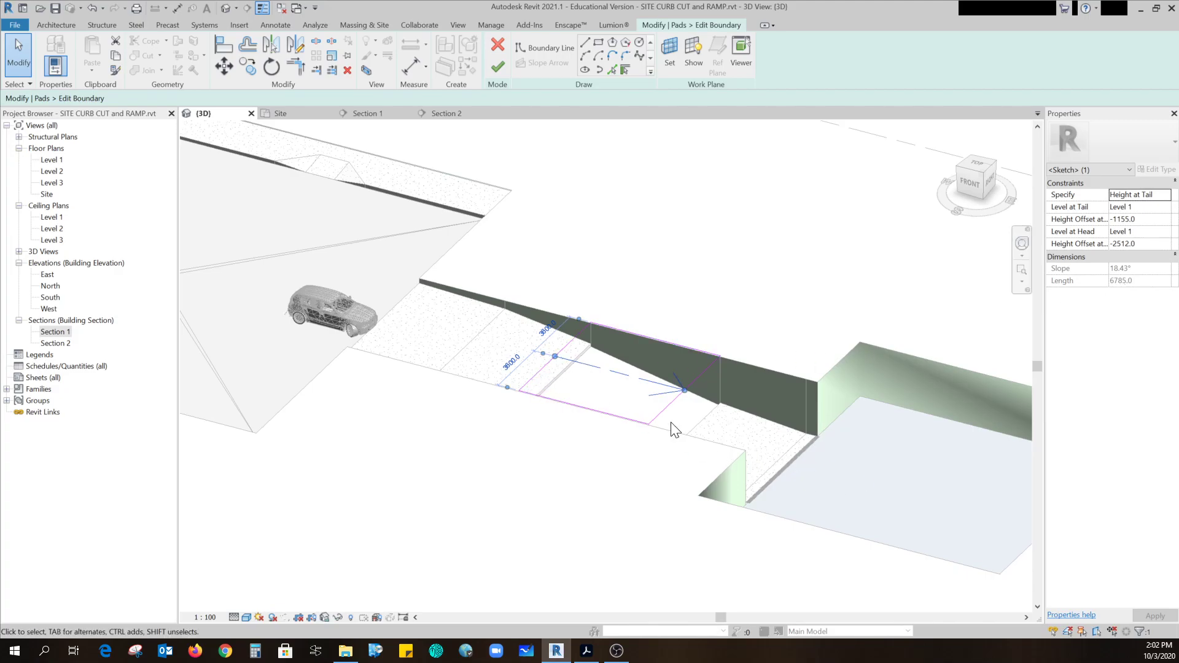
mouse_move(889, 469)
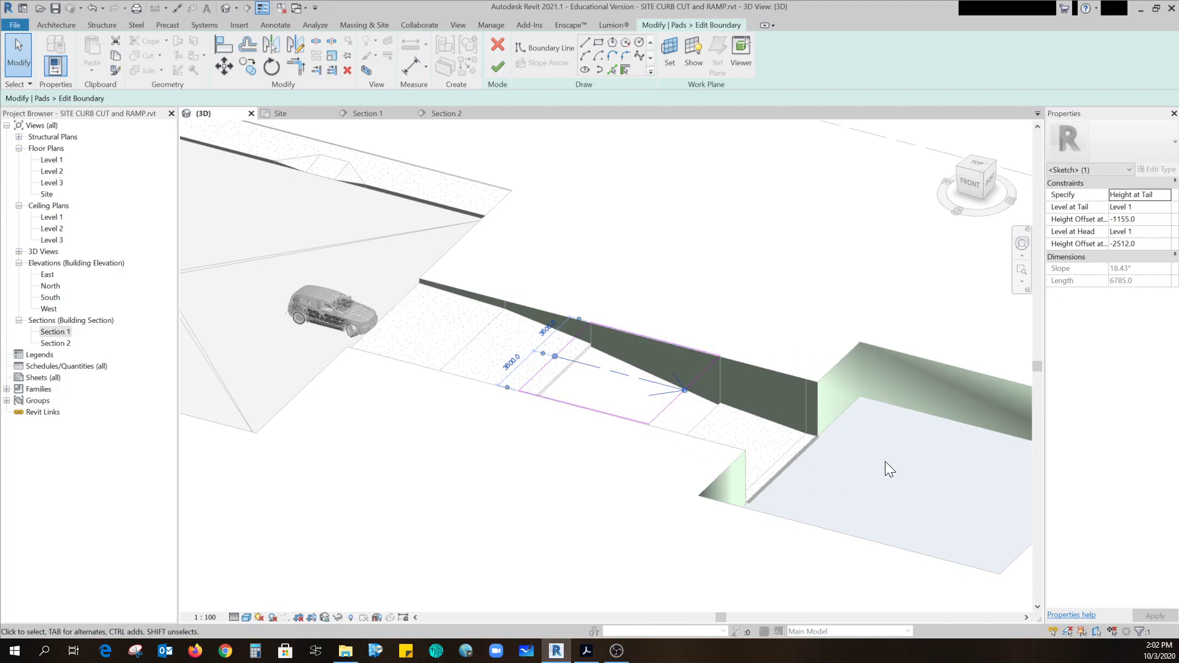
mouse_move(625, 409)
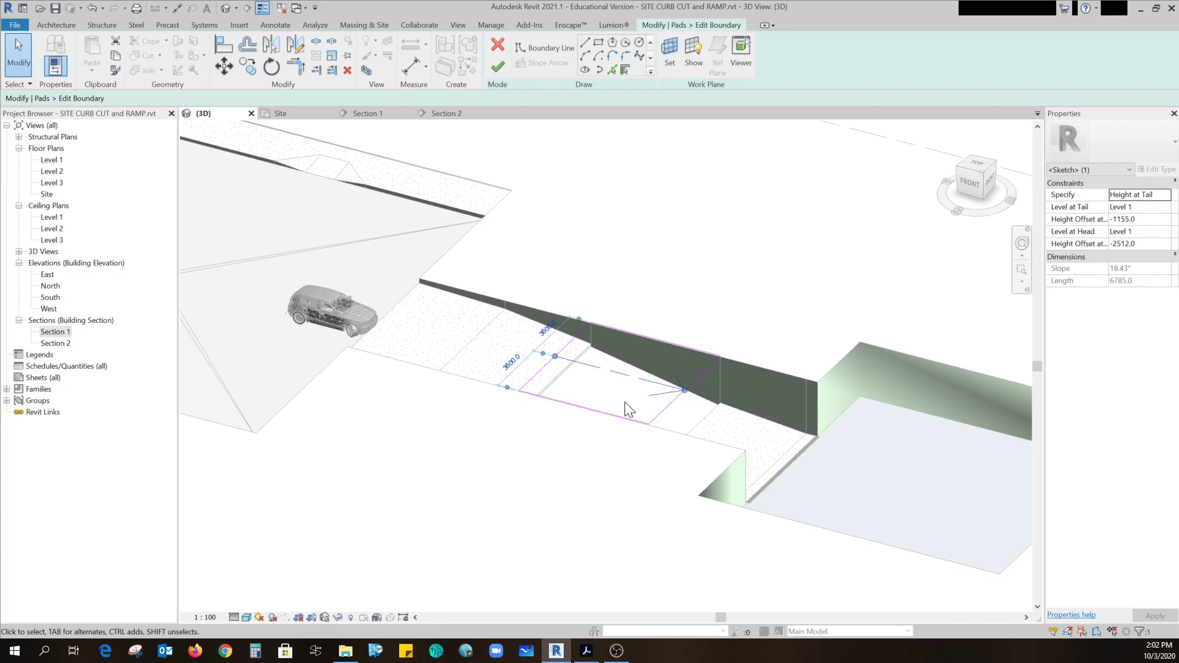
mouse_move(644, 410)
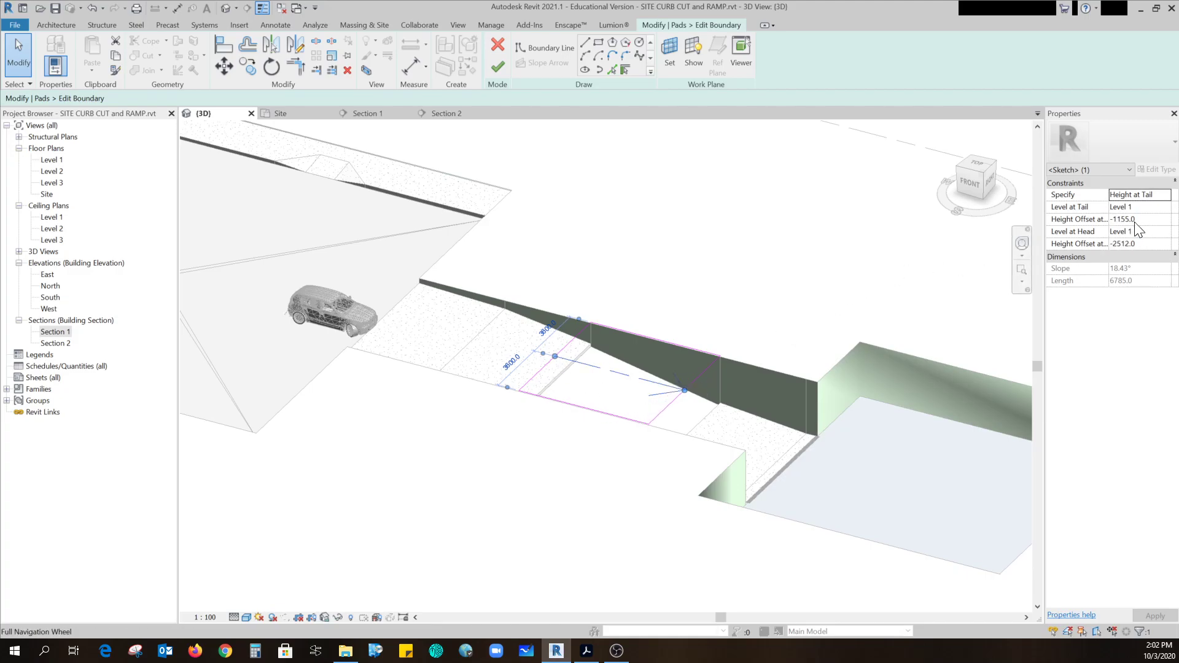
click(497, 65)
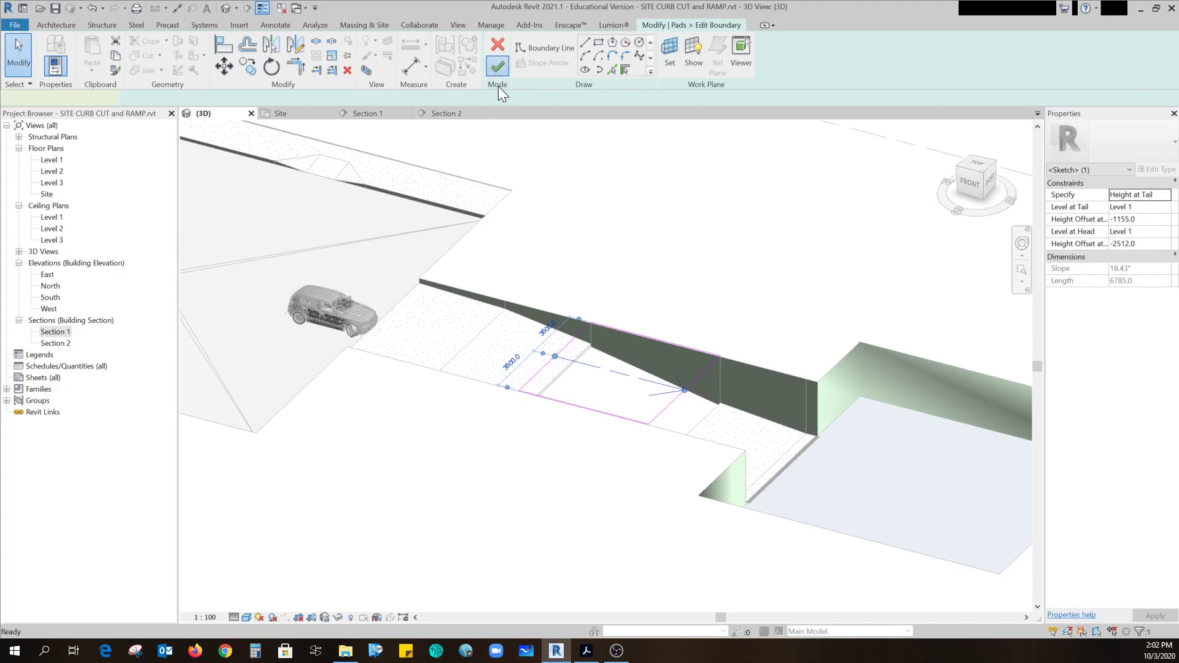
Slope the lowest pad -2512 to -2962 and the 600-long drain strip -2950 to -2962, finishing both sketches.
click(498, 65)
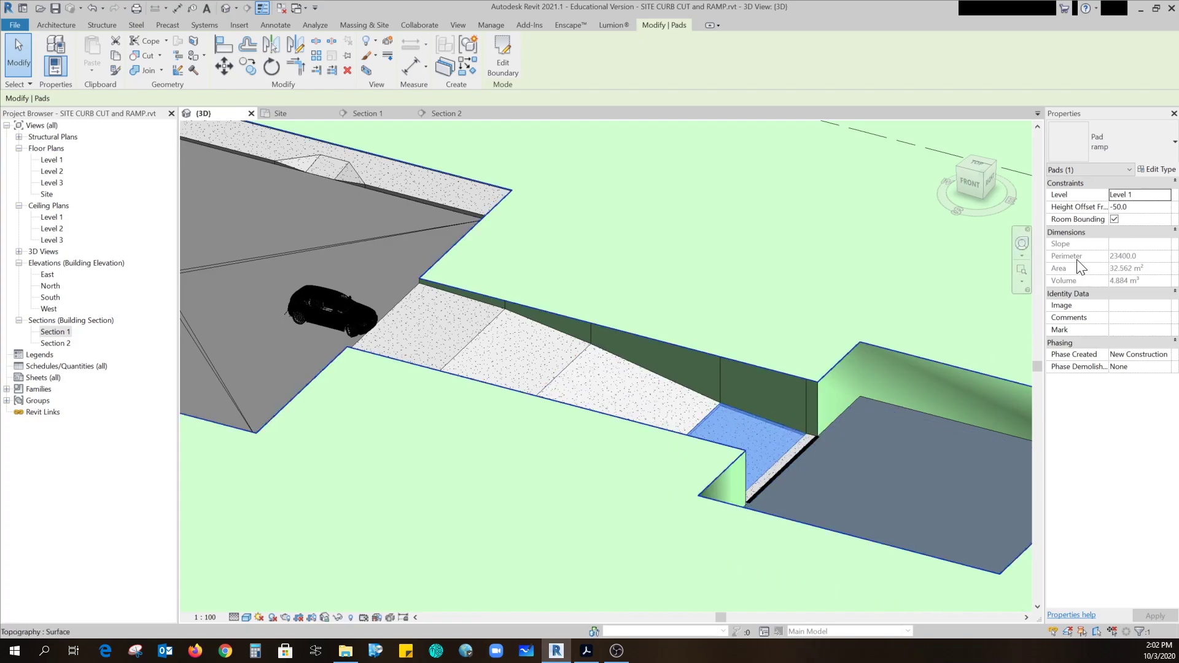
mouse_move(1159, 174)
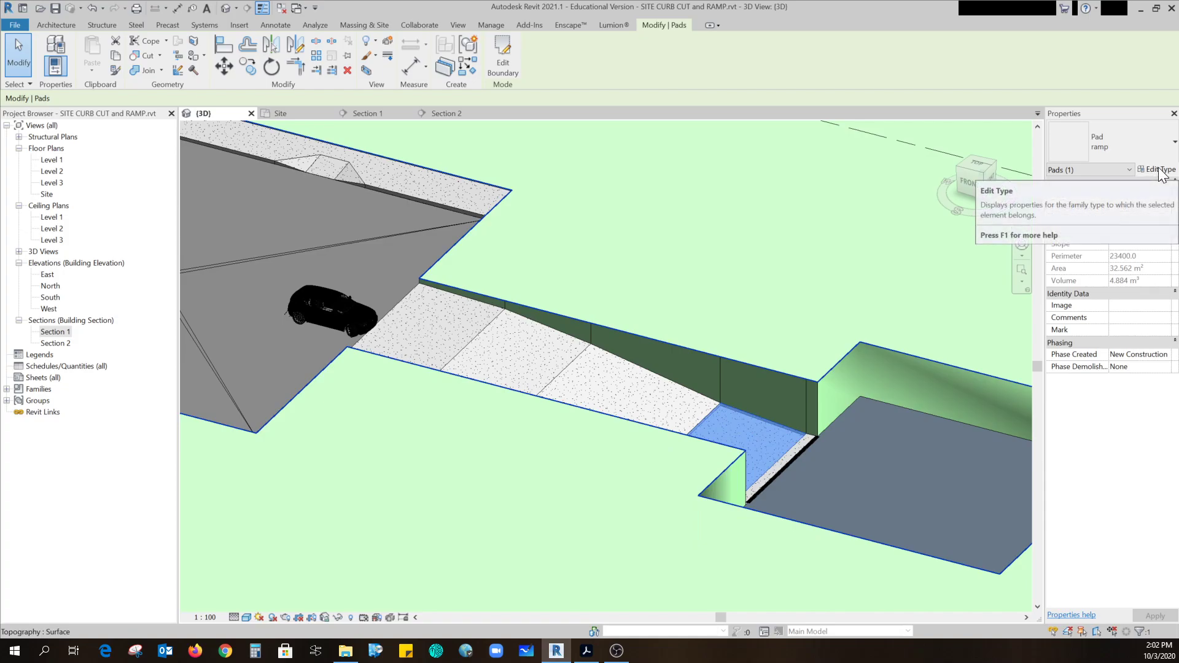
mouse_move(519, 61)
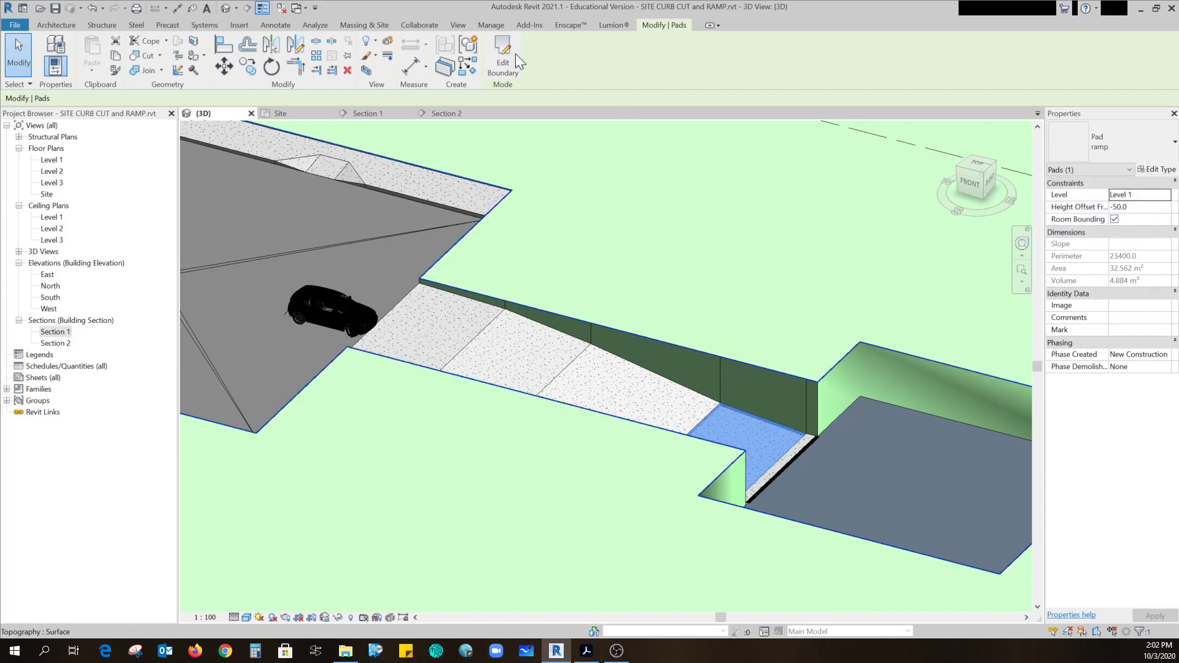
click(501, 49)
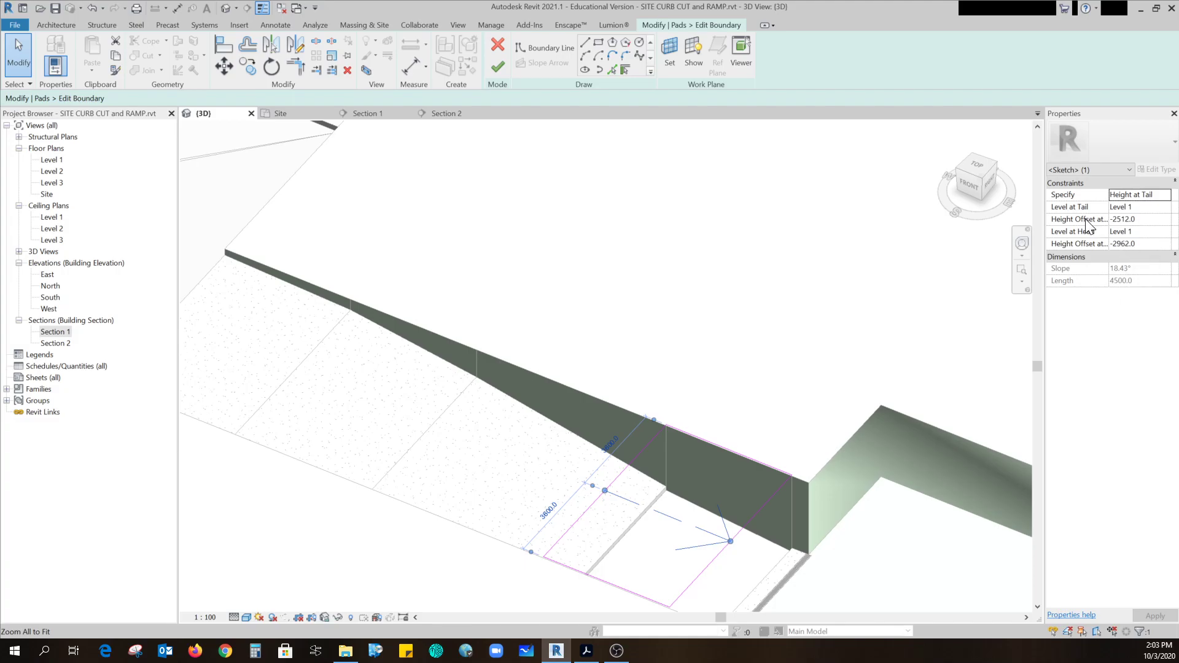
mouse_move(609, 417)
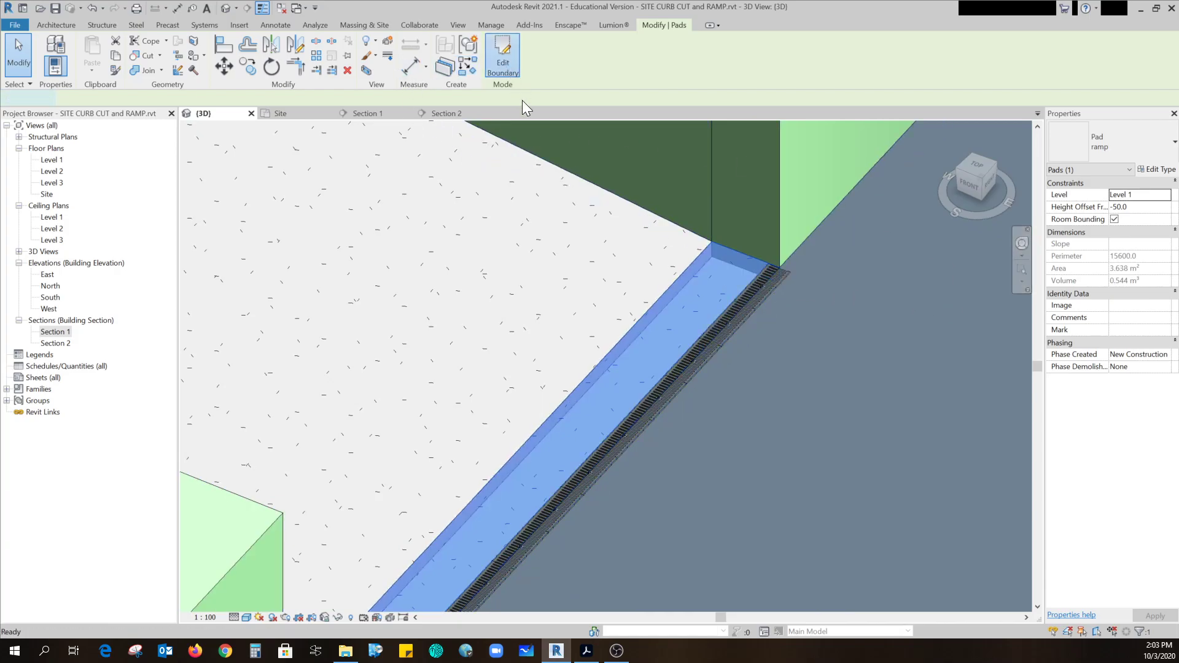
click(501, 55)
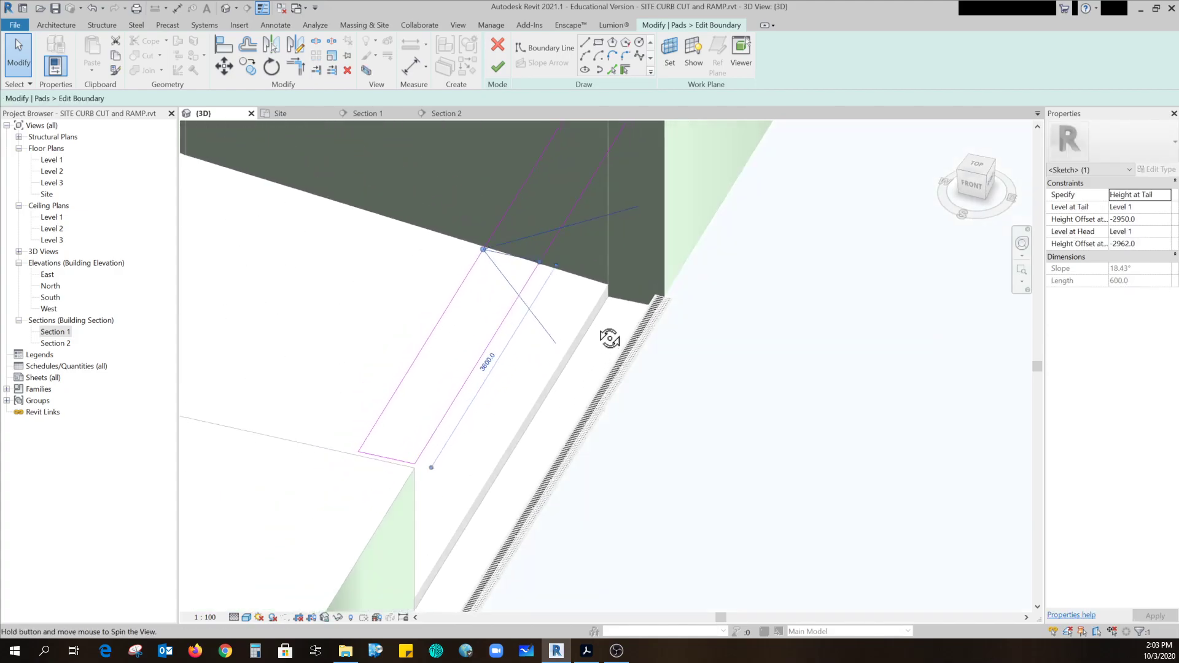
drag(609, 339, 654, 284)
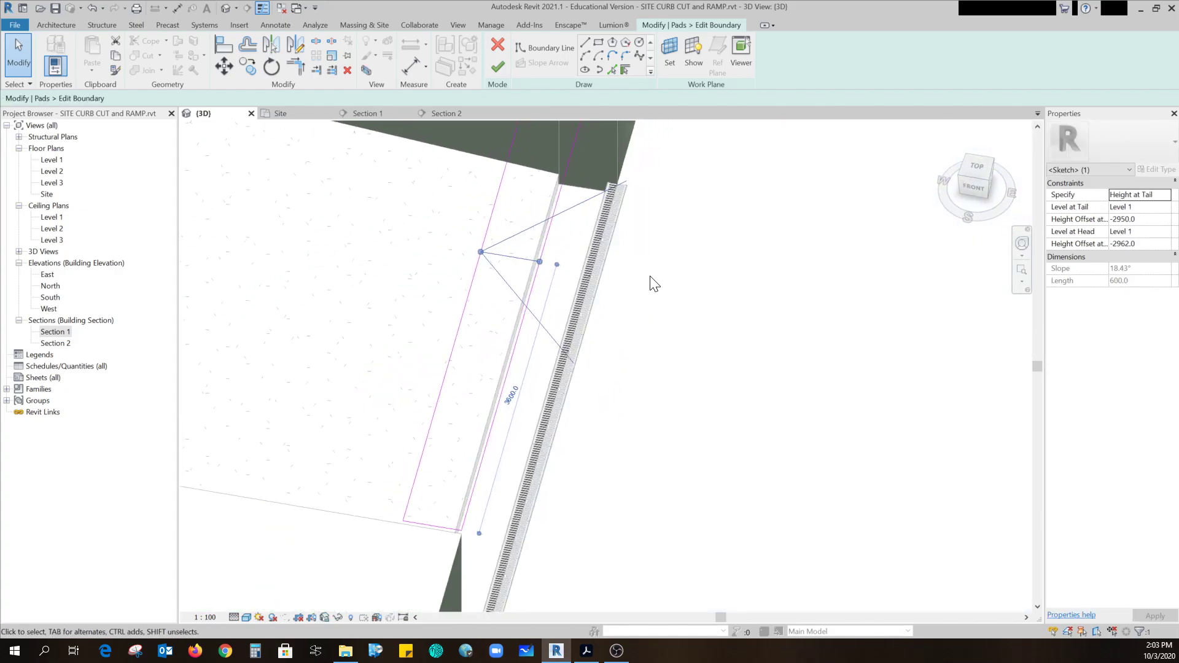
click(500, 64)
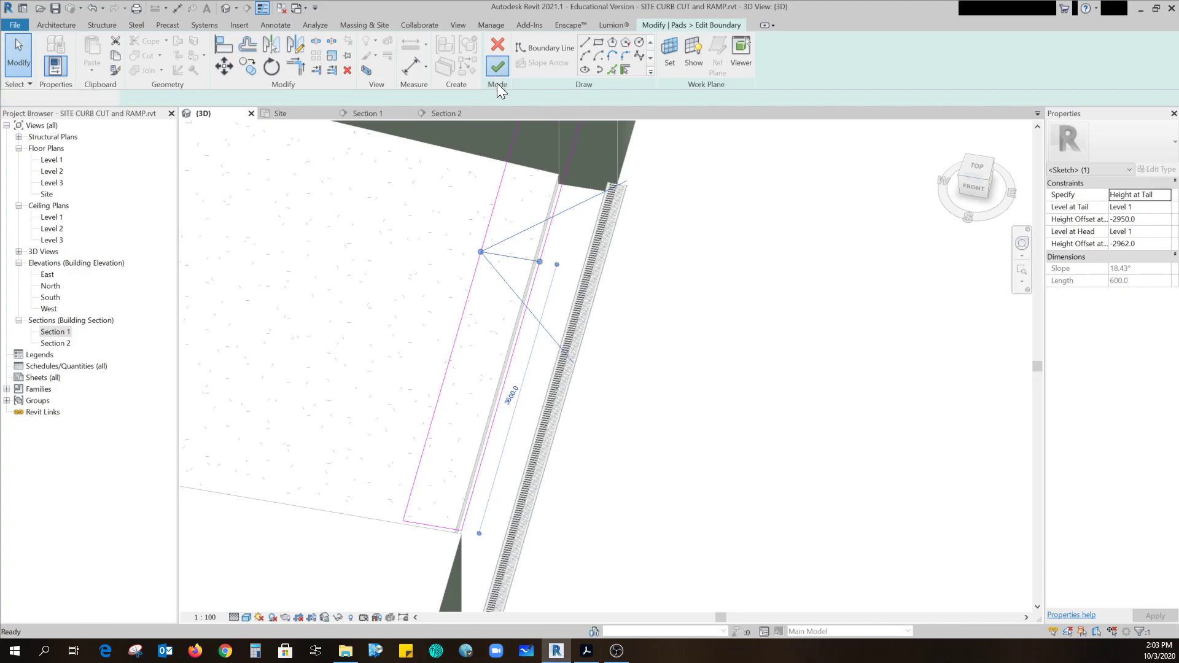
click(499, 64)
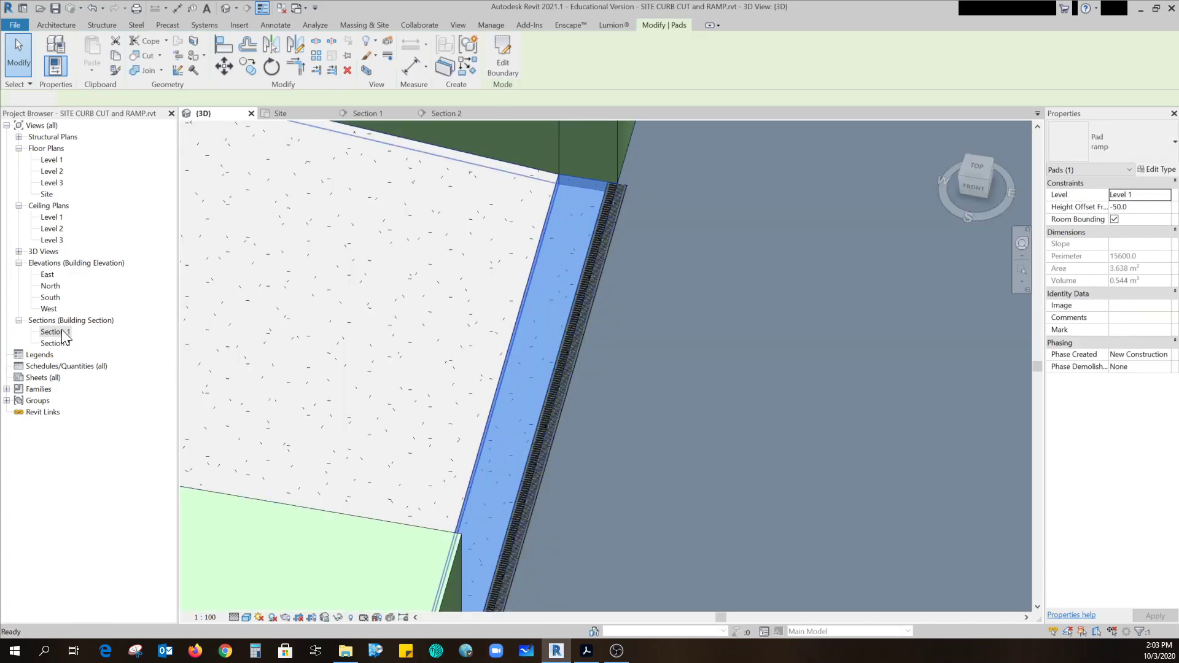
In Section 1, drag the trench drain over to the ramp's low end.
double_click(52, 332)
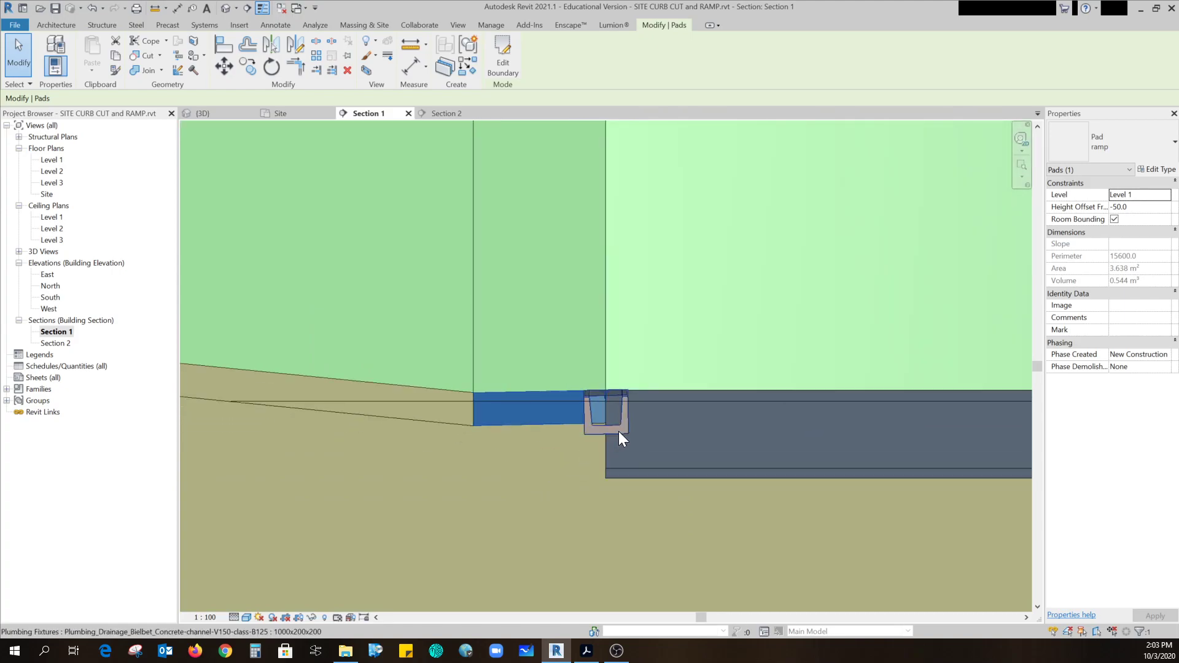
click(605, 415)
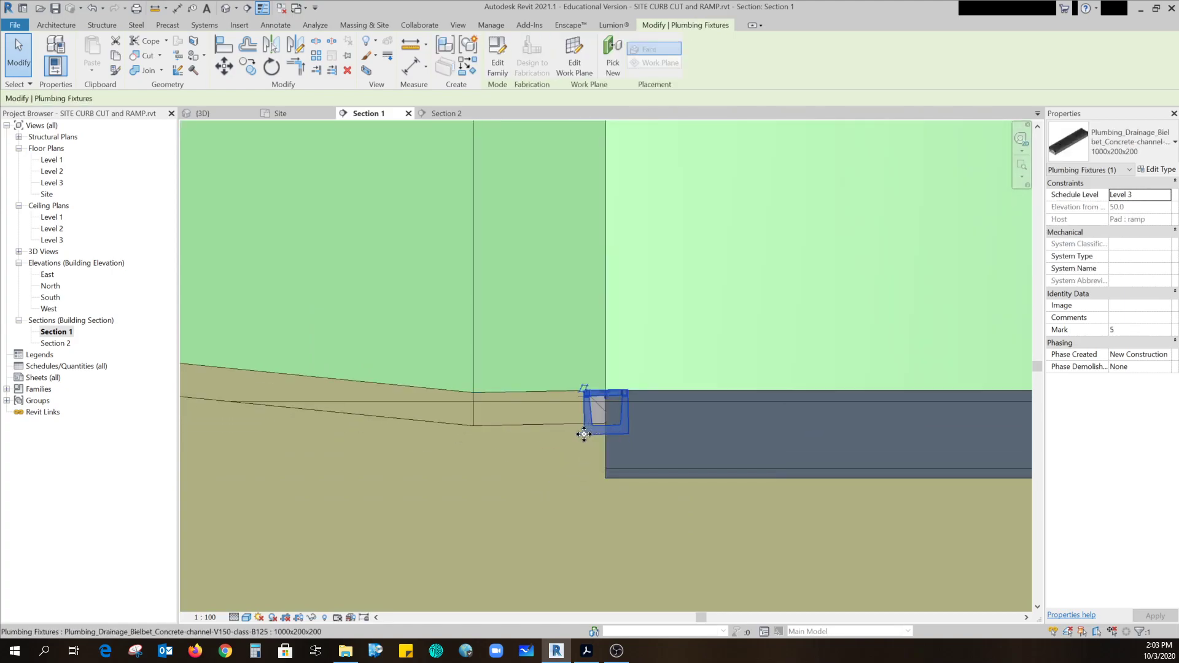
drag(602, 410, 471, 413)
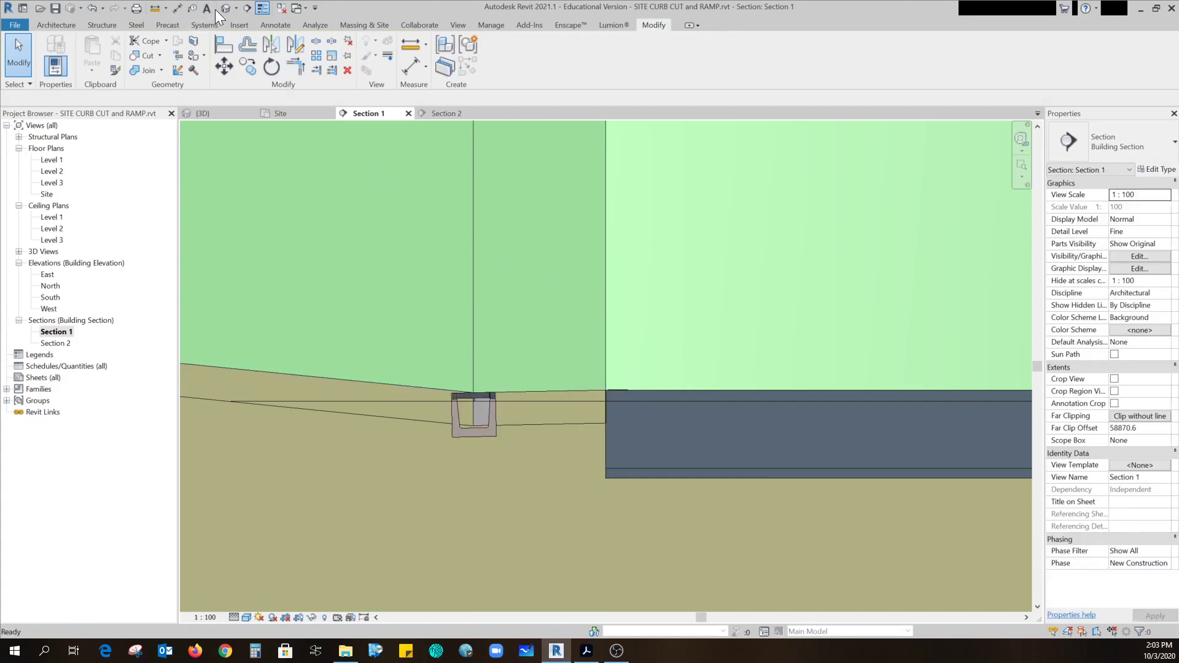
Back in 3D, select all trench drain segments and start moving them into alignment.
click(203, 113)
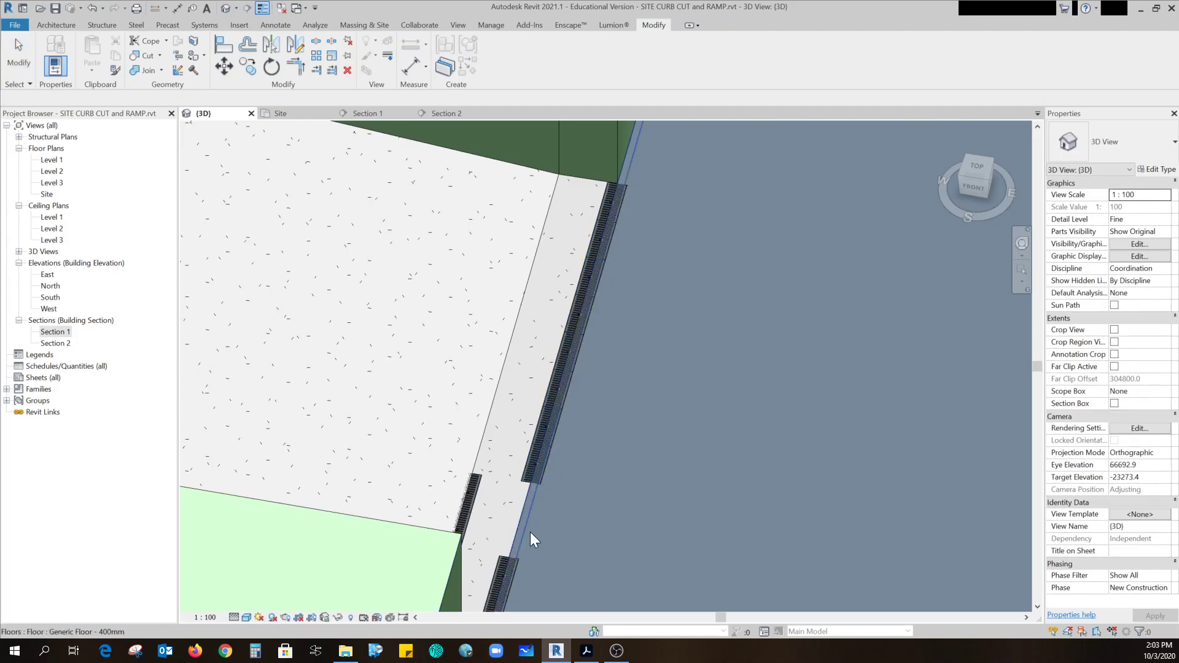
click(473, 499)
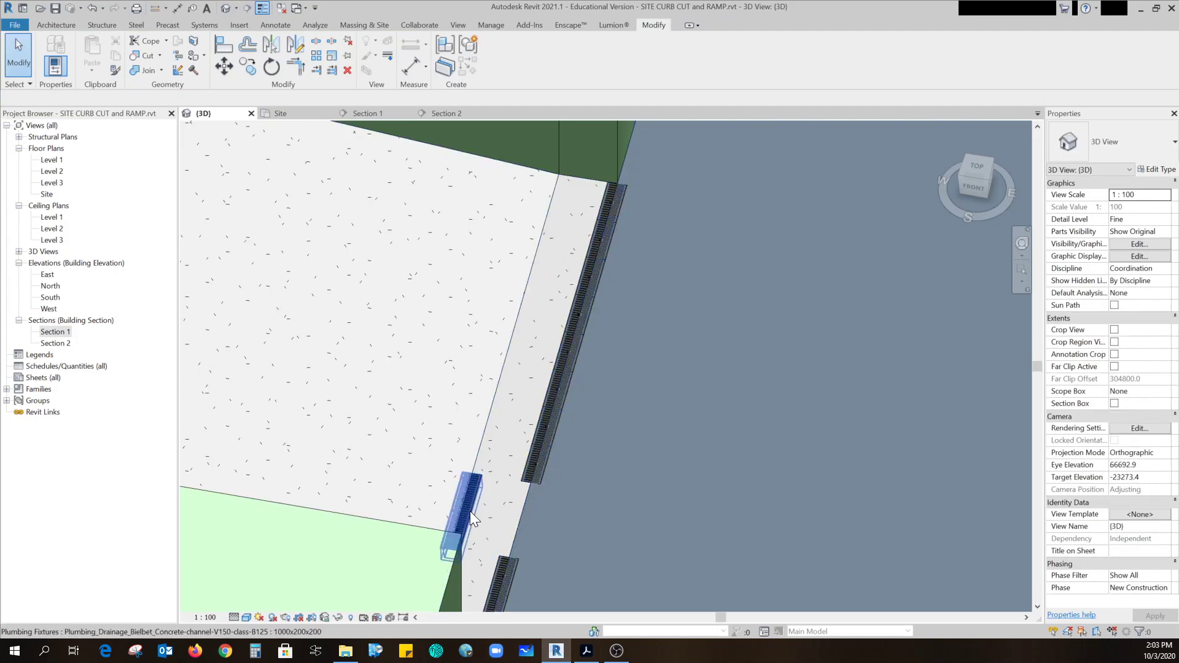
click(551, 401)
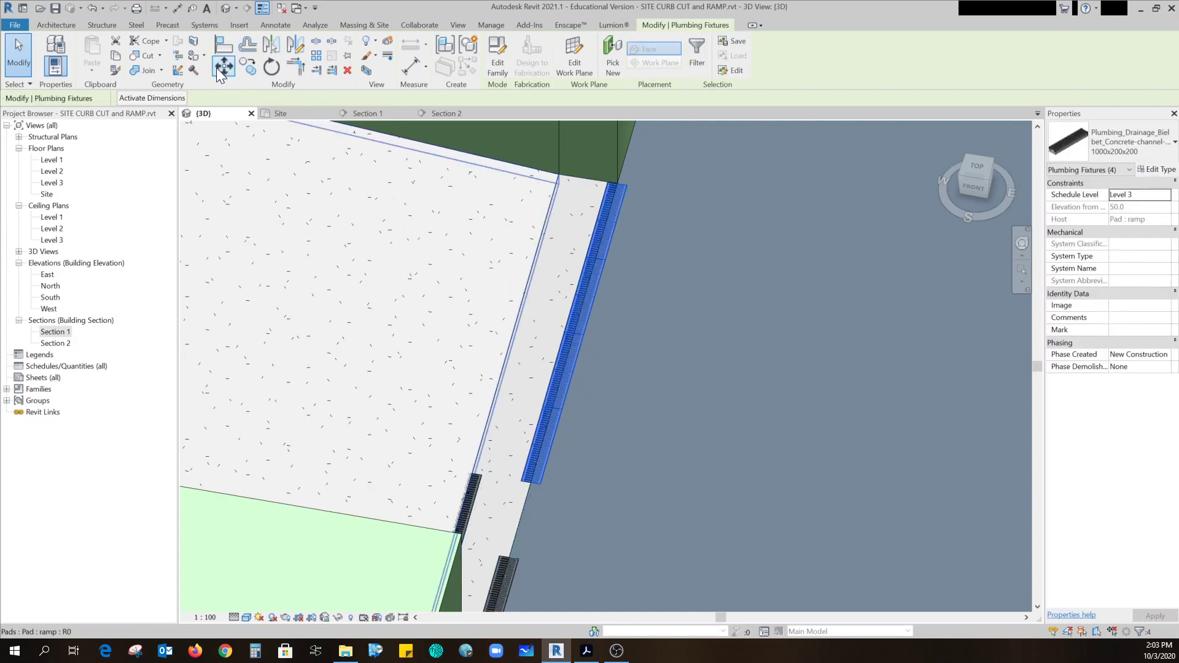
click(223, 67)
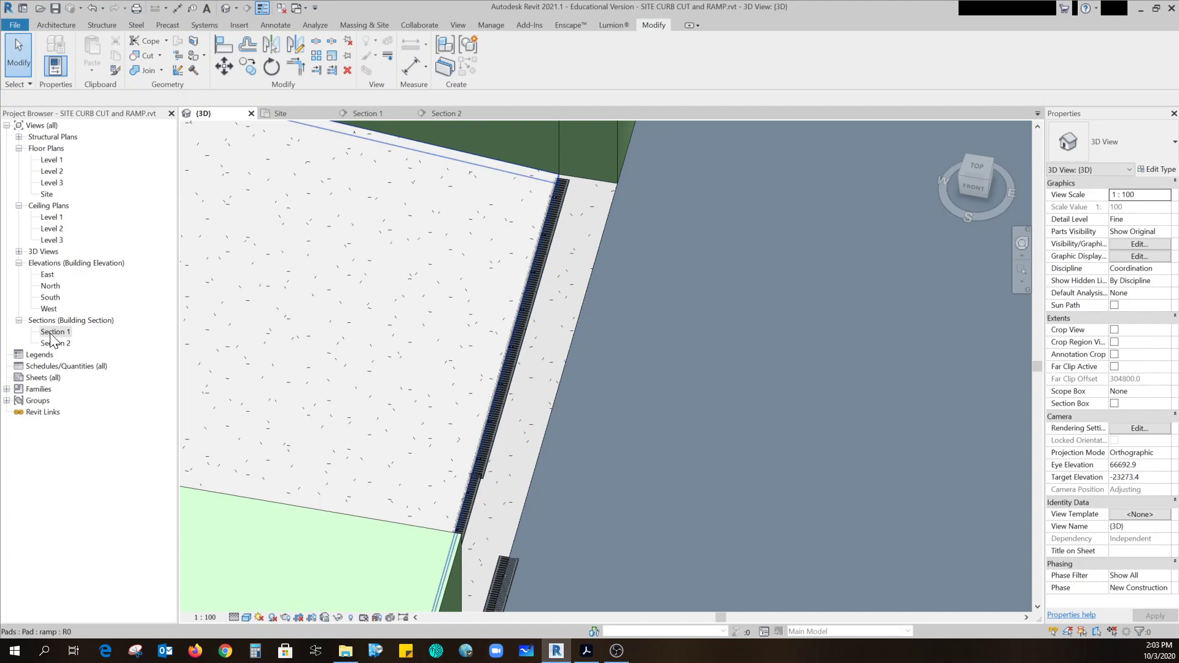
double_click(56, 332)
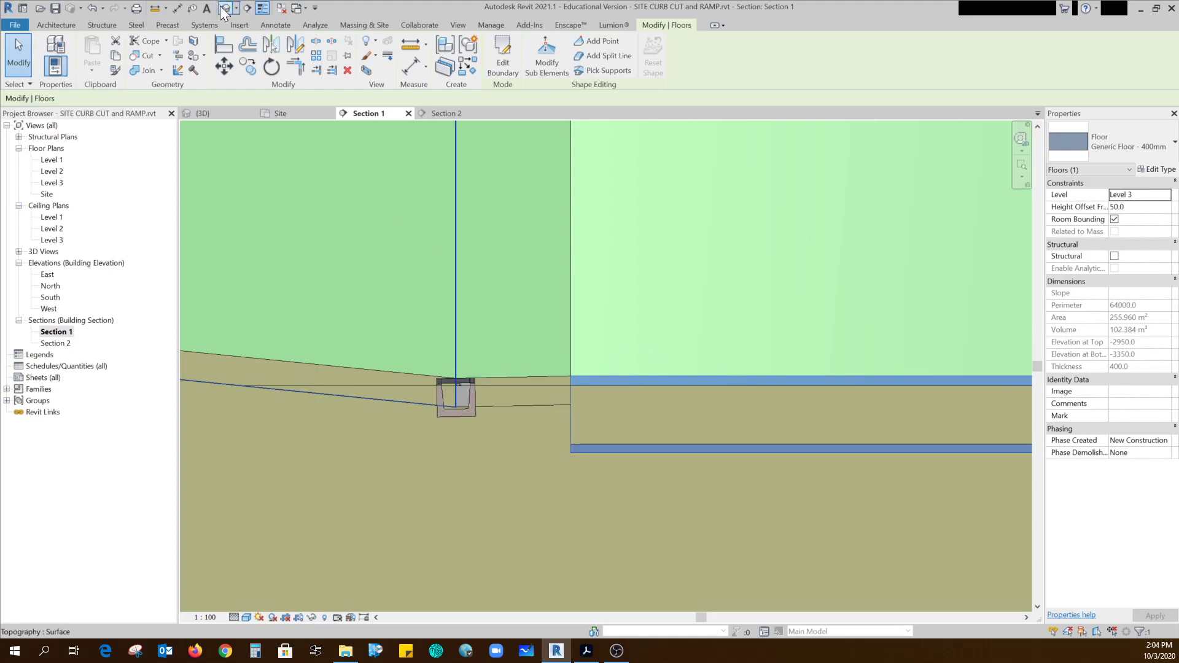
click(202, 113)
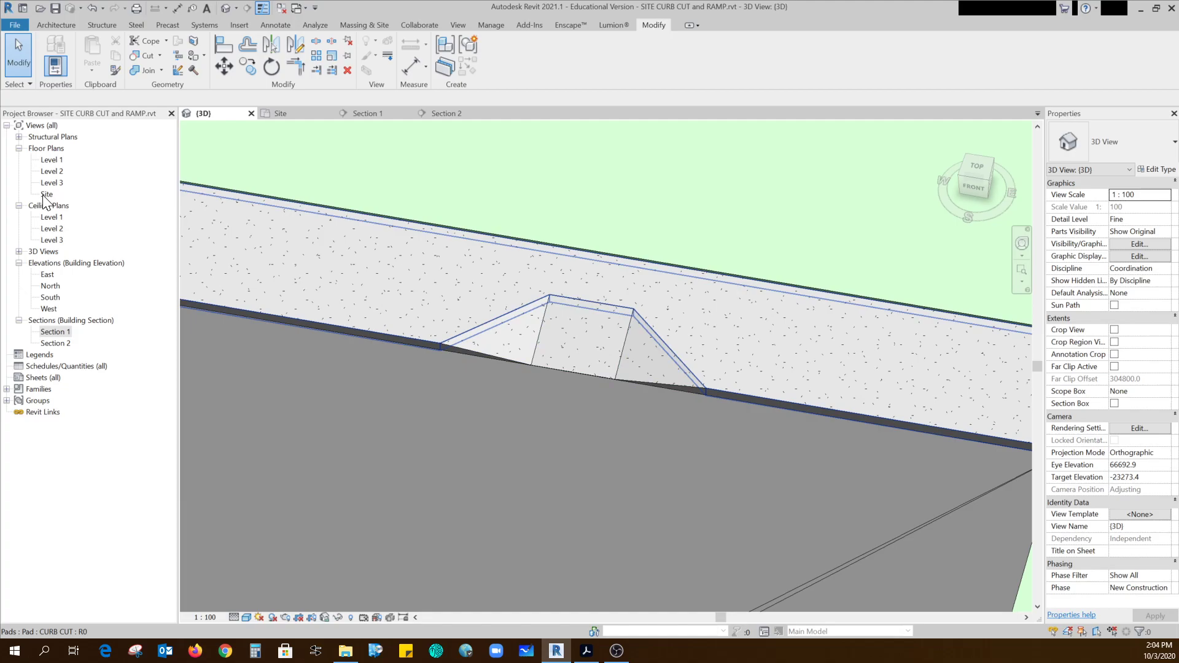
From the Site plan, select the central CURB CUT pad and edit its boundary.
double_click(47, 194)
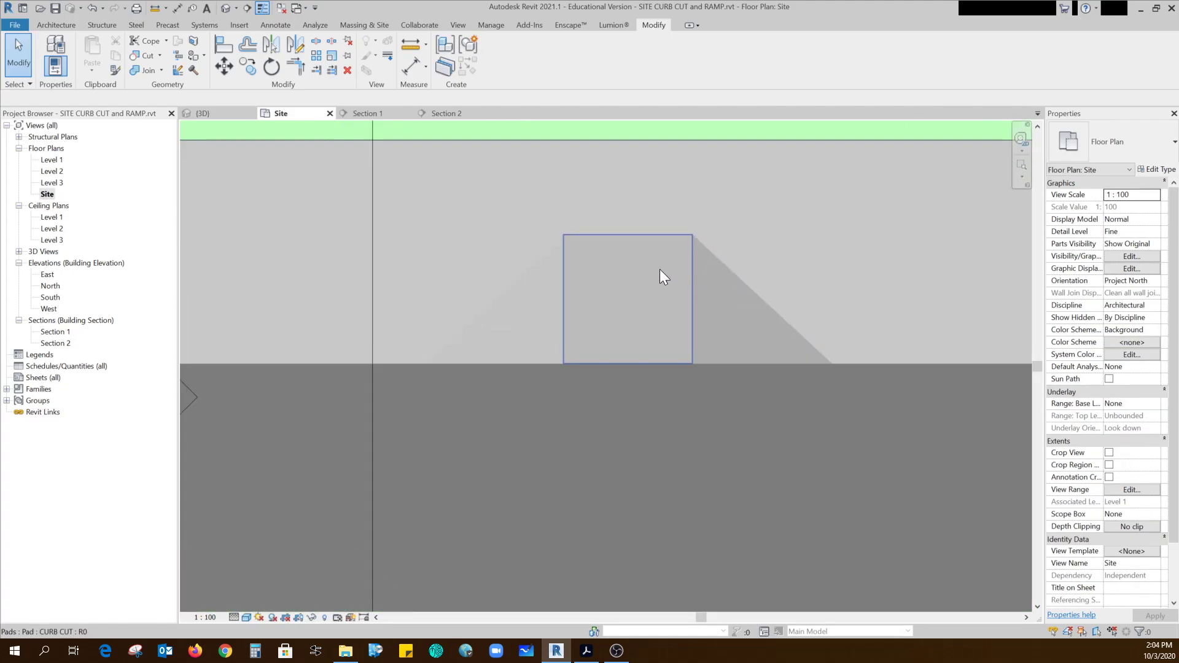
click(626, 298)
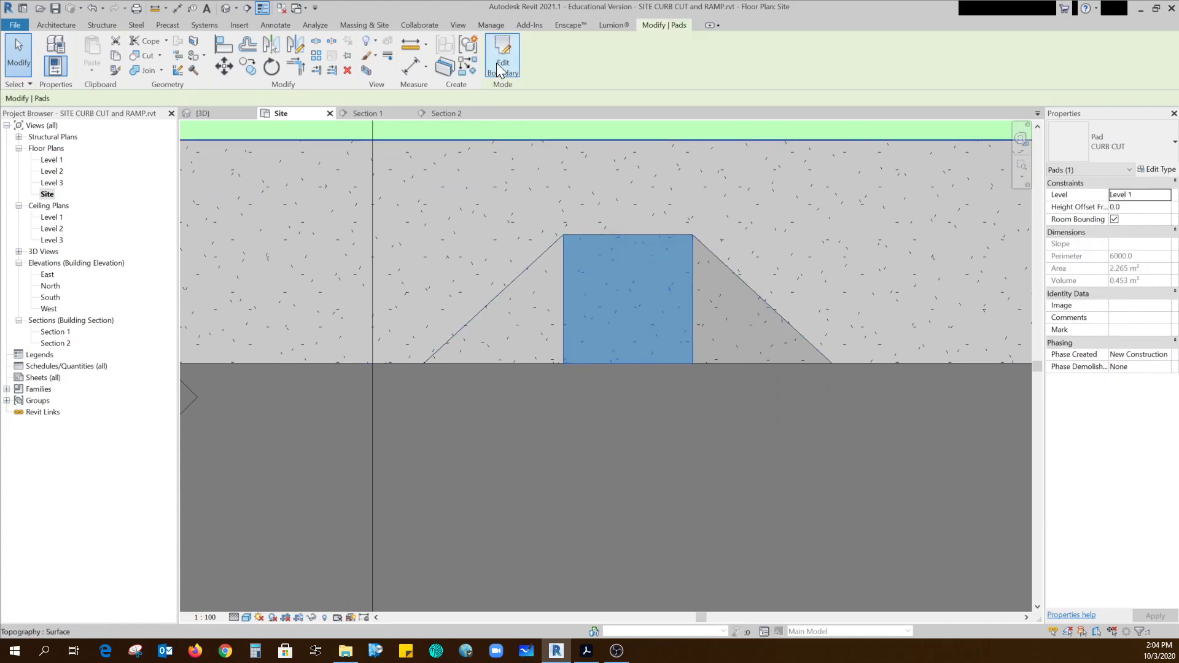
click(502, 55)
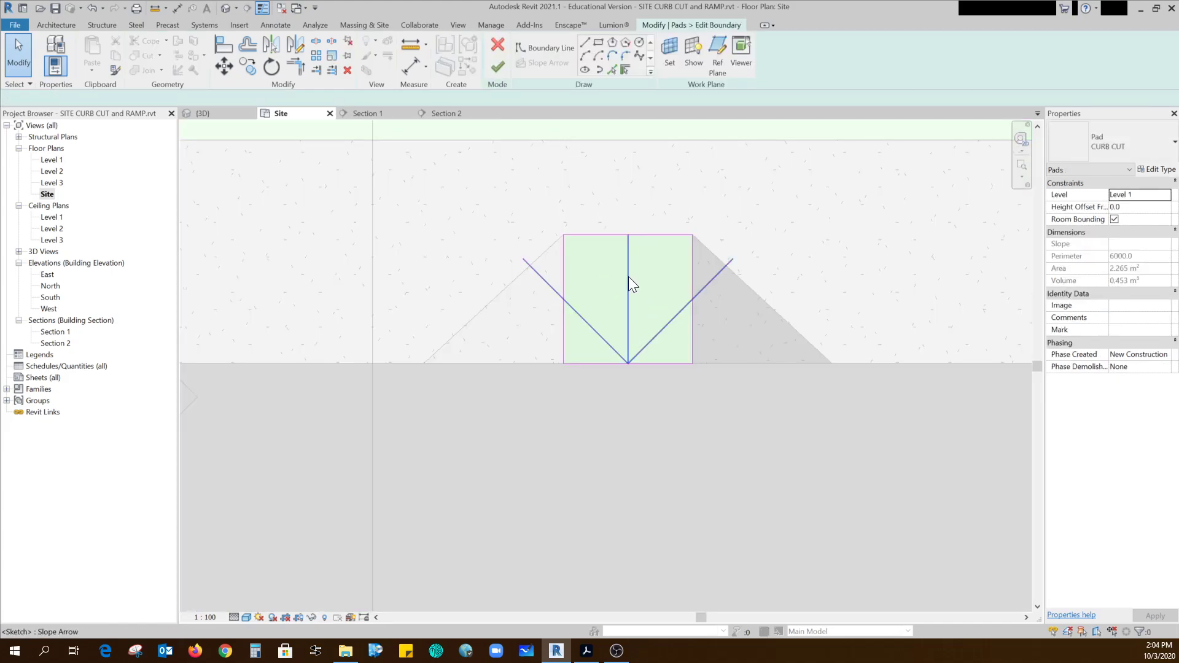
Check the slope arrow heights (−100 to −275) and finish the boundary edit.
click(627, 300)
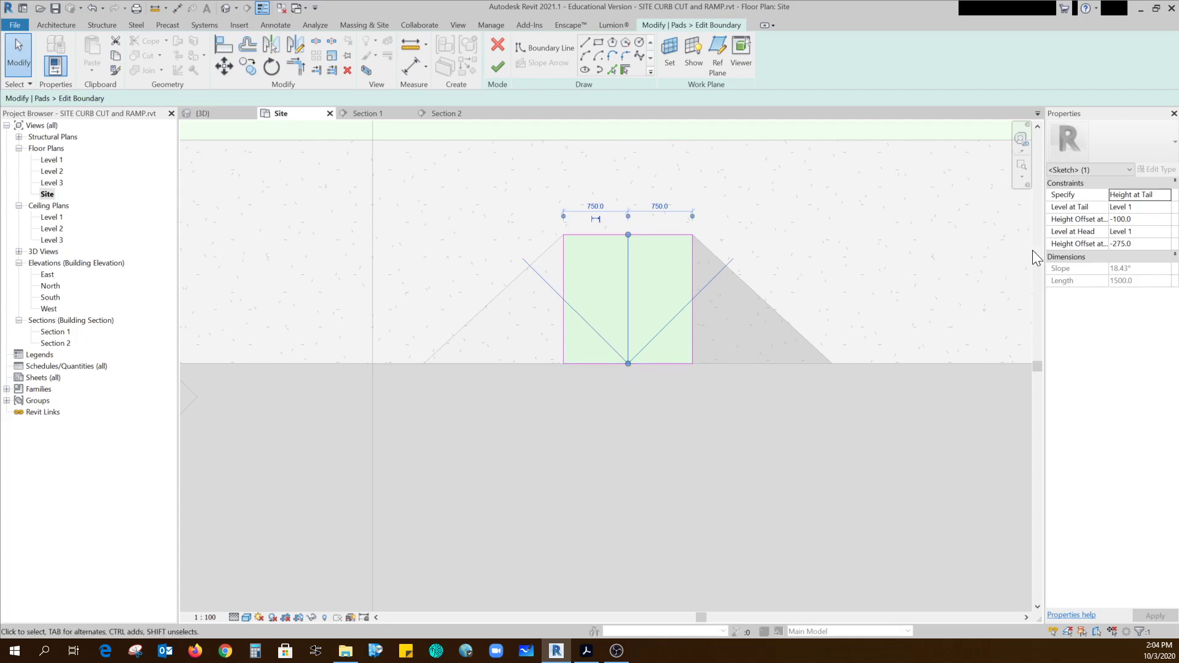
mouse_move(286, 323)
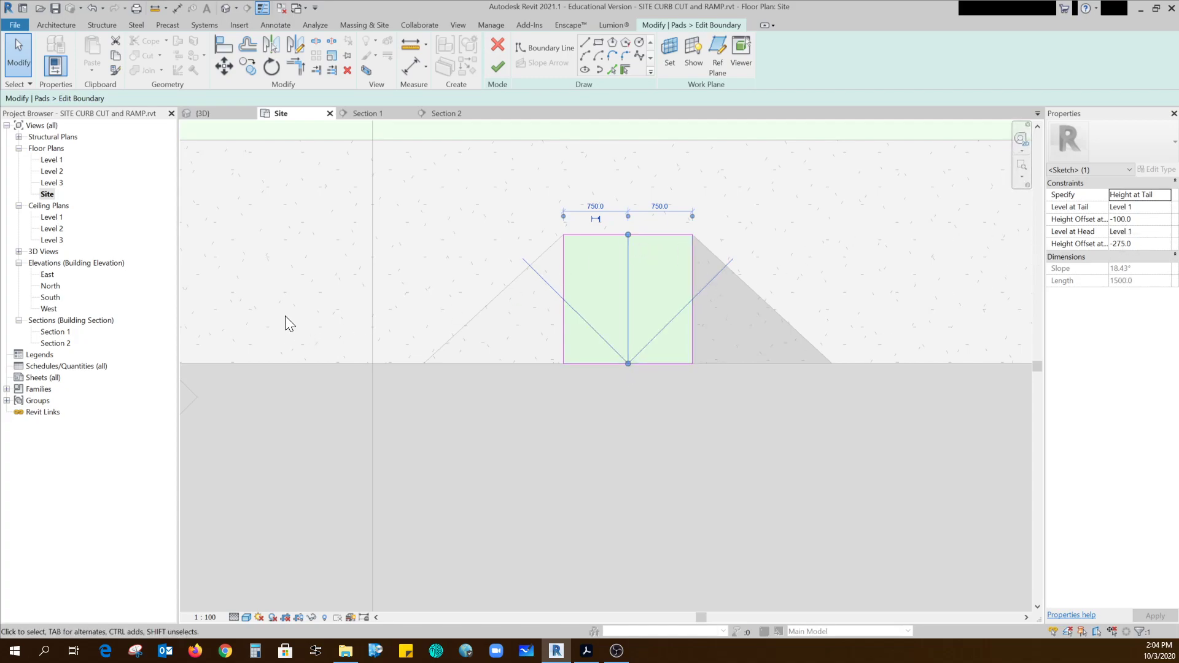
mouse_move(627, 241)
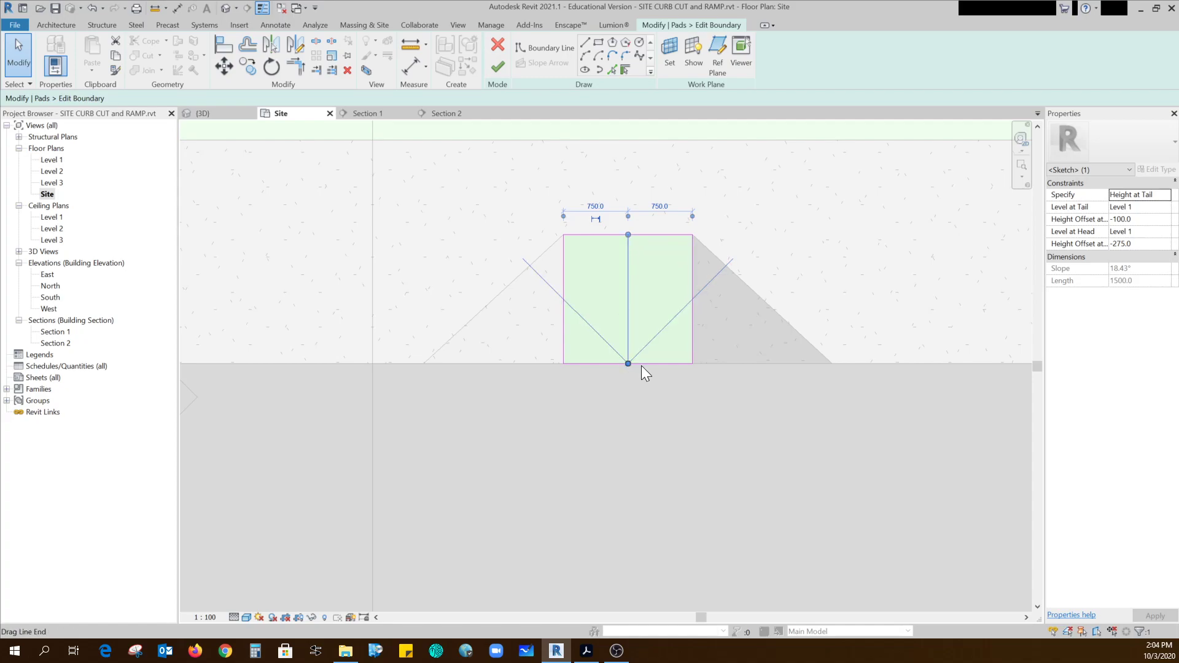
click(497, 64)
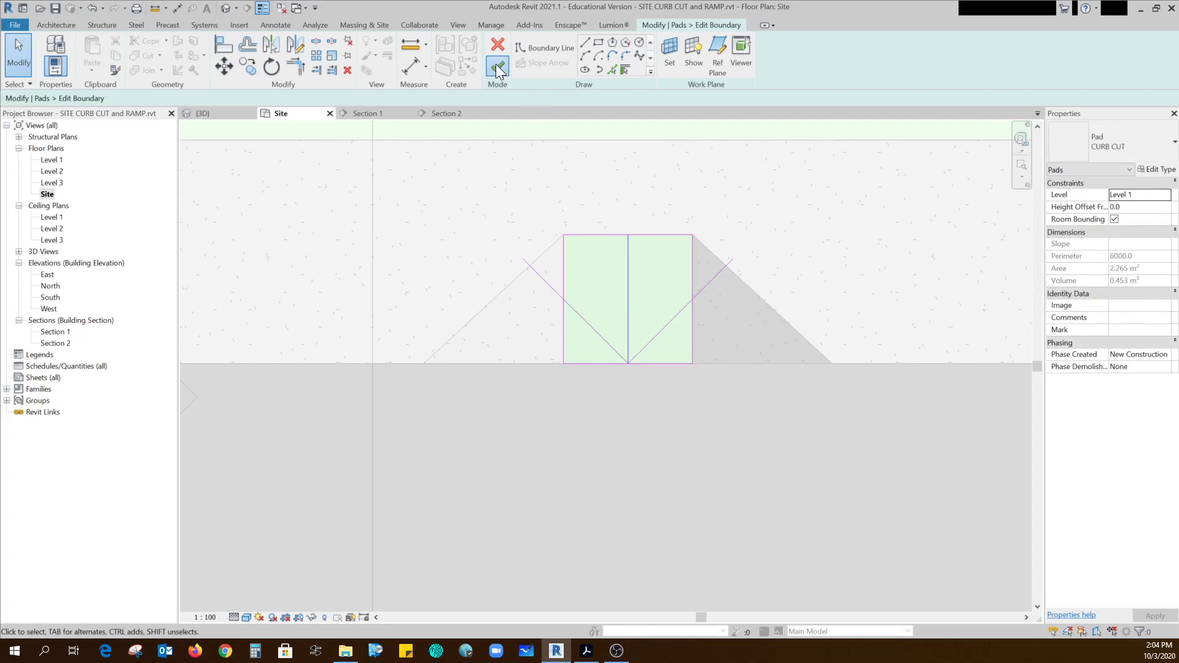
click(498, 64)
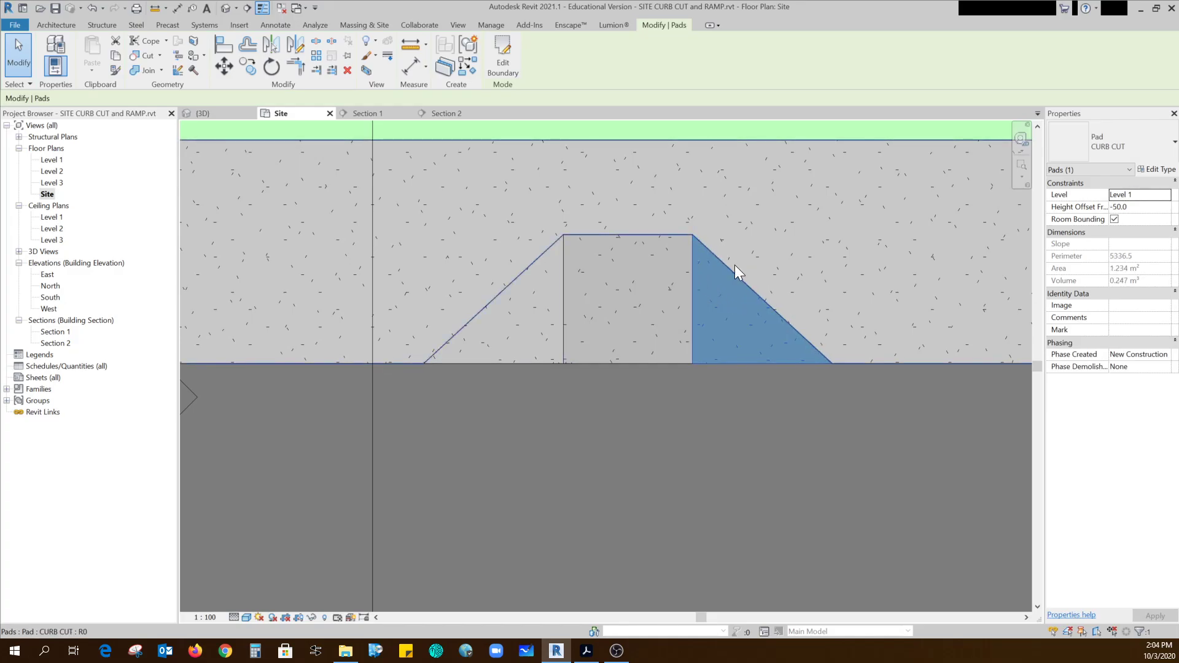
Add a slope arrow perpendicular to the flare's hypotenuse from −100 to −275 and finish the edit.
click(501, 51)
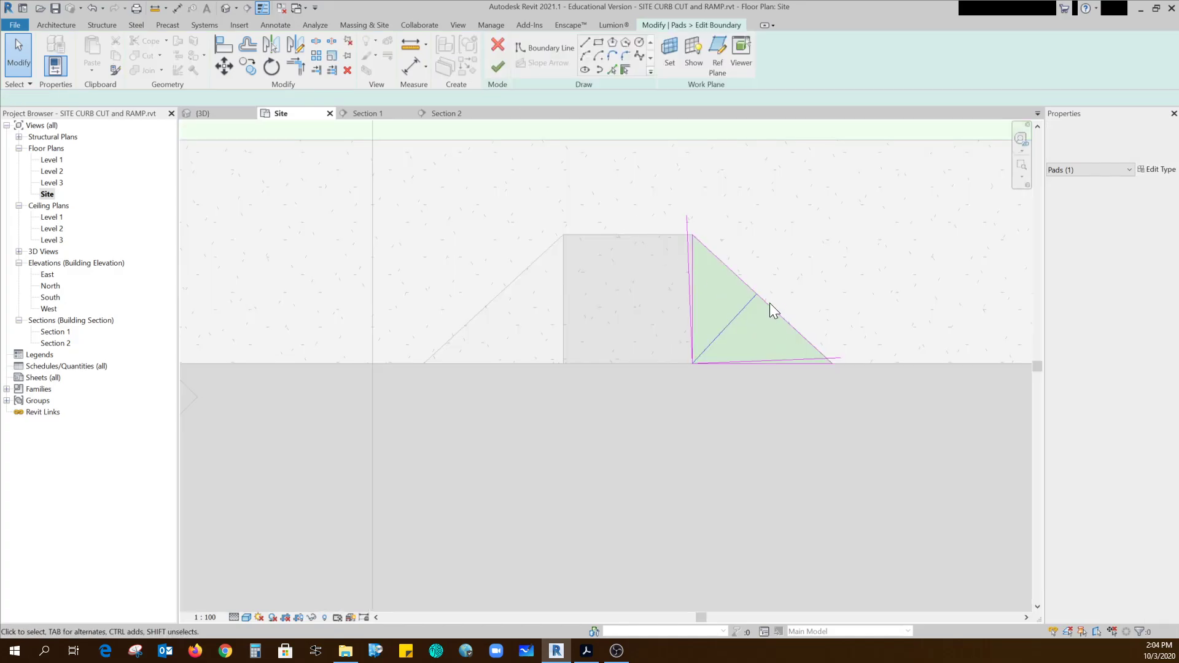
click(698, 359)
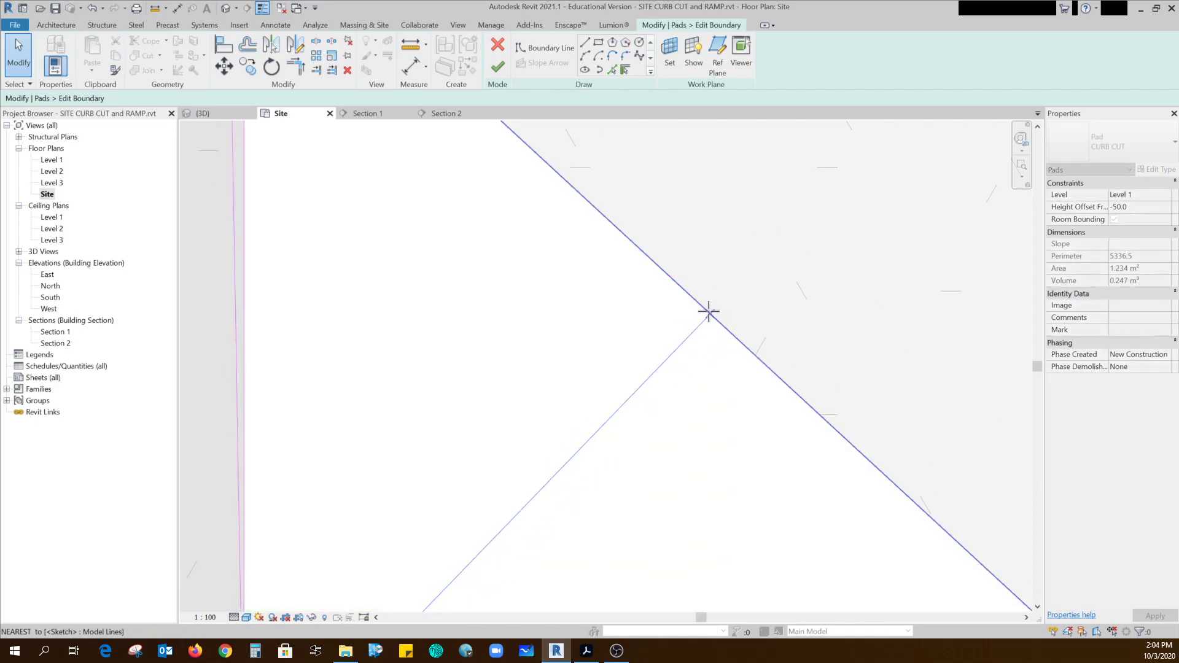
mouse_move(696, 305)
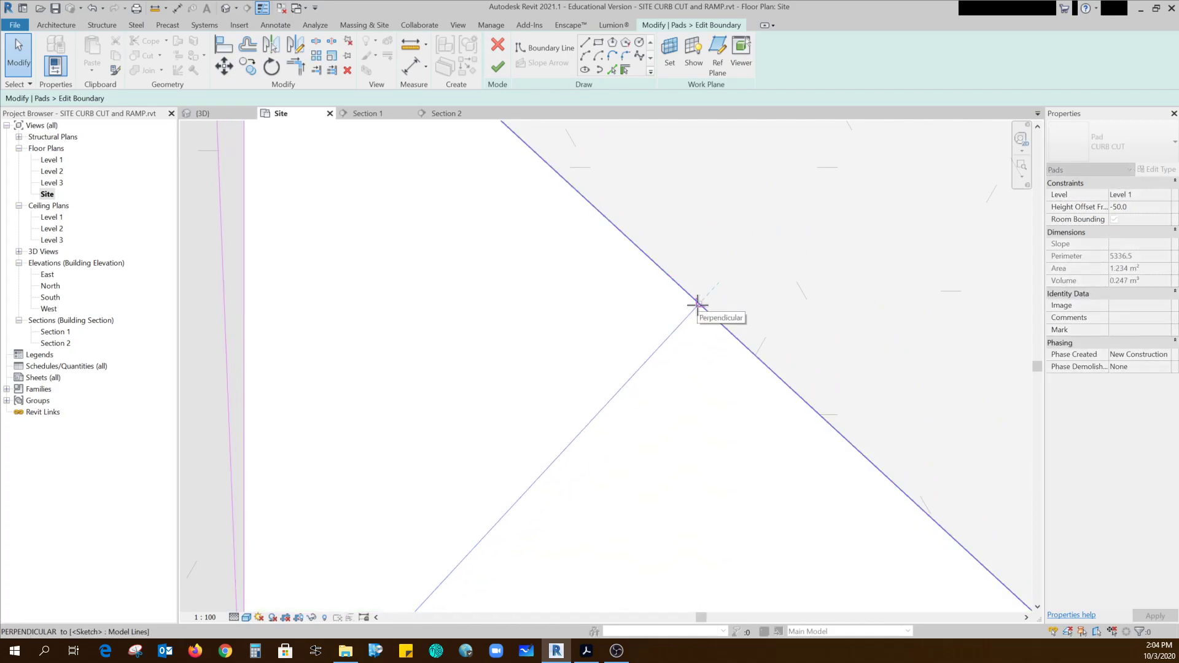
click(698, 305)
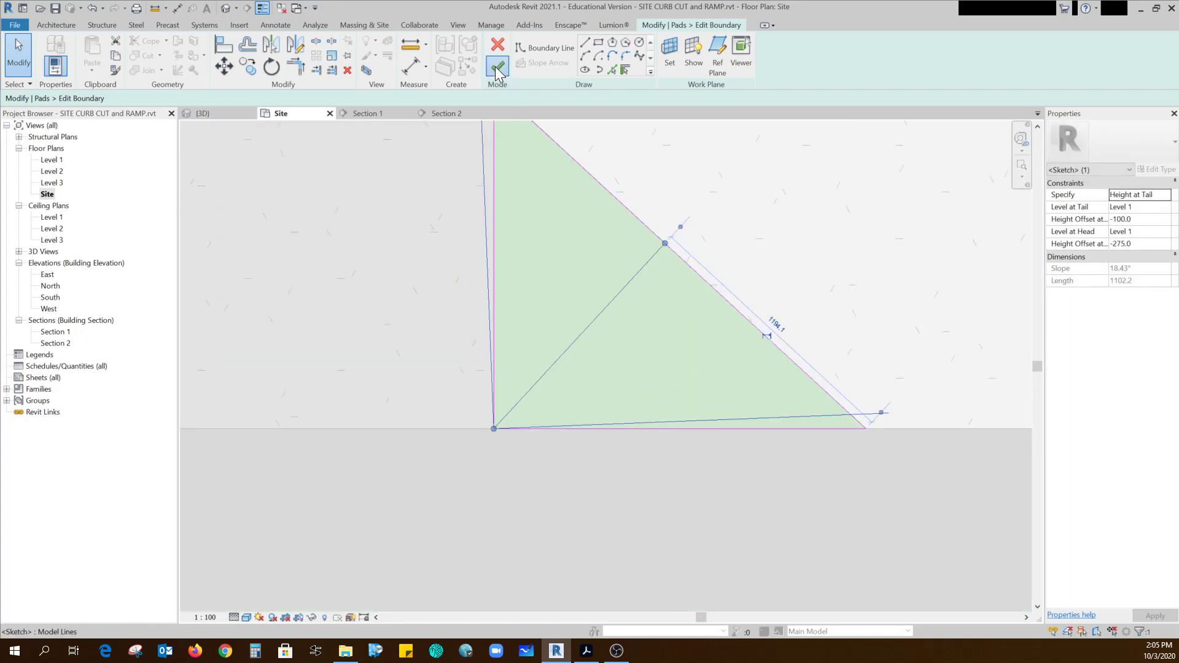
click(496, 64)
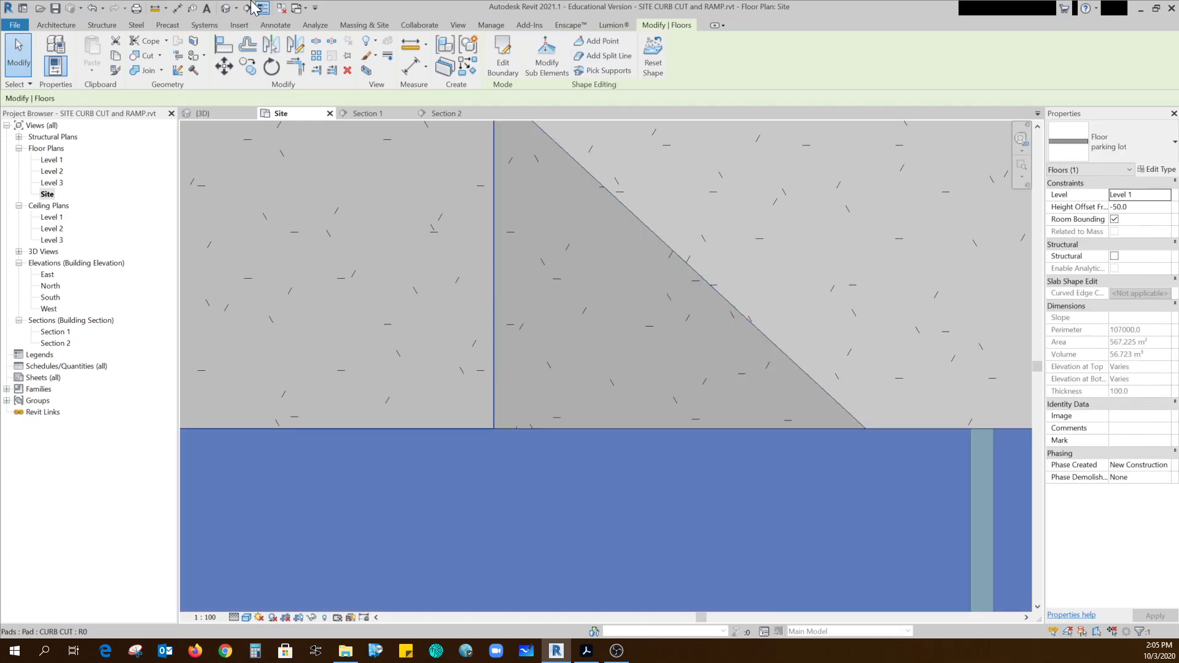
click(202, 113)
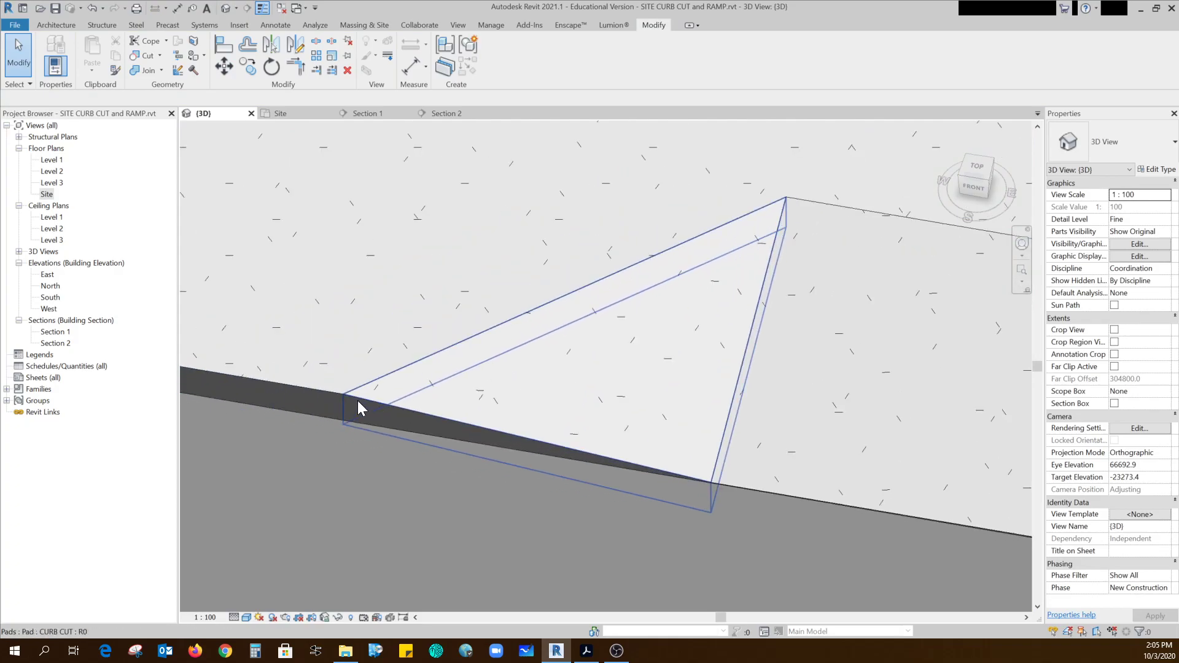
mouse_move(759, 243)
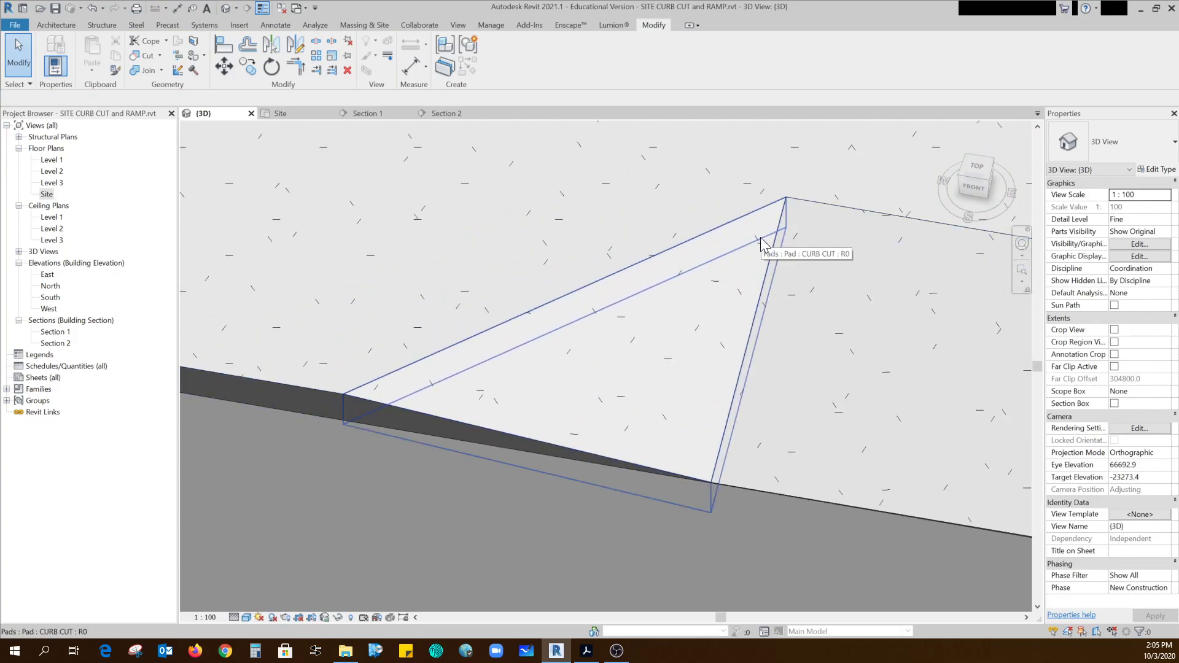
Select the CURB CUT pad in 3D to verify its Level 1, −100 offset properties.
click(763, 243)
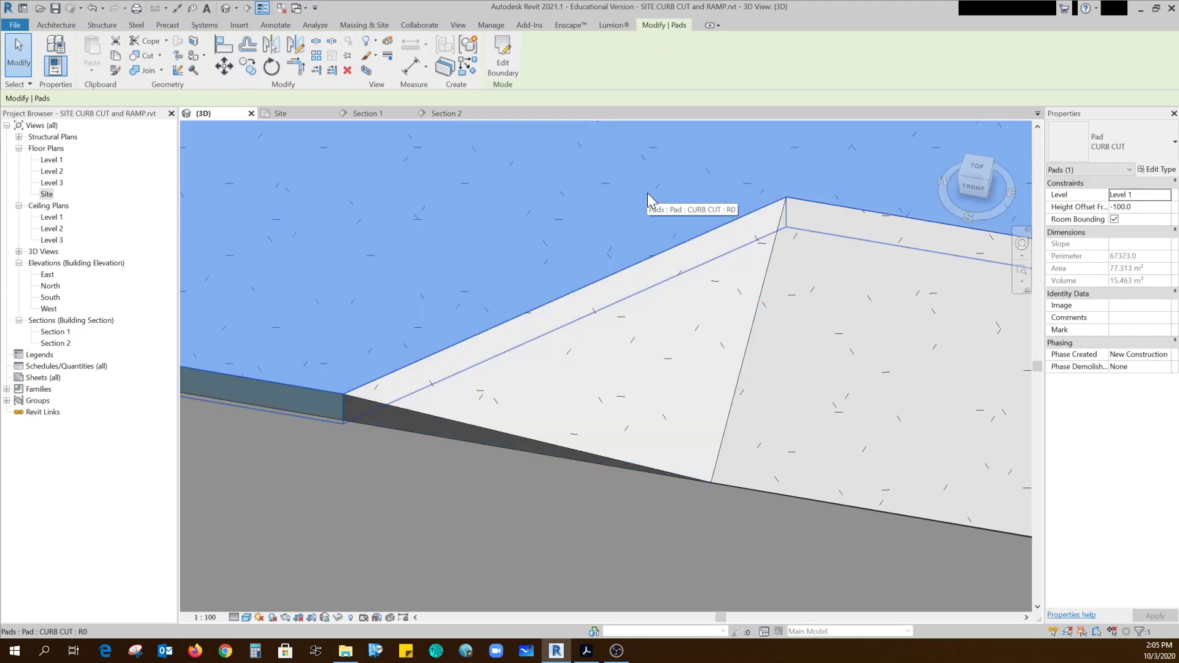